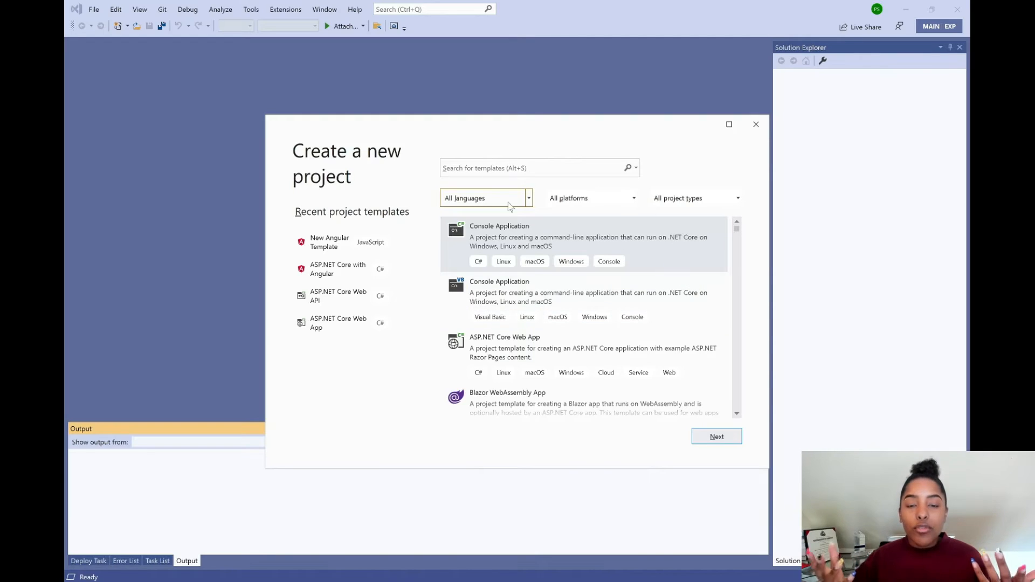
mouse_move(343, 242)
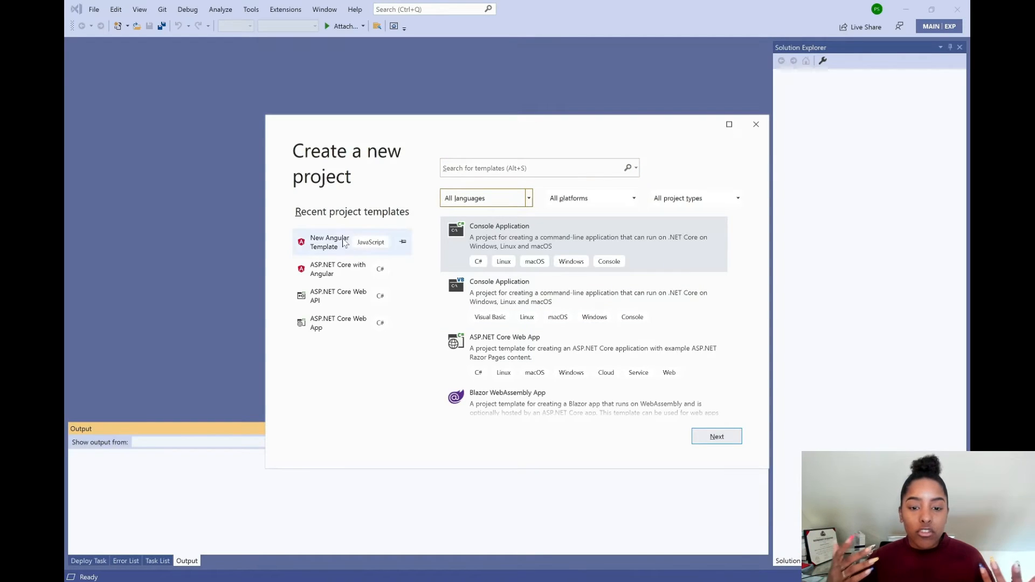
- Filter the templates to TypeScript and choose the New Angular Template
left_click(485, 198)
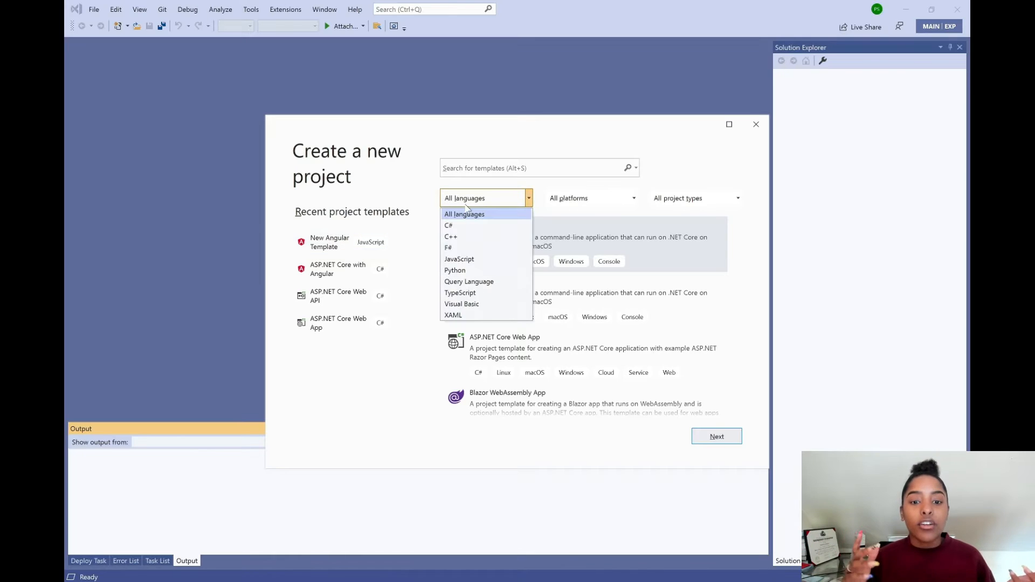
left_click(464, 214)
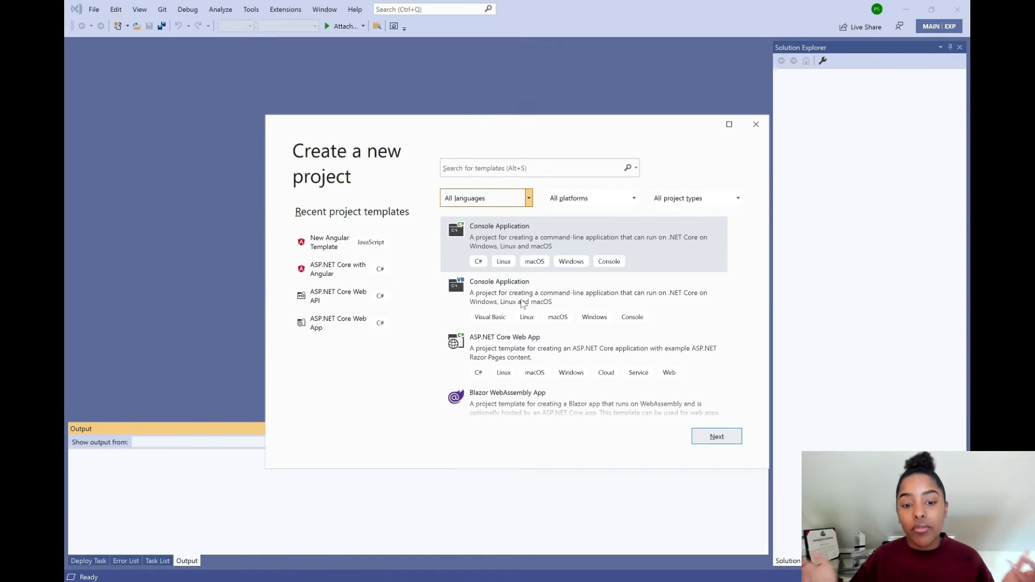
left_click(484, 199)
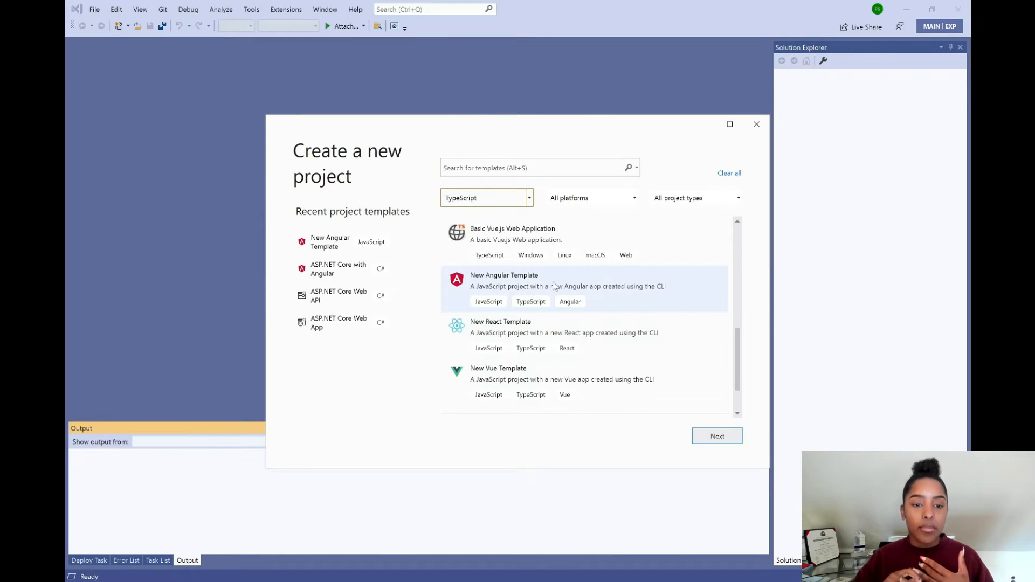
left_click(716, 436)
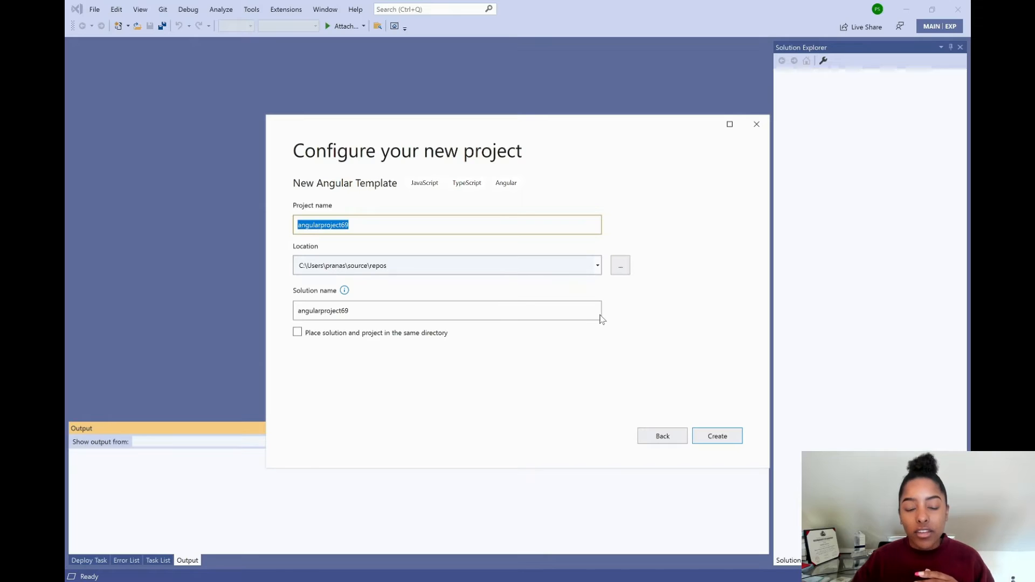
- Name the project demoBuild and create it
type("demo")
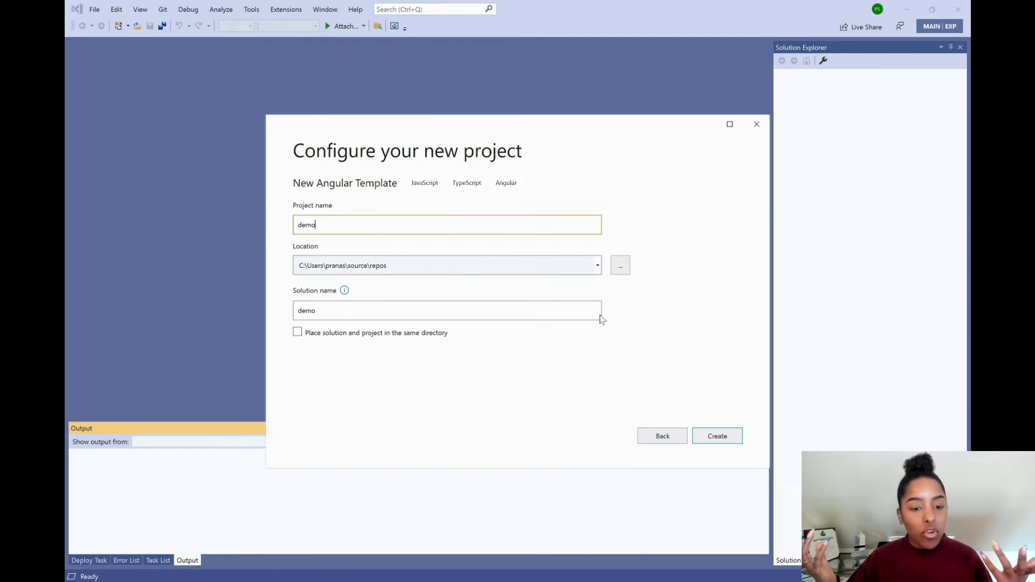
type("Build")
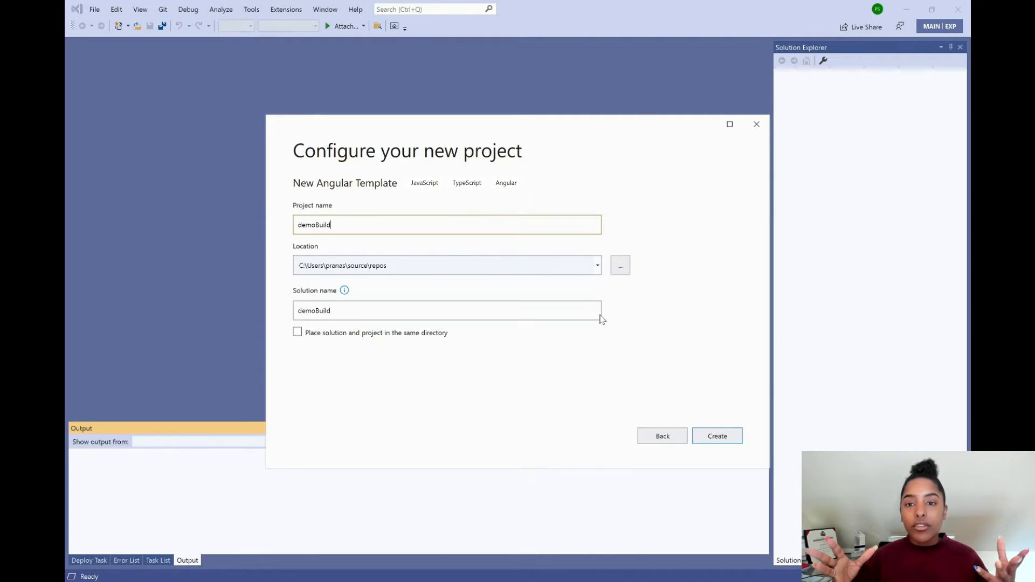
left_click(718, 435)
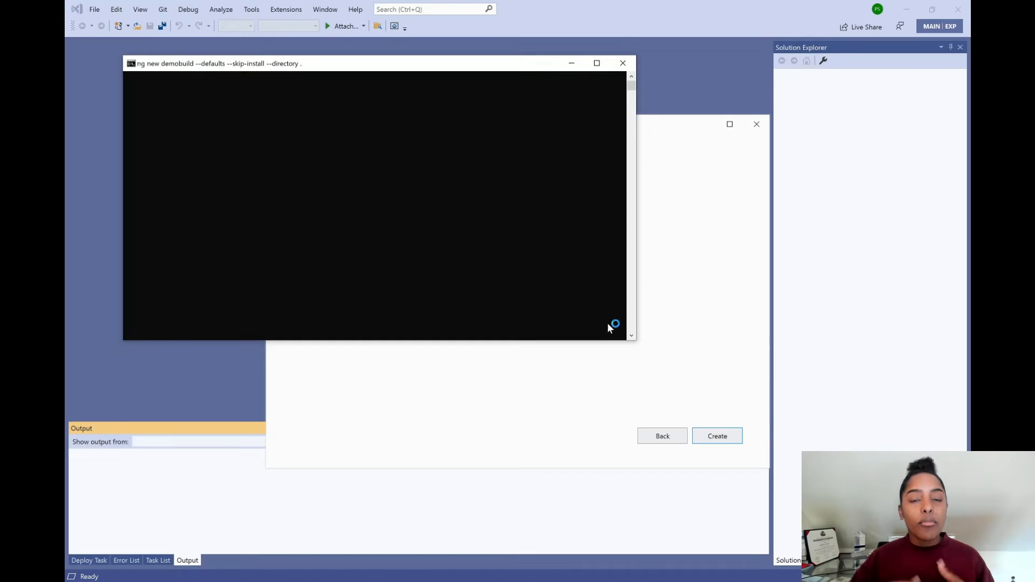
mouse_move(178, 76)
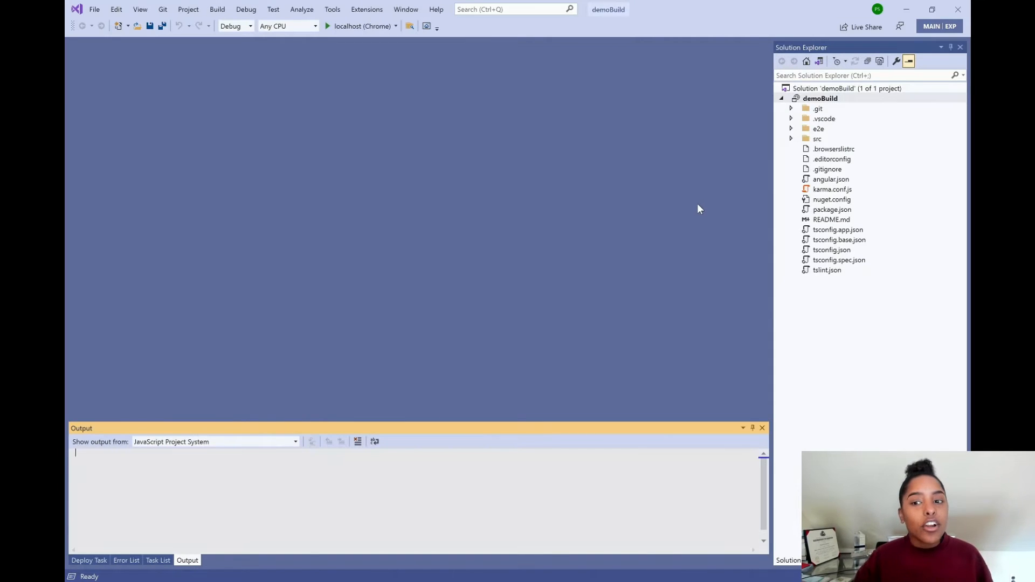
mouse_move(671, 198)
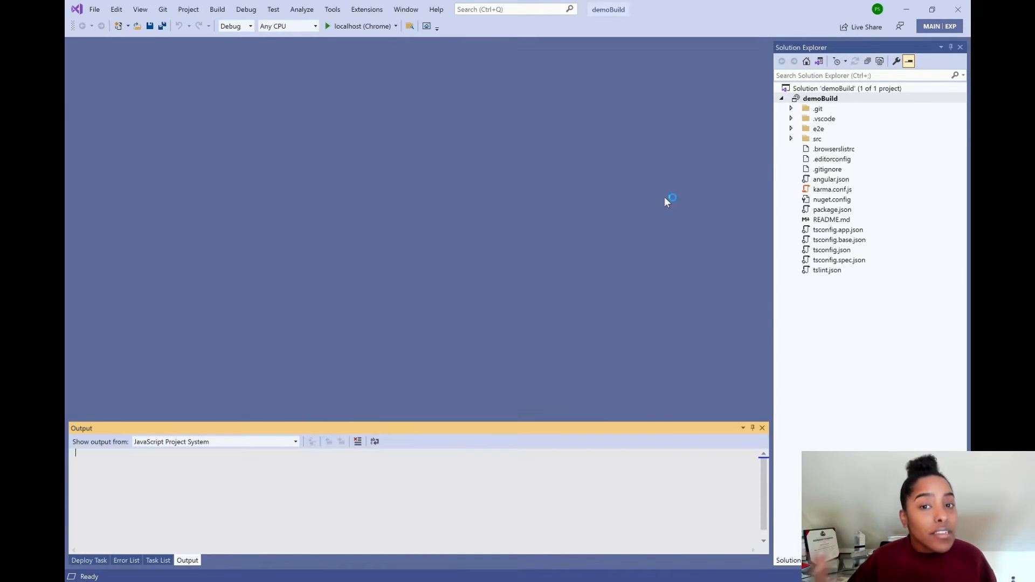
mouse_move(779, 175)
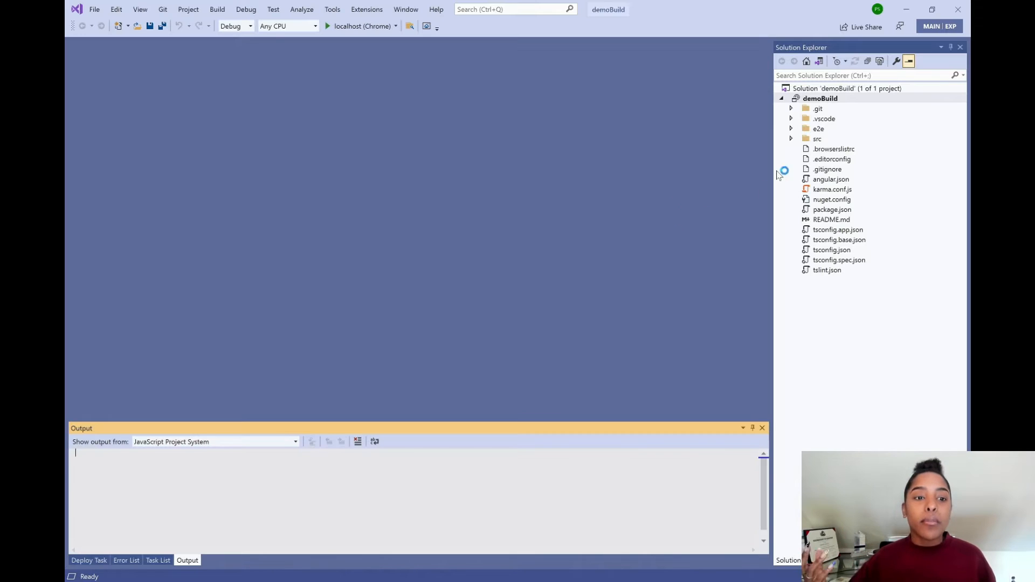
- Expand the .vscode folder to reveal launch.json and open demoBuild.esproj for editing
left_click(820, 98)
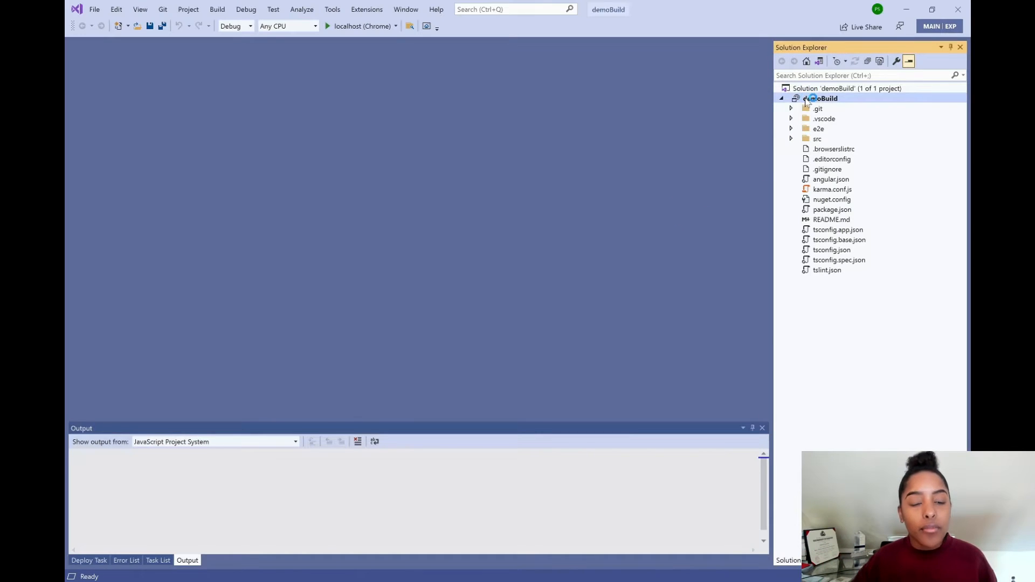
left_click(216, 8)
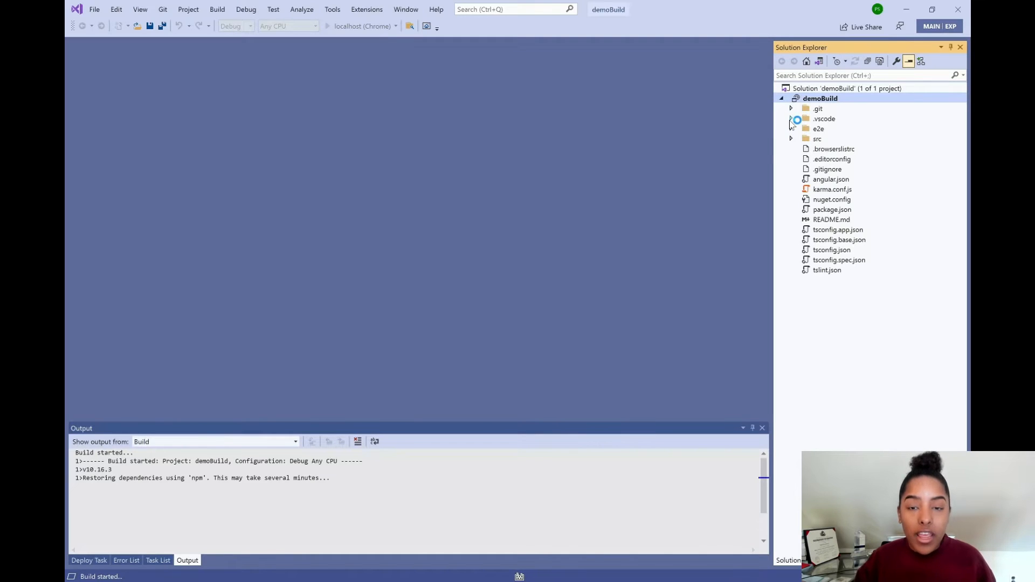
left_click(791, 118)
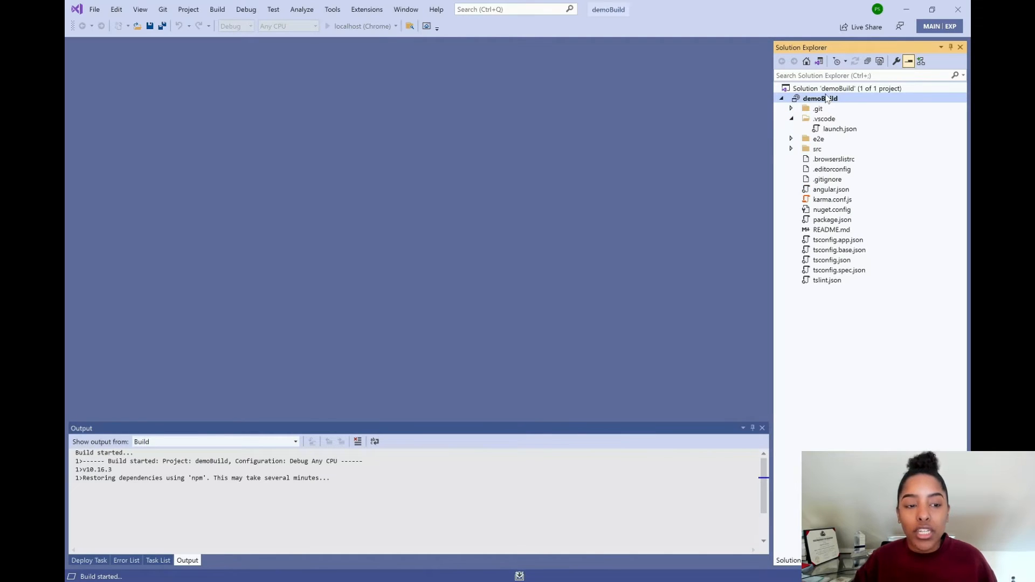
mouse_move(859, 101)
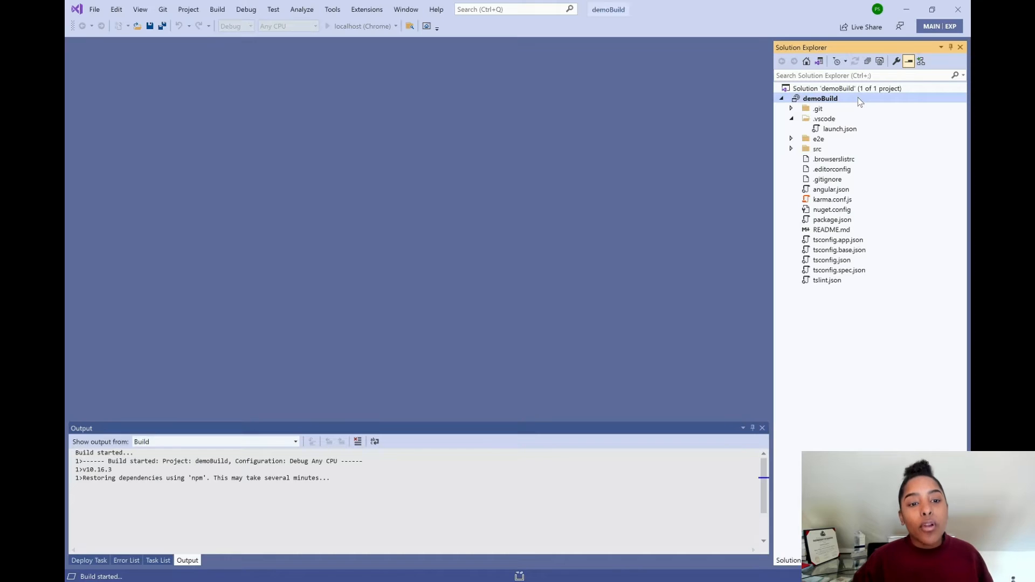
double_click(820, 98)
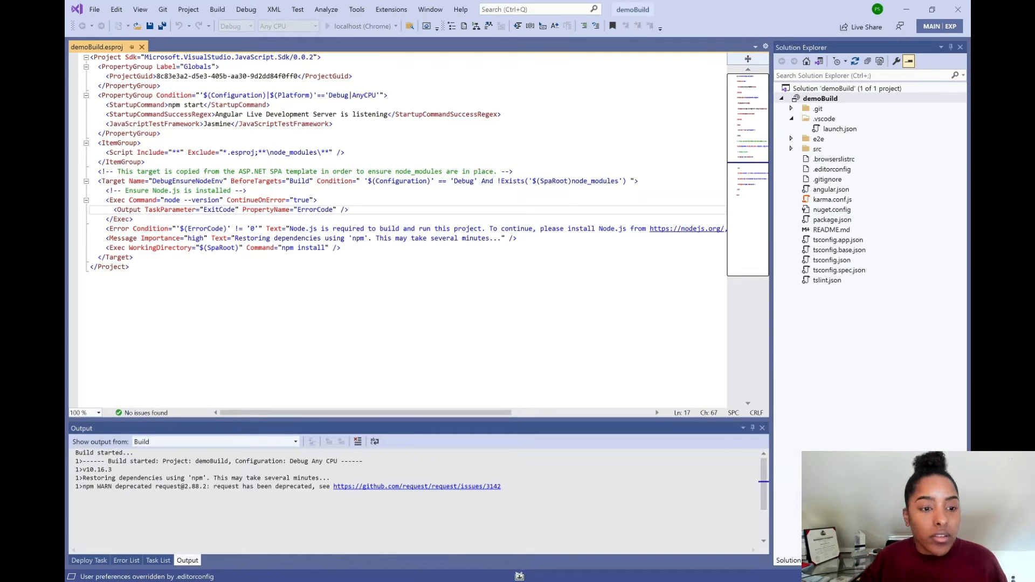
left_click(270, 105)
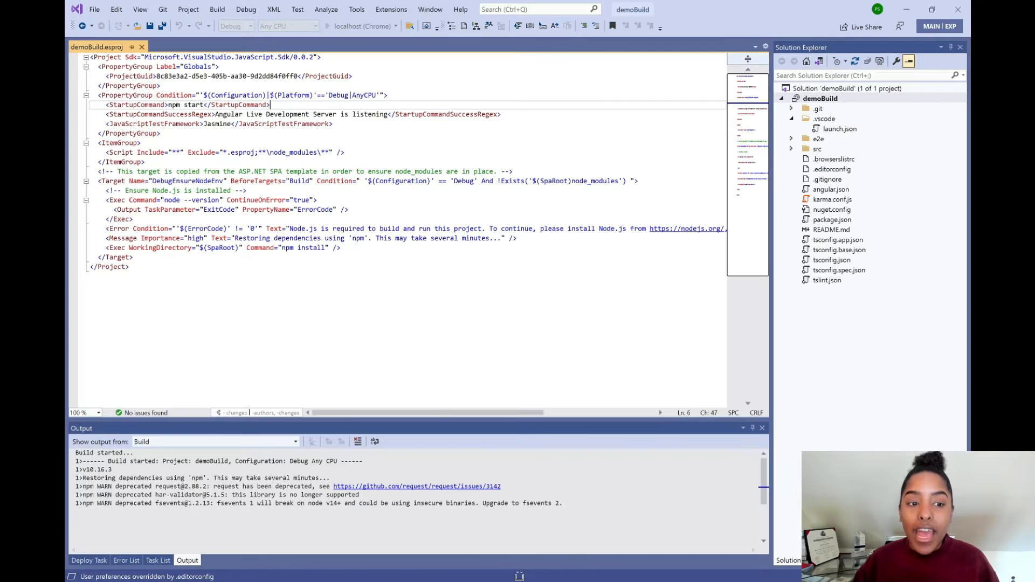
left_click(333, 123)
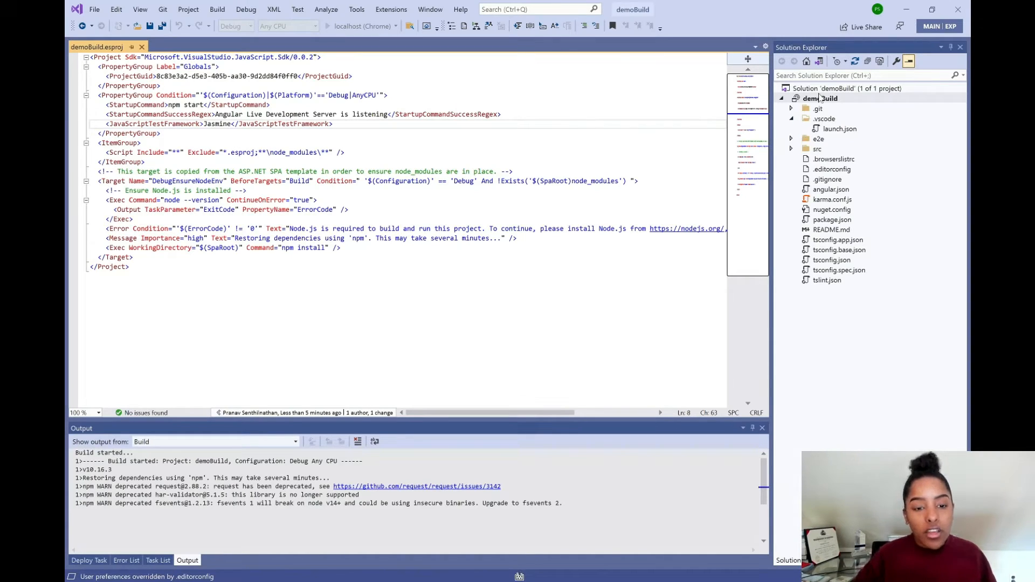
- Bring up demoBuild's property pages, reviewing the deploy startup command and the debugging settings
right_click(821, 98)
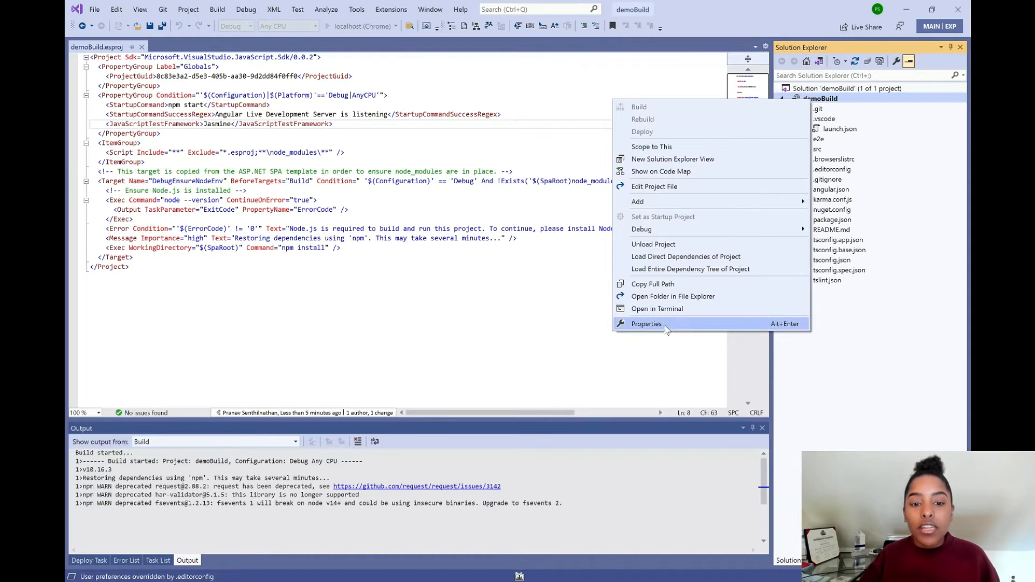
left_click(646, 323)
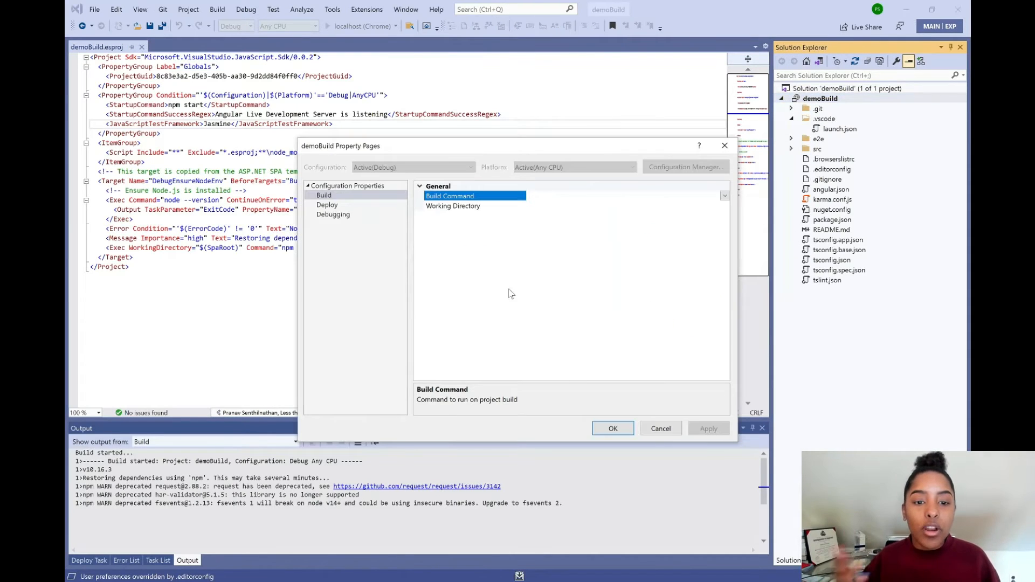
mouse_move(515, 255)
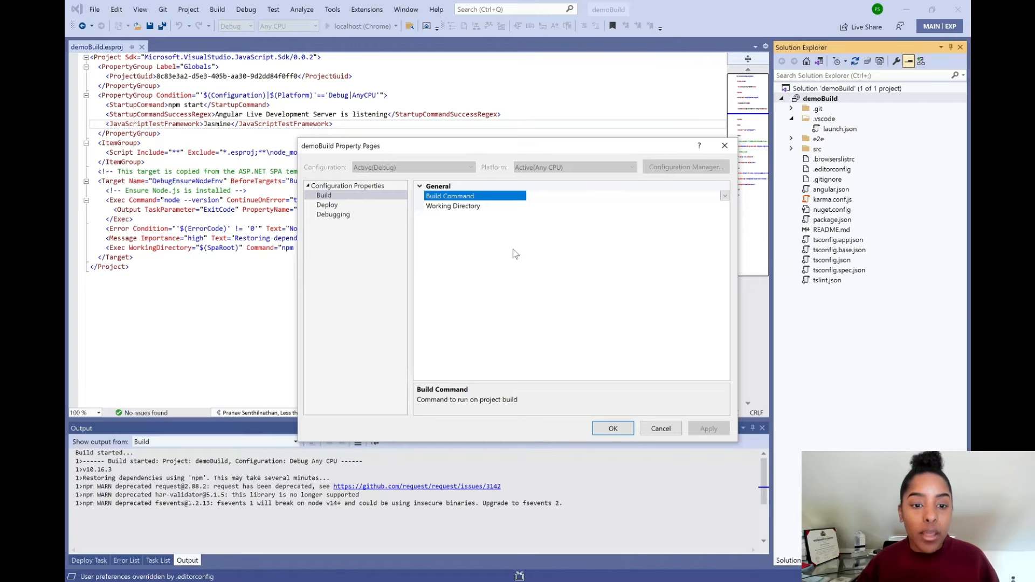
mouse_move(350, 210)
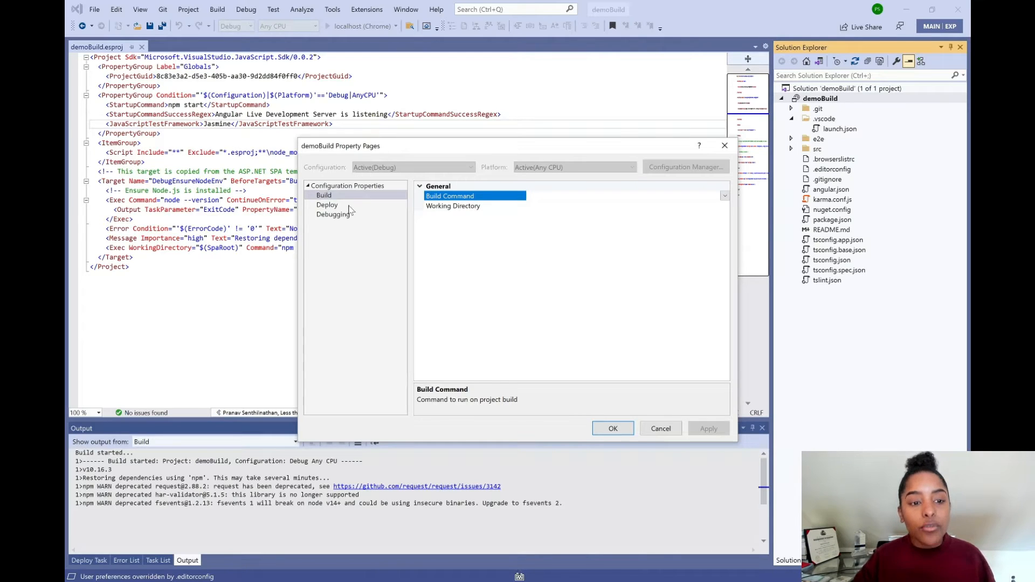
left_click(327, 205)
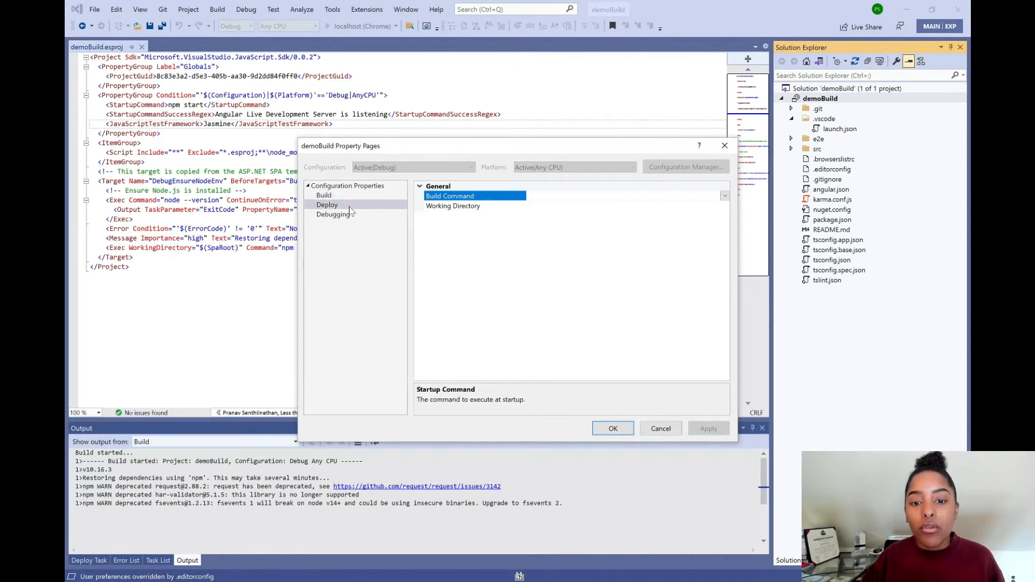
left_click(327, 205)
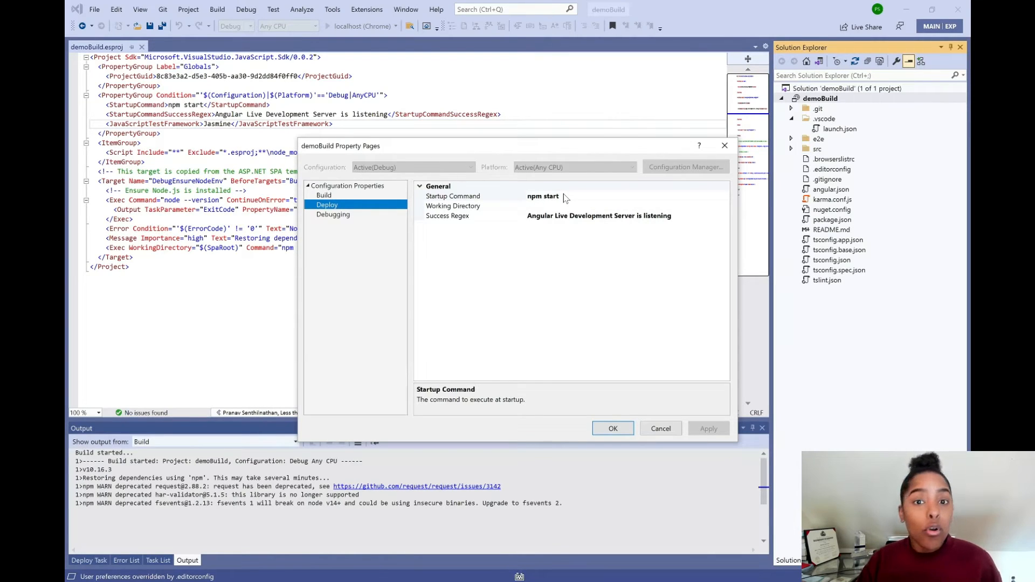
mouse_move(557, 208)
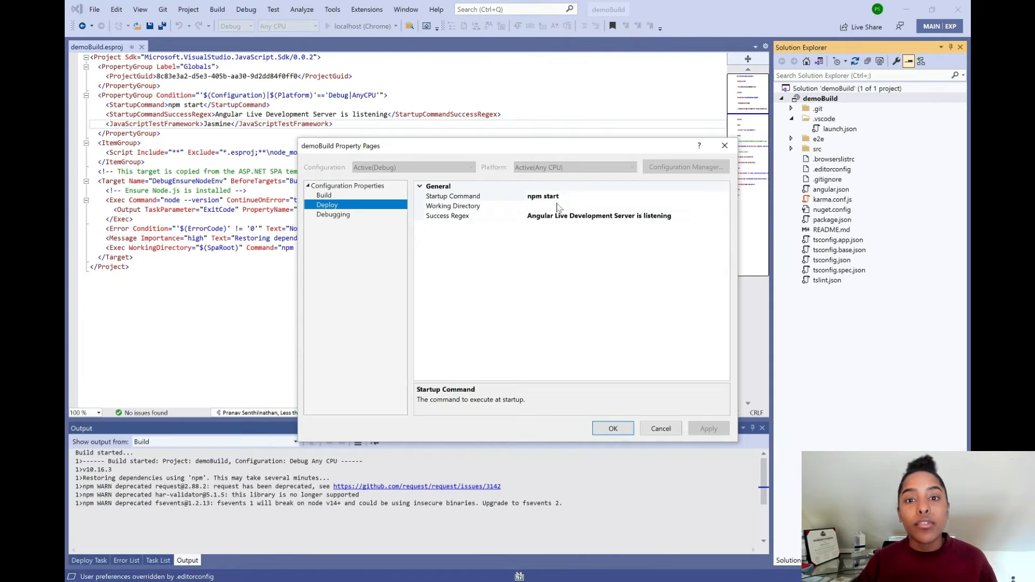
mouse_move(353, 220)
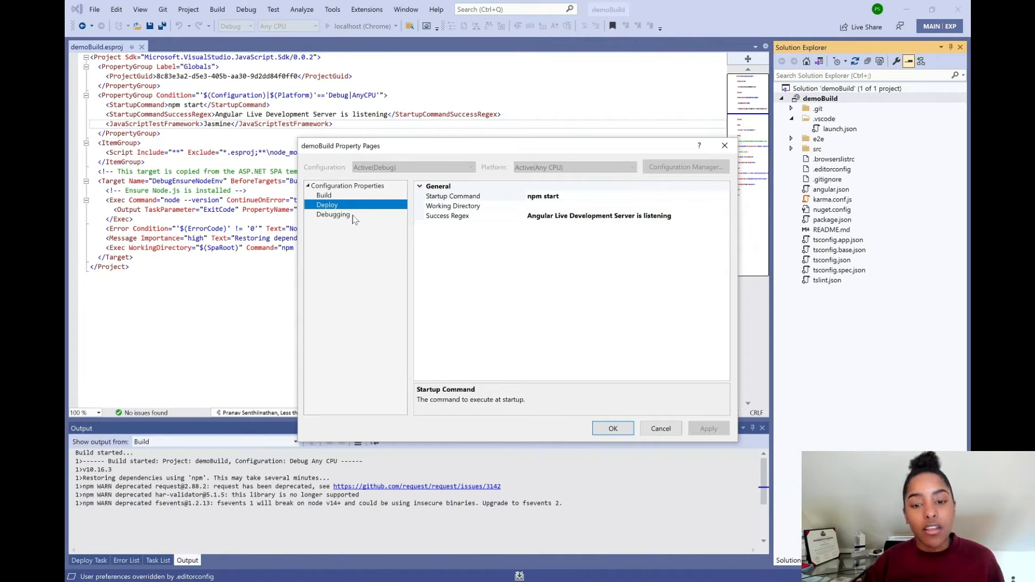
left_click(334, 214)
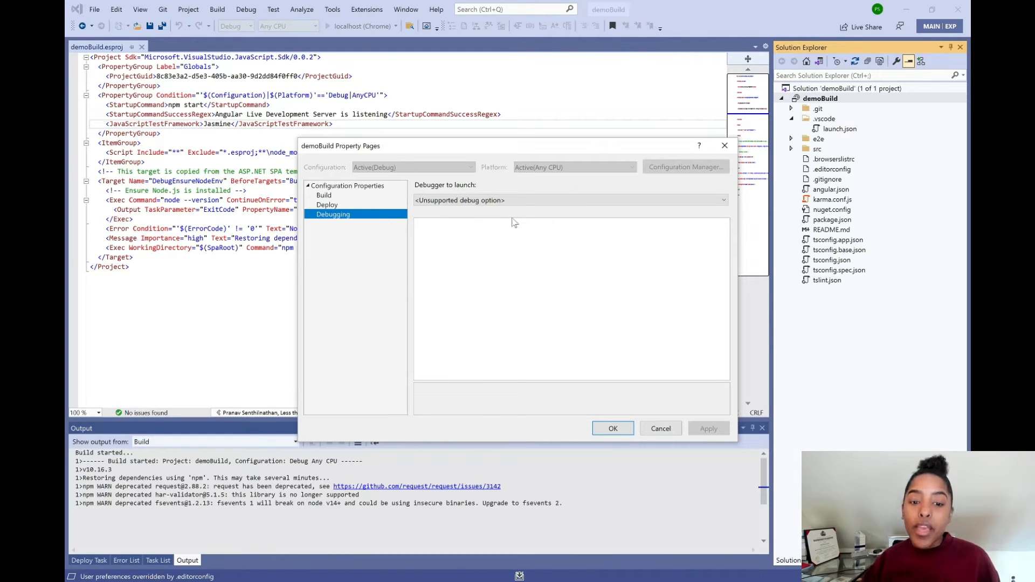
mouse_move(517, 213)
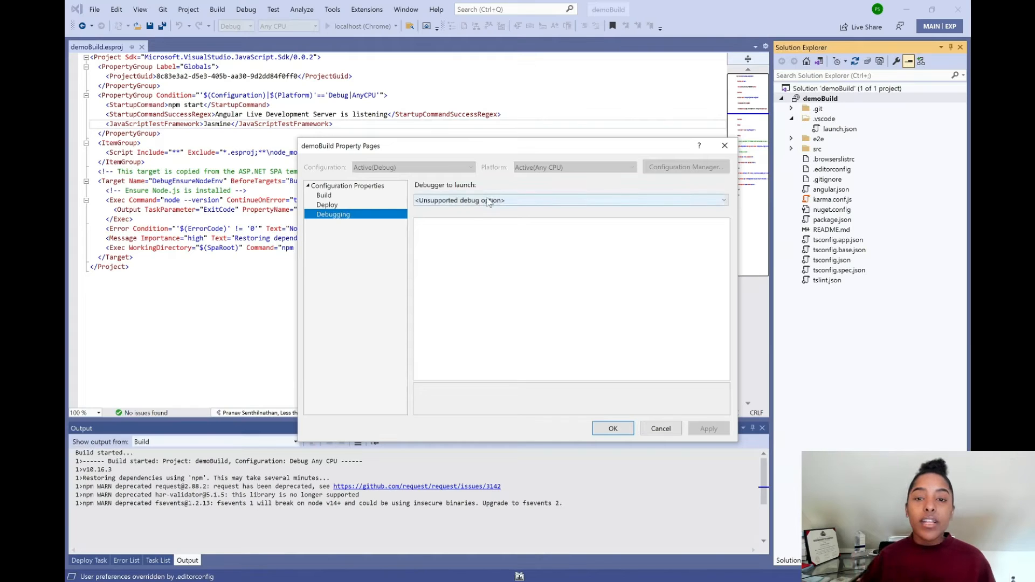
- Set 'Debugger to launch' to launch.json and confirm with OK
left_click(723, 200)
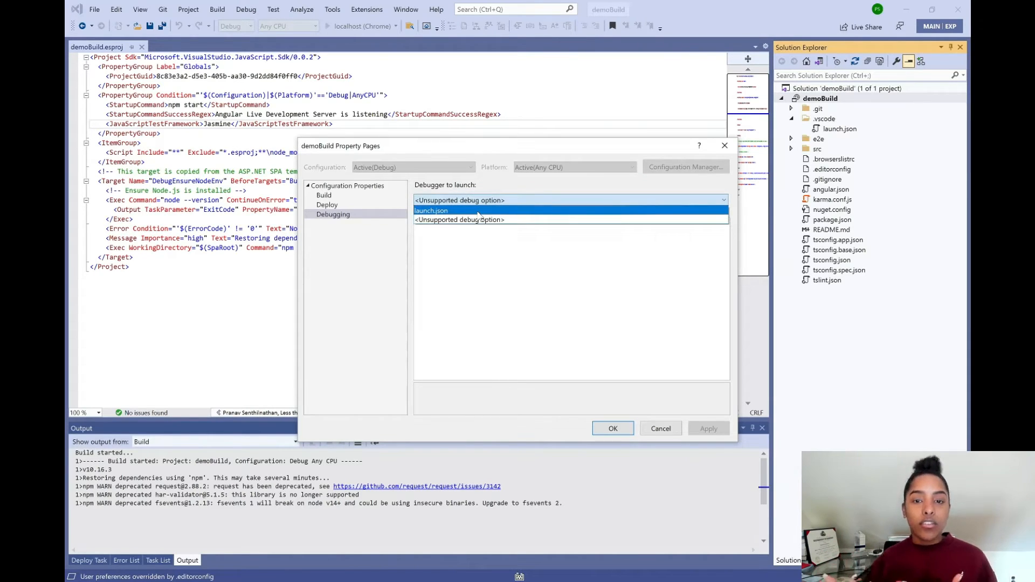
left_click(432, 210)
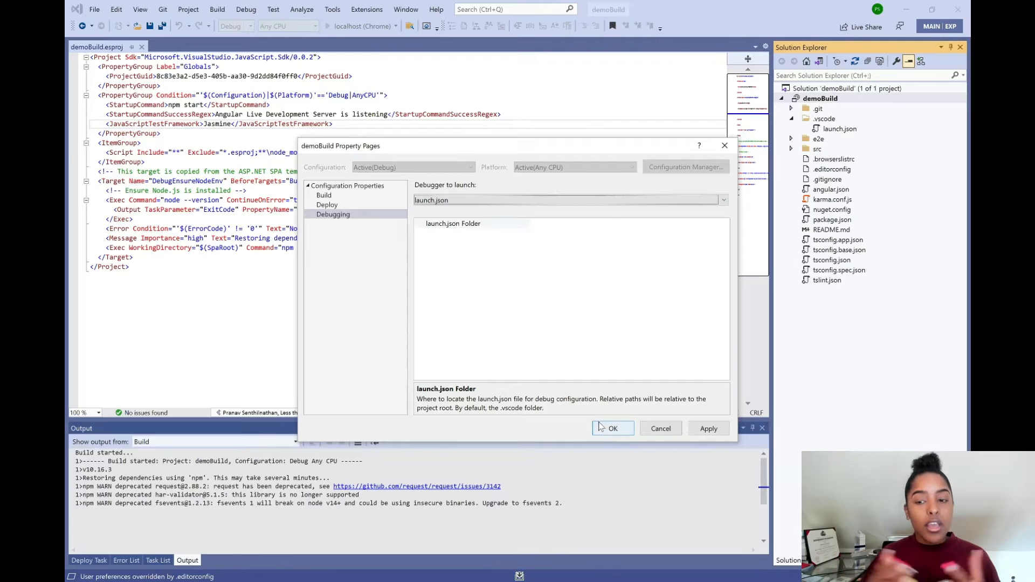
left_click(611, 429)
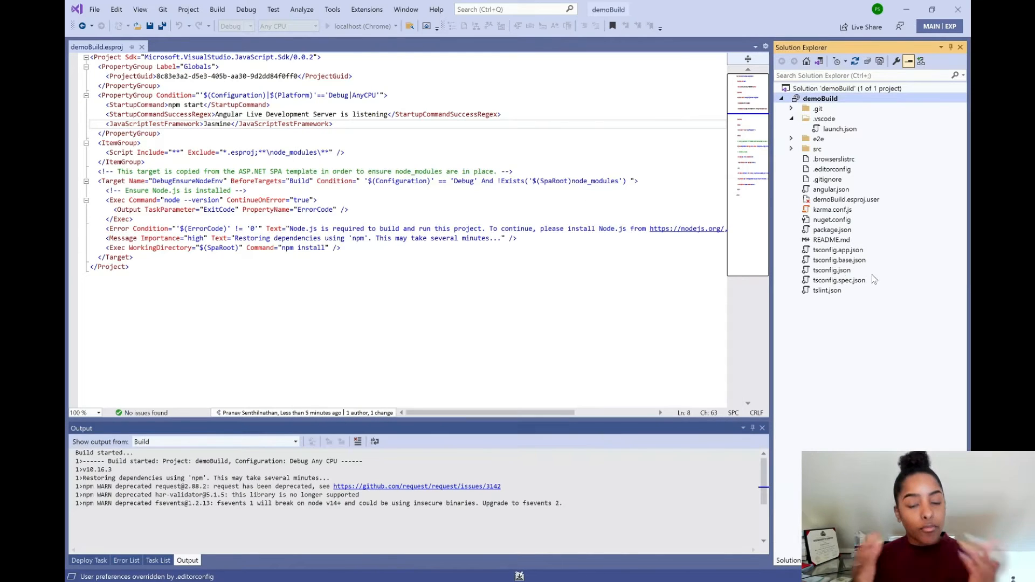
- Review the start script line in package.json
left_click(833, 228)
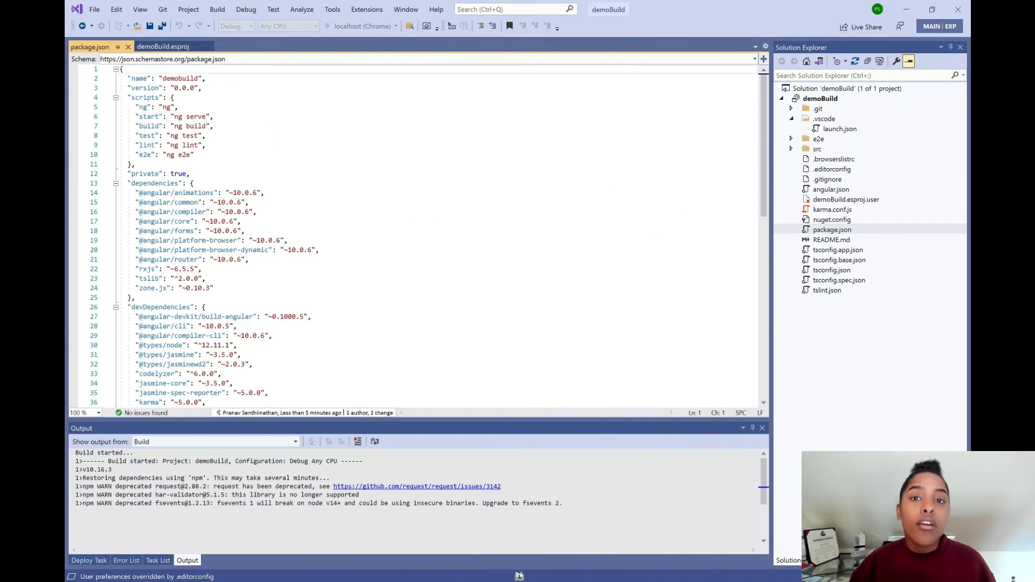
left_click(151, 116)
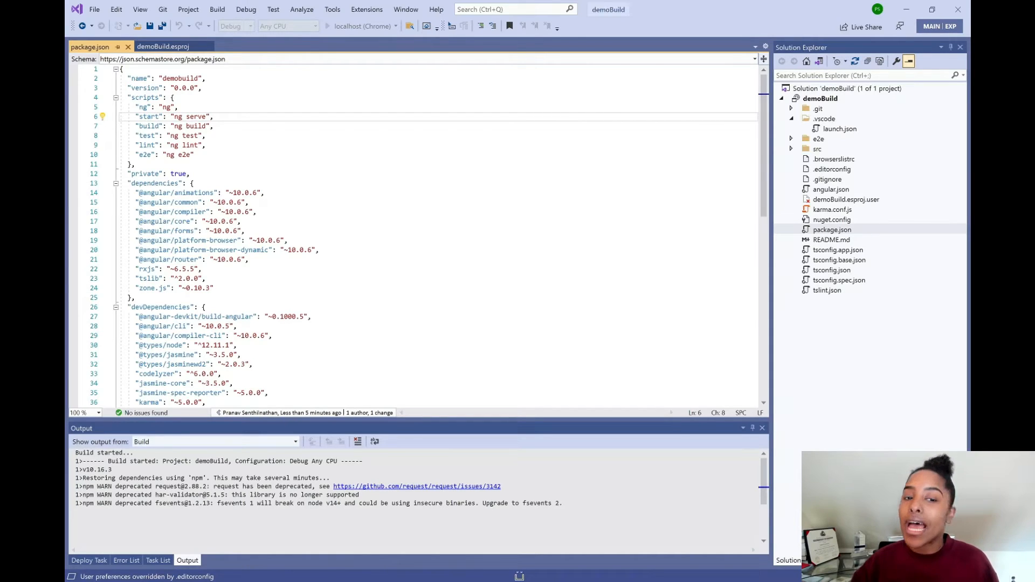
mouse_move(837, 133)
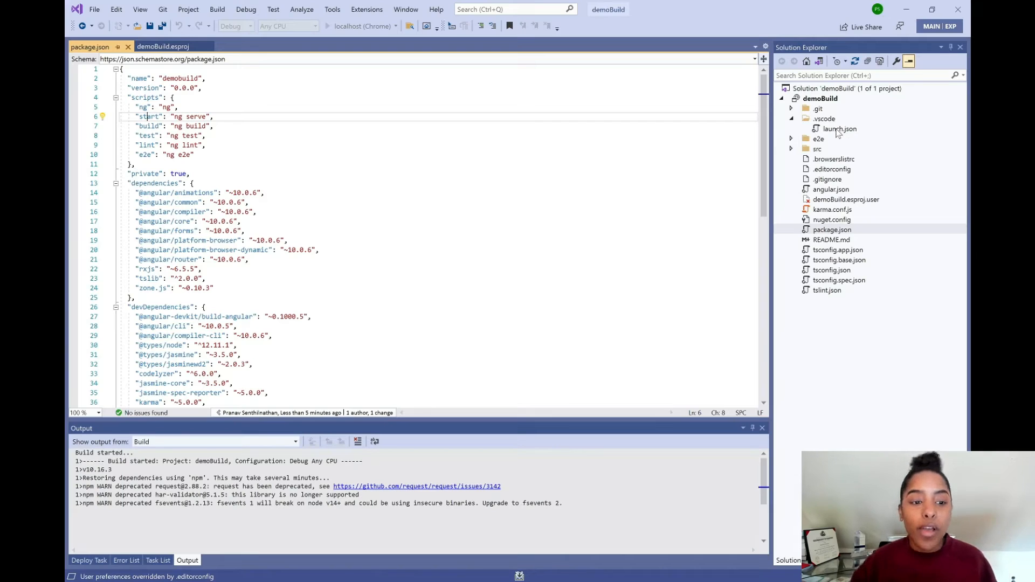
- Open .vscode/launch.json showing the Chrome and Edge localhost configurations
left_click(840, 128)
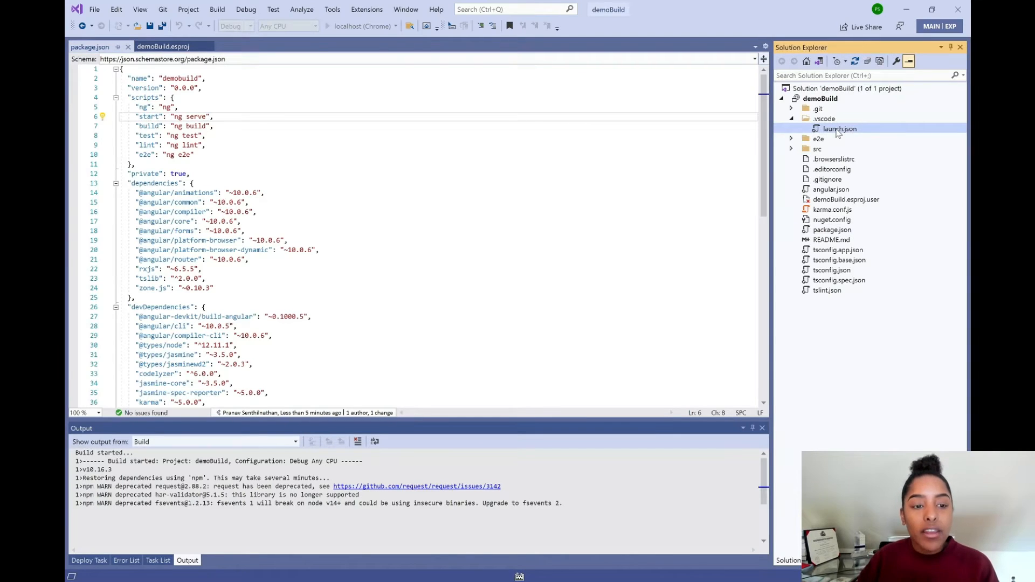
double_click(840, 128)
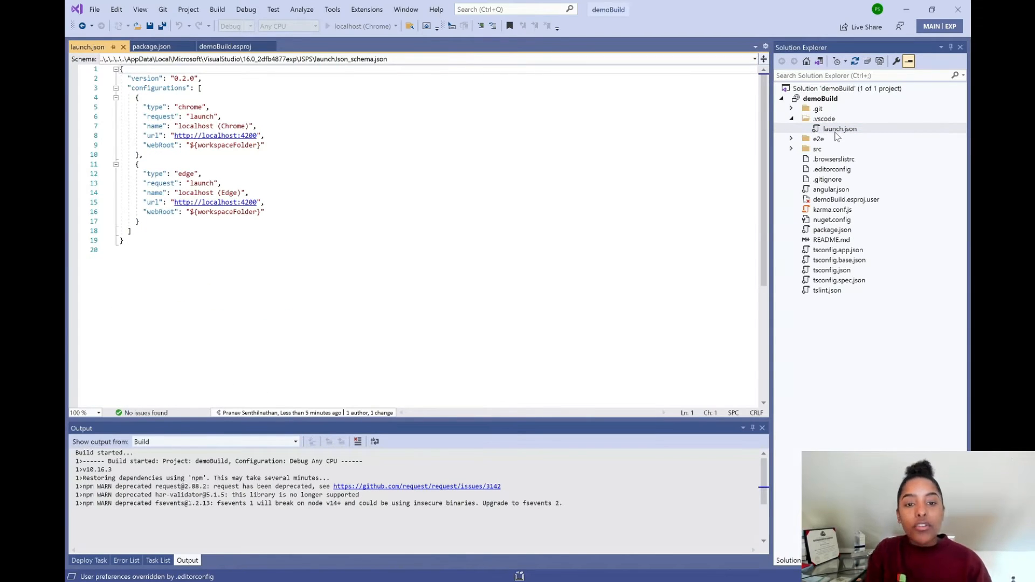
mouse_move(159, 117)
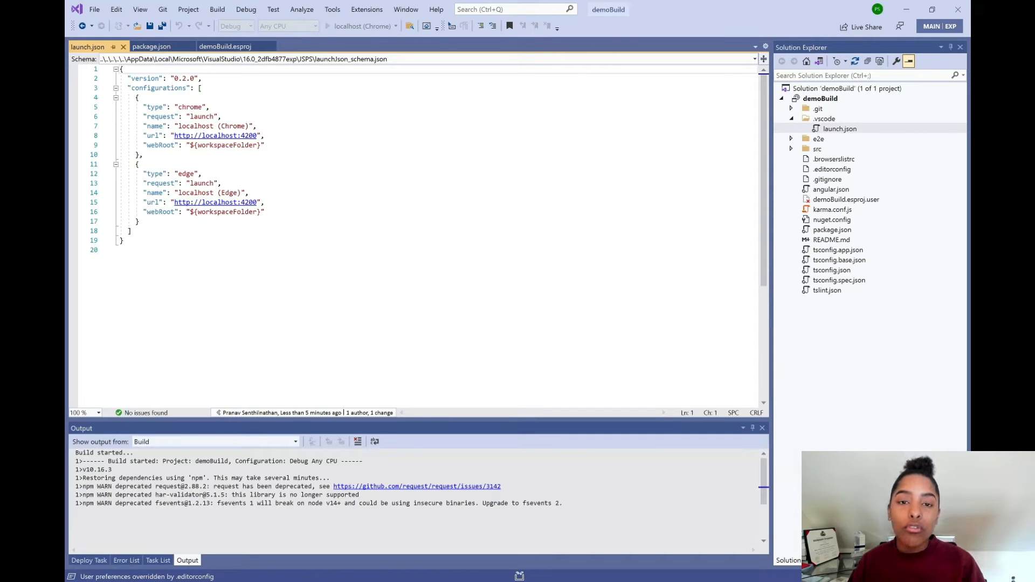
scroll("down", 3)
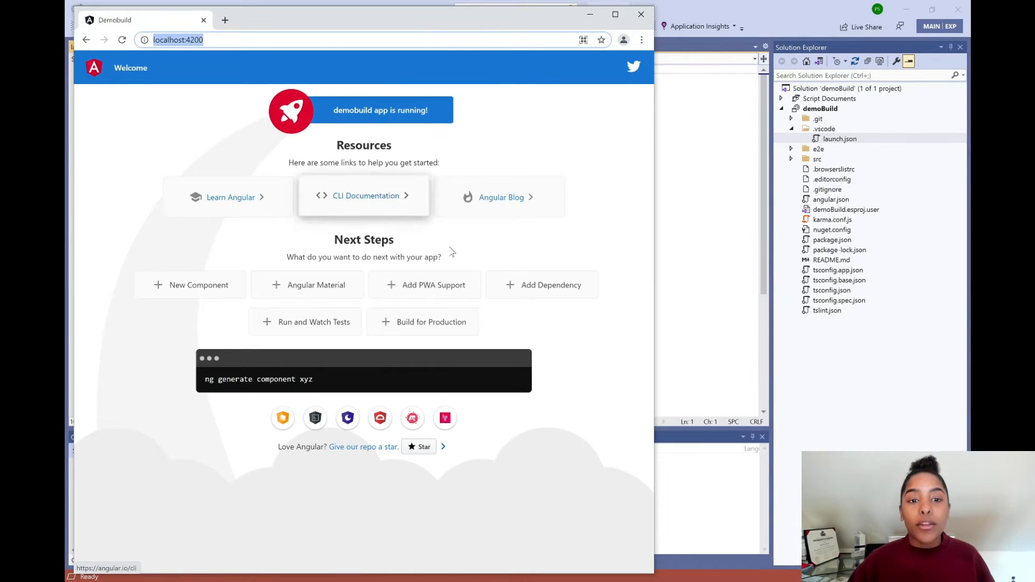
mouse_move(449, 201)
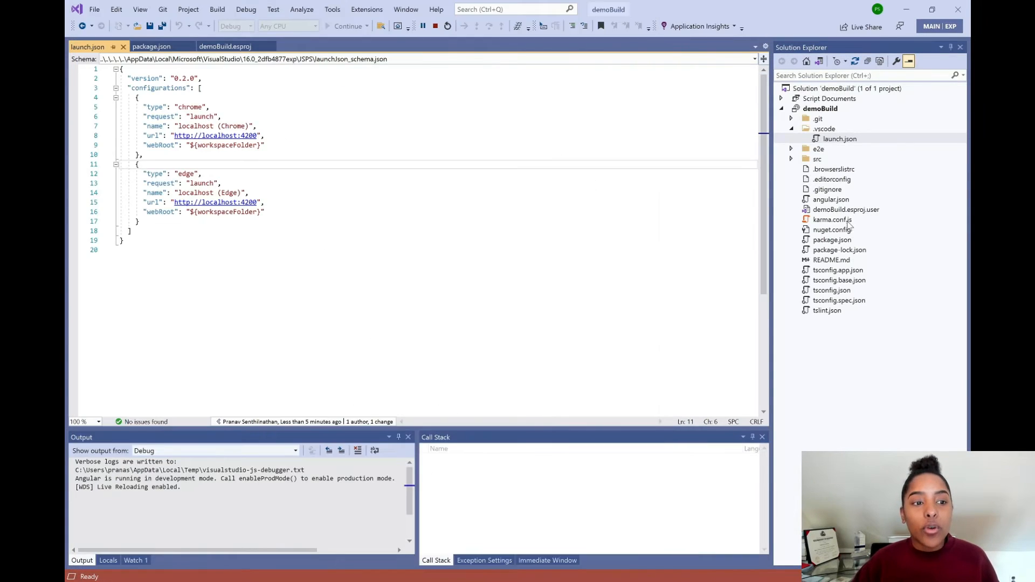
- Add alert("hello world!"); on a new line before the bootstrap call in main.ts and save
left_click(792, 159)
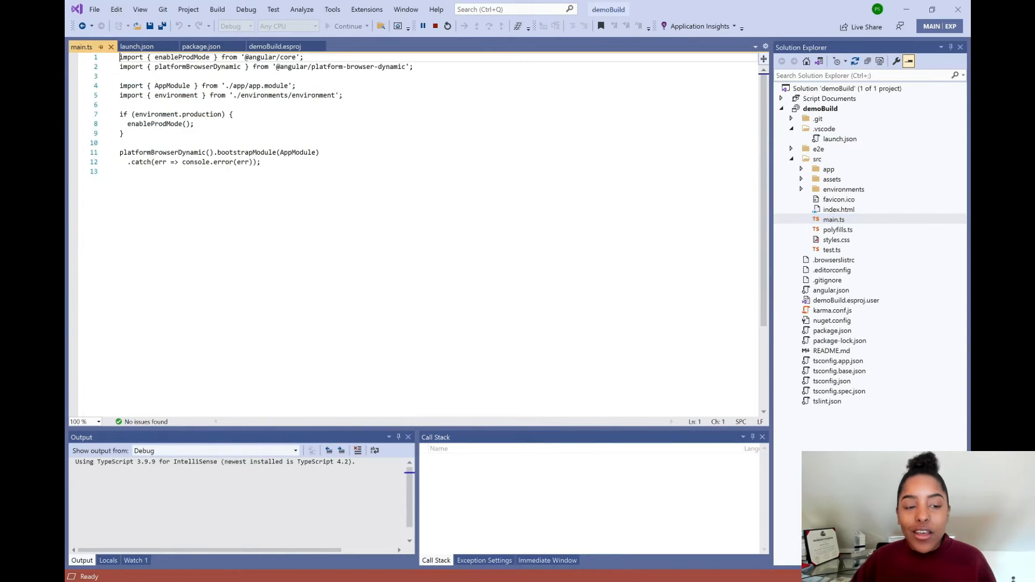
key("Enter")
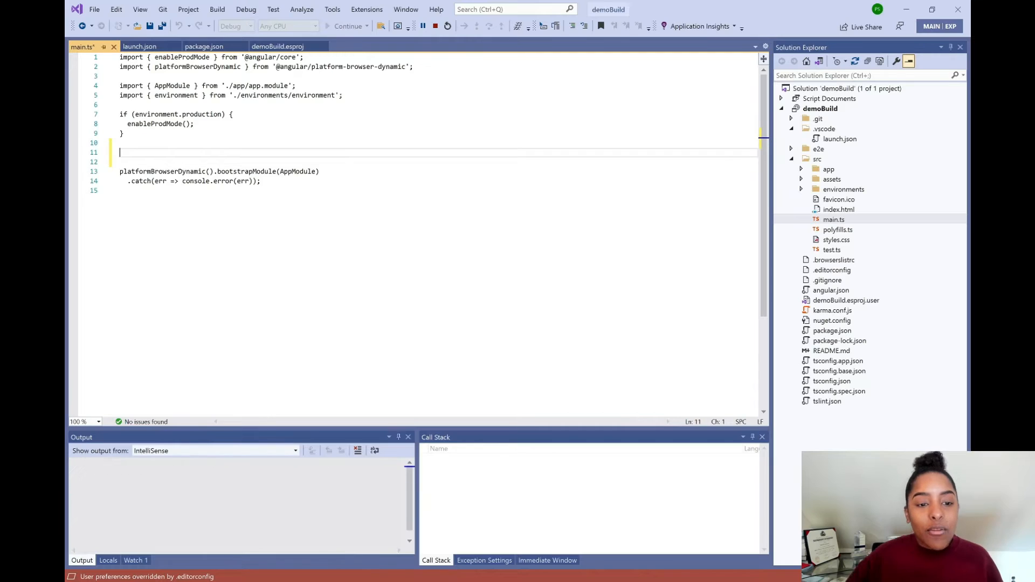
type("alert(\"hel")
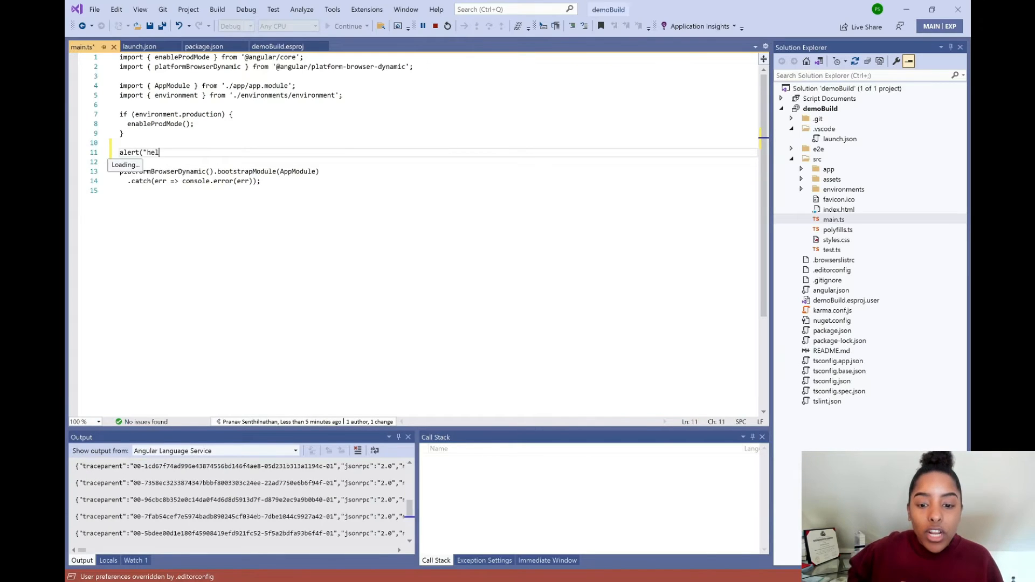
type("lo world!\"")
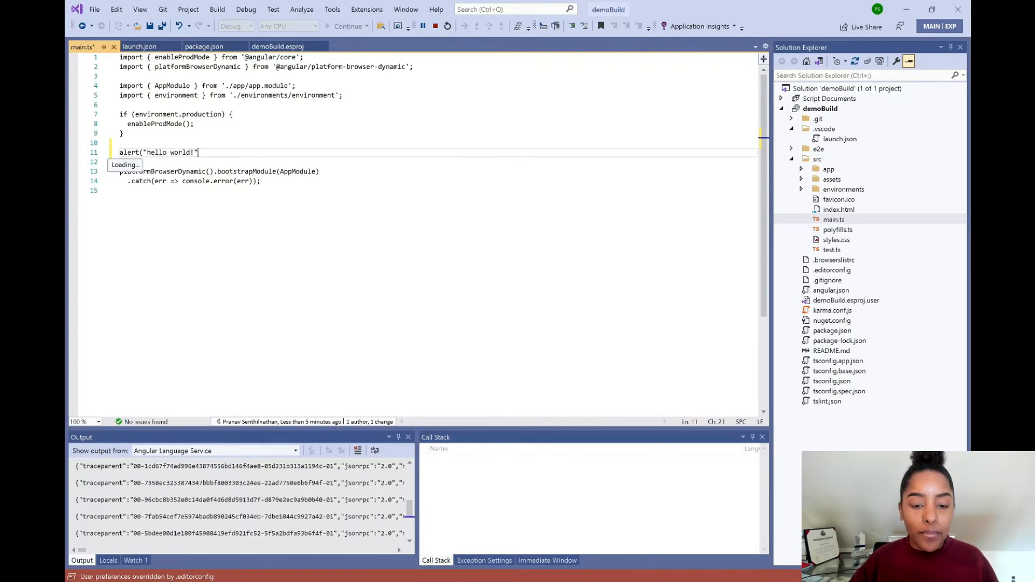
type(");")
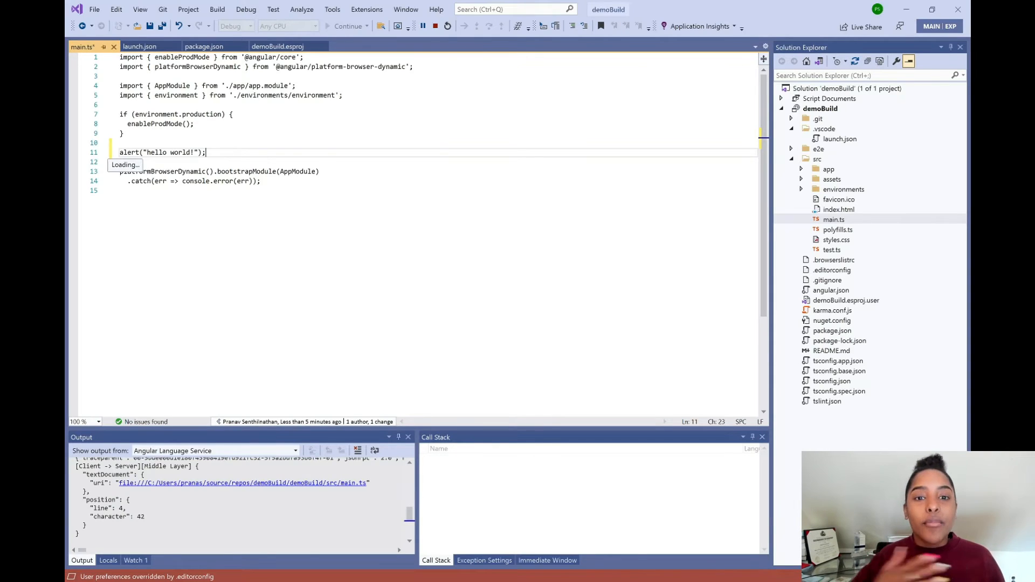
key("ctrl+s")
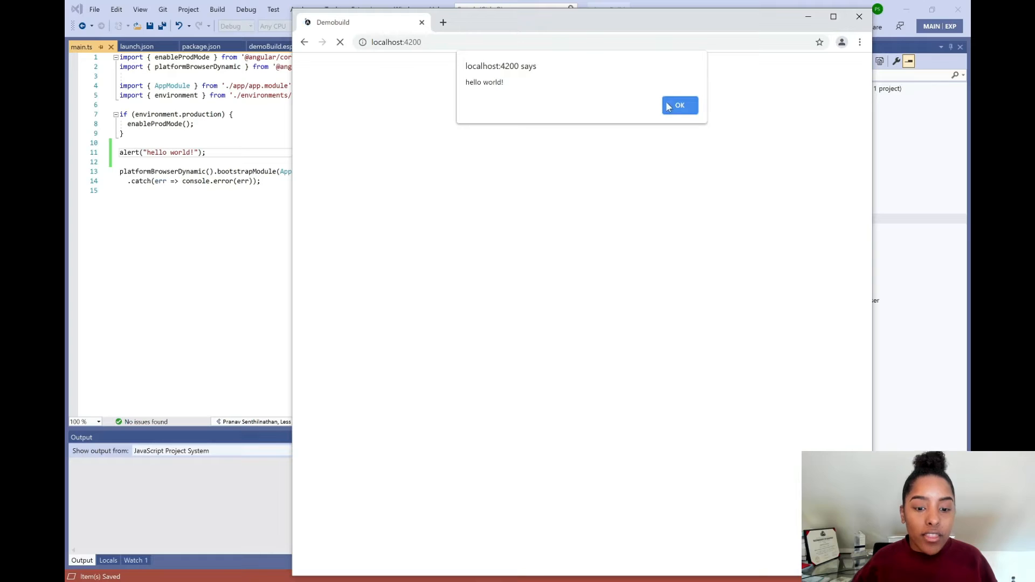
- Dismiss the hello world! alert, then the live-reloaded hello world!!! alert in Chrome
left_click(678, 106)
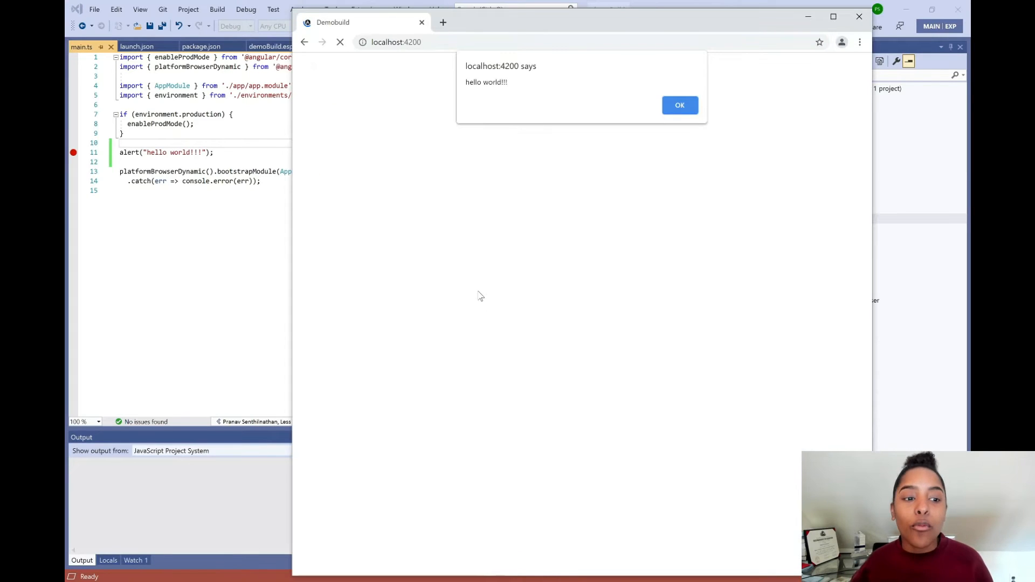
mouse_move(536, 203)
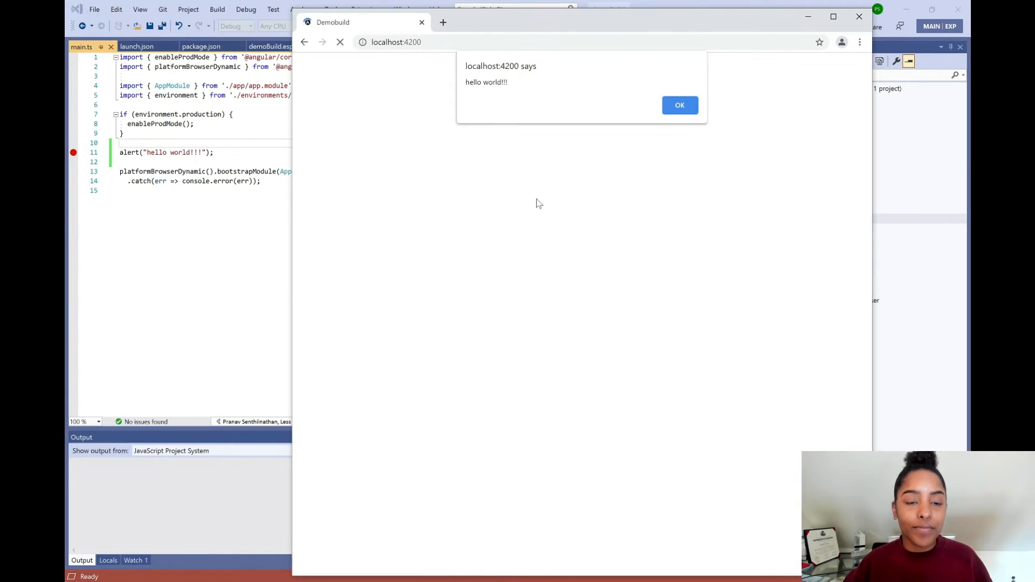
left_click(679, 105)
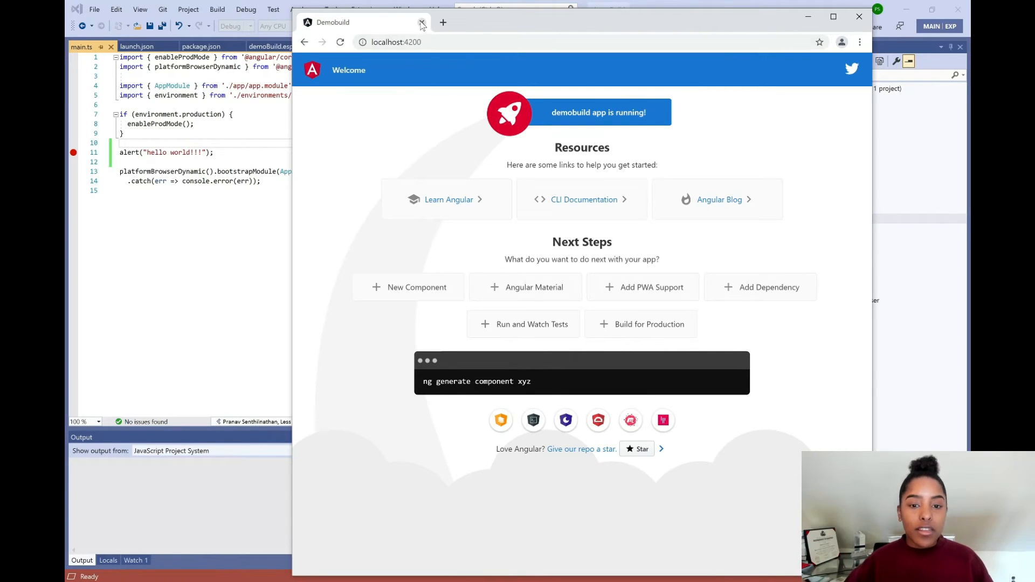
- Close the Chrome tab to end debugging and open src/app/app.component.spec.ts
left_click(422, 22)
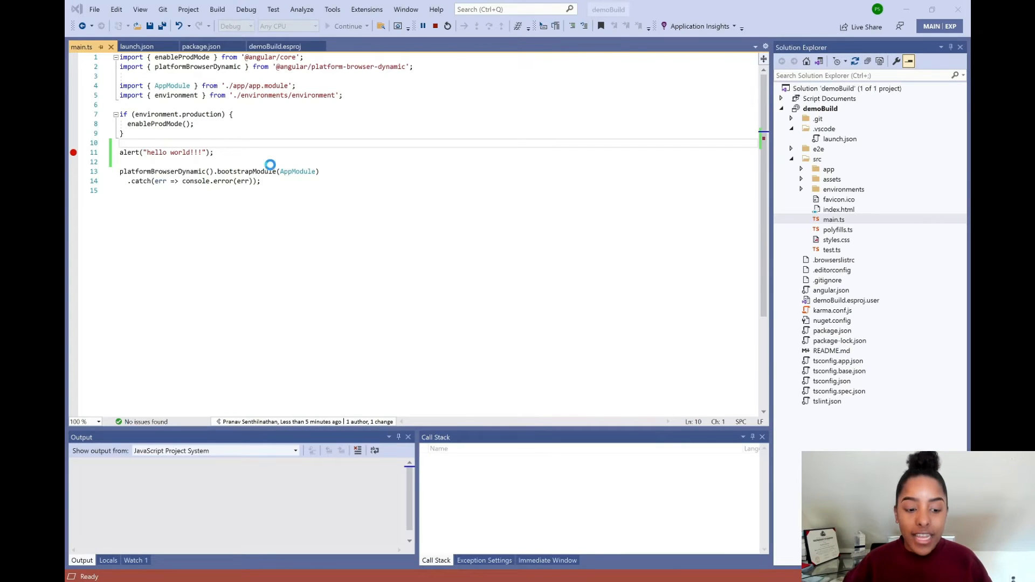
left_click(434, 26)
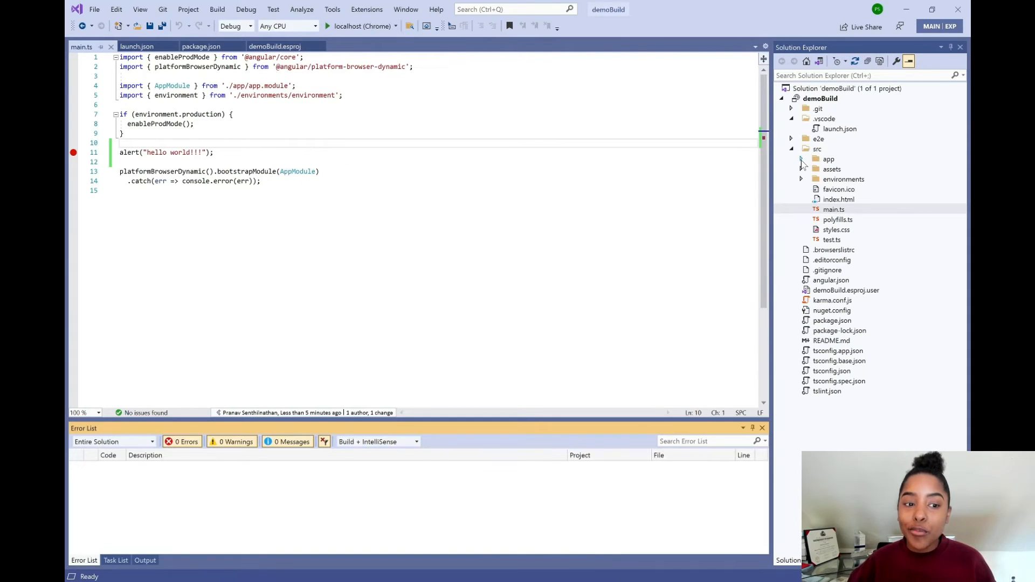
left_click(802, 159)
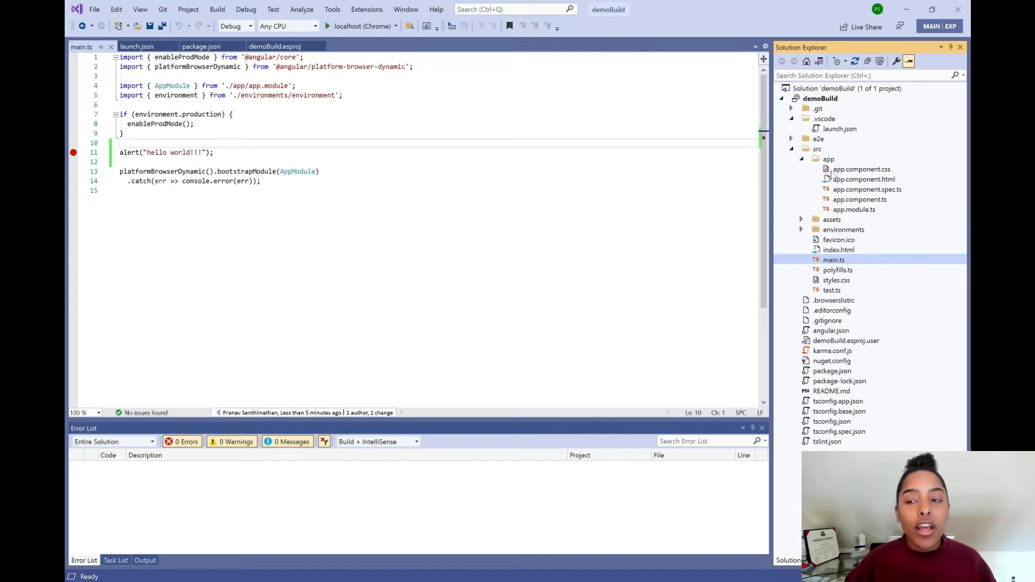
left_click(867, 189)
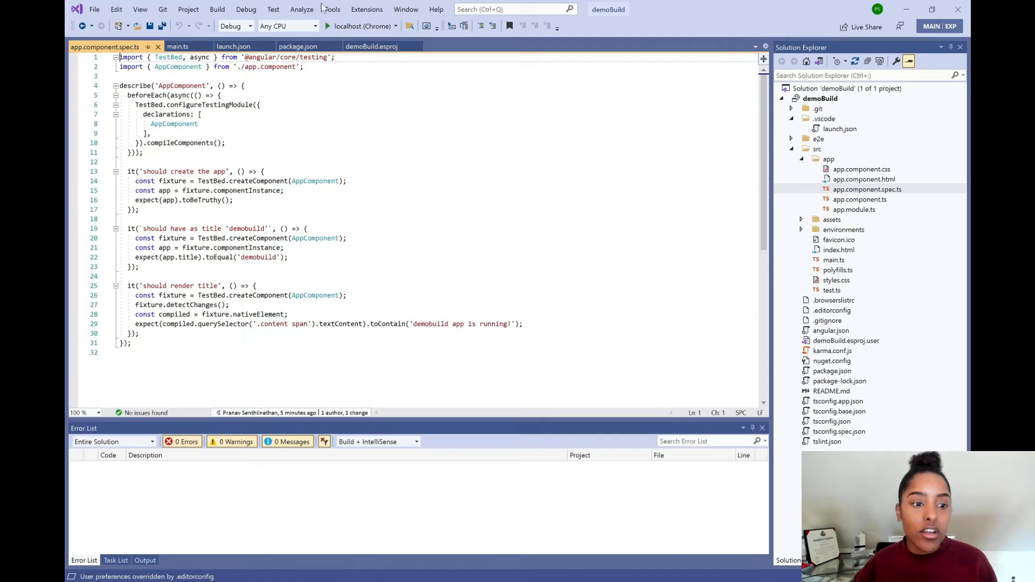
- Show Test Explorer with the Tests output log and run discovery of the Angular tests
left_click(273, 9)
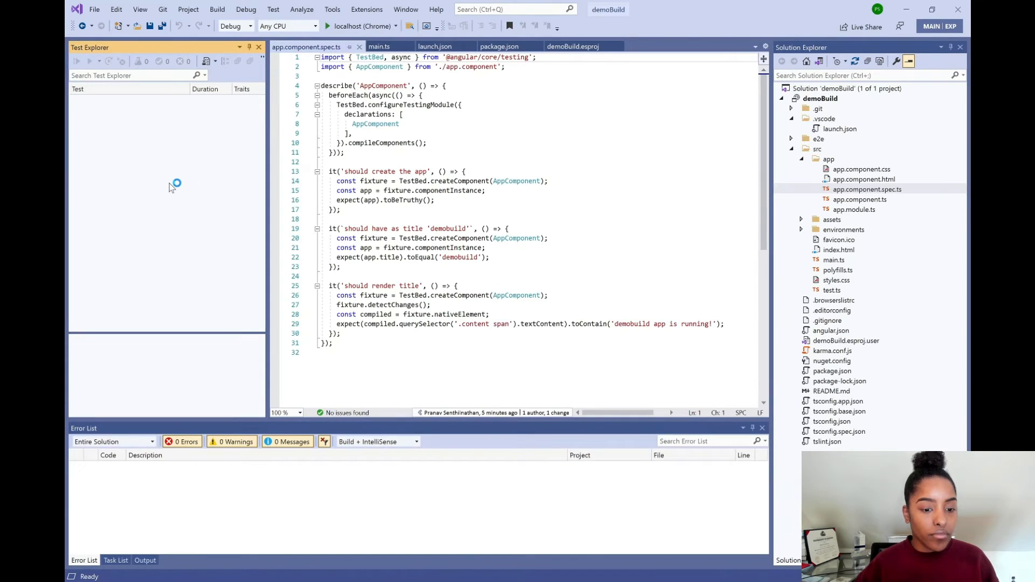
mouse_move(171, 188)
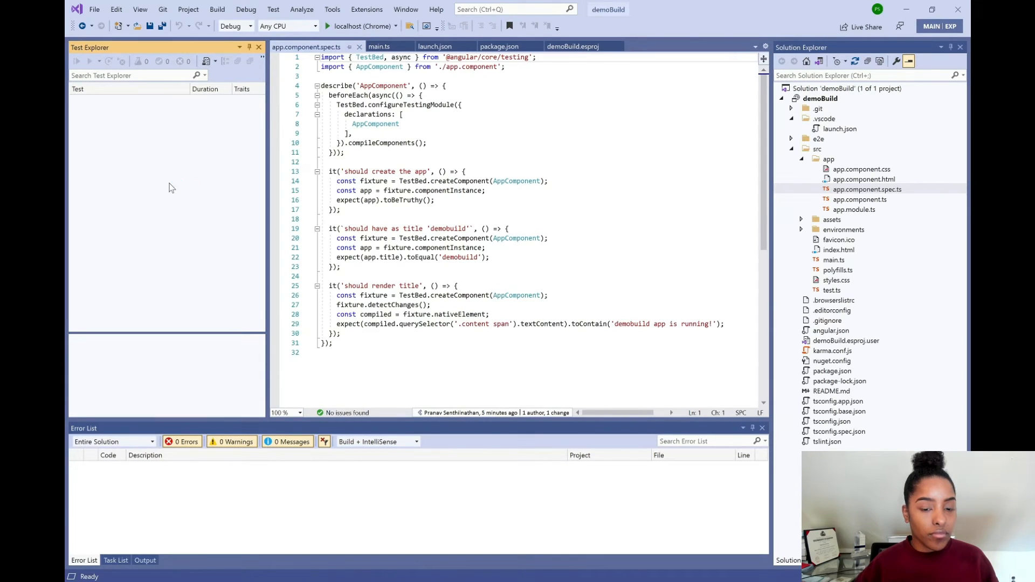
mouse_move(156, 298)
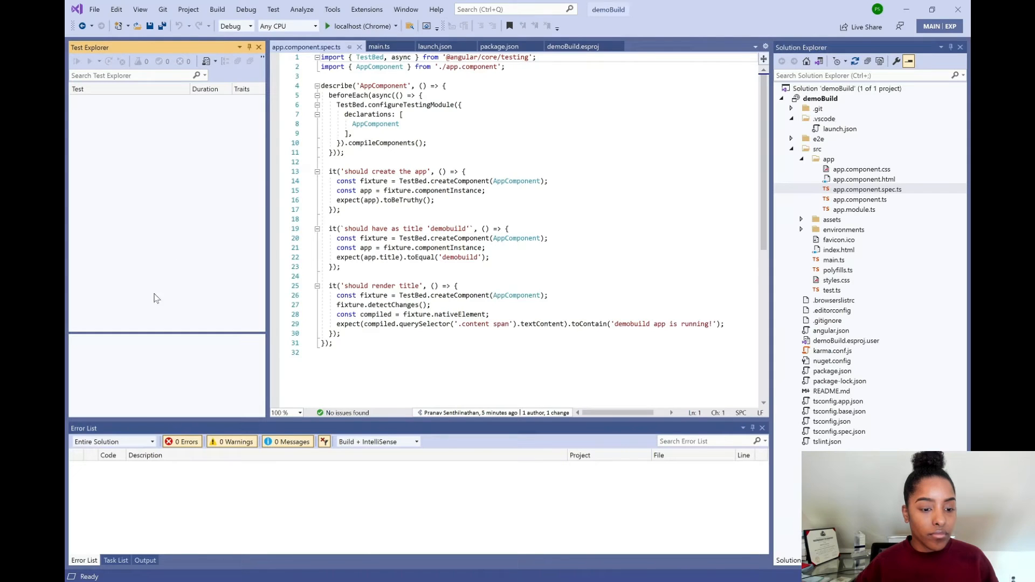
left_click(145, 560)
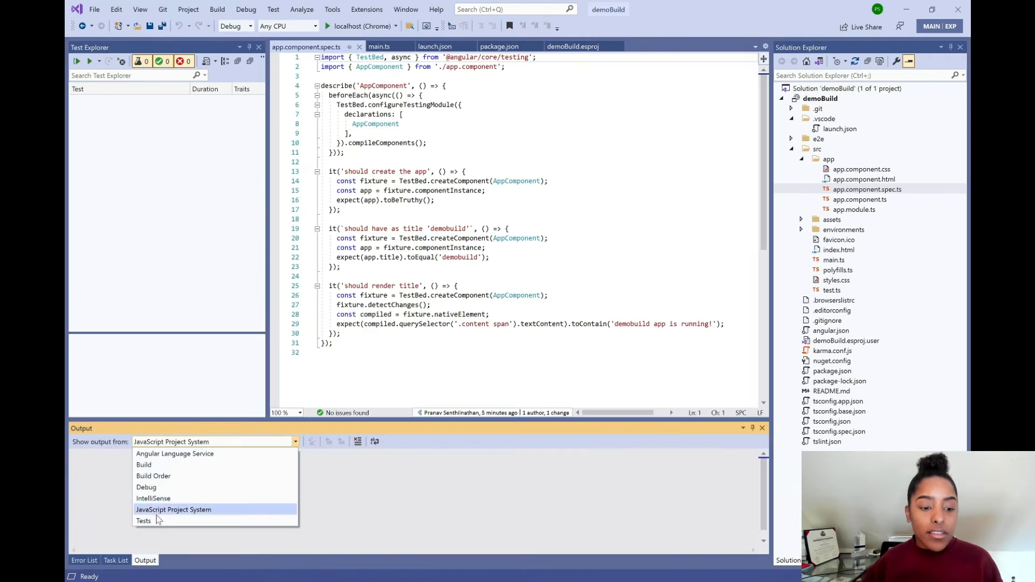
left_click(144, 521)
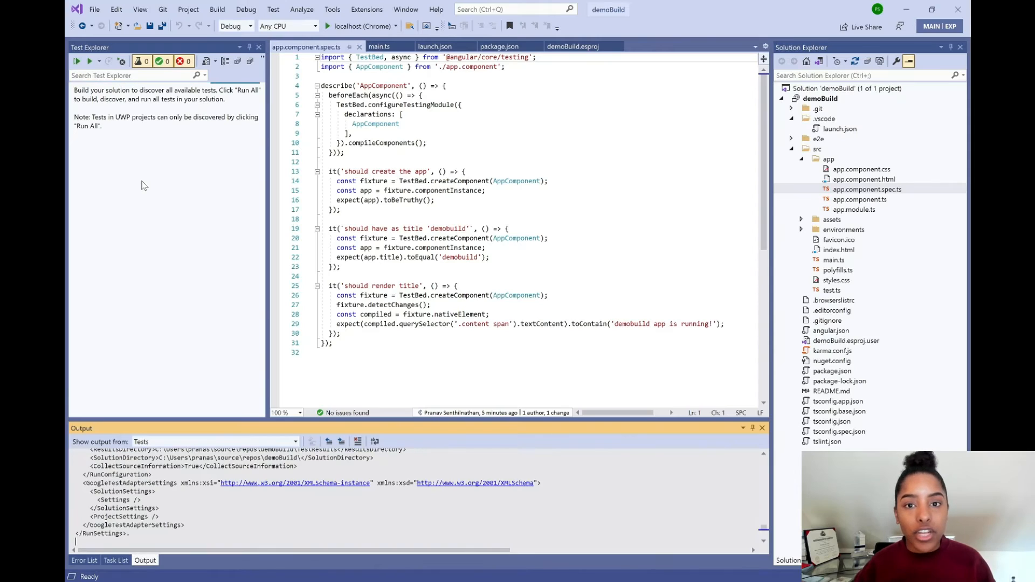
mouse_move(187, 173)
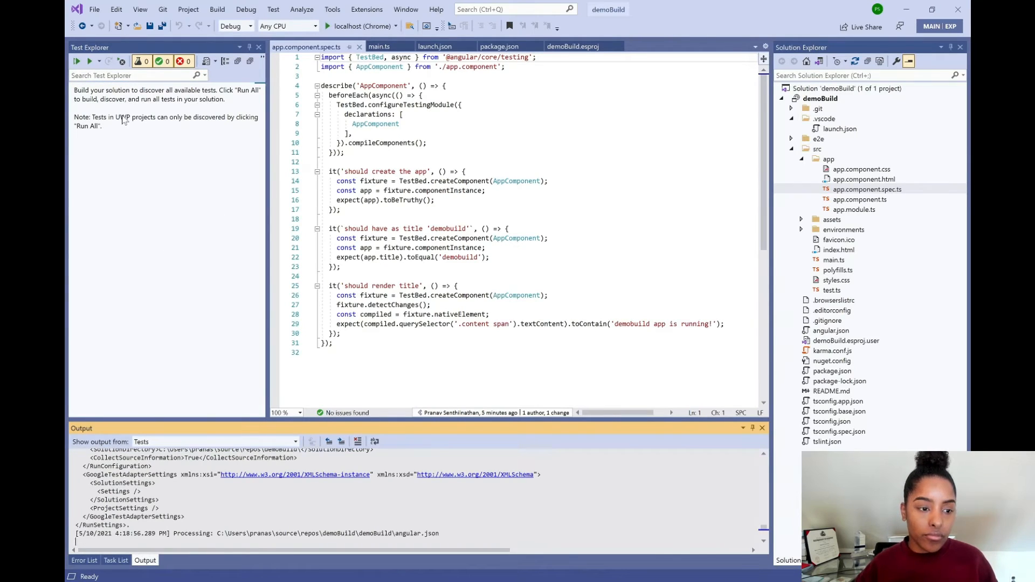
mouse_move(126, 137)
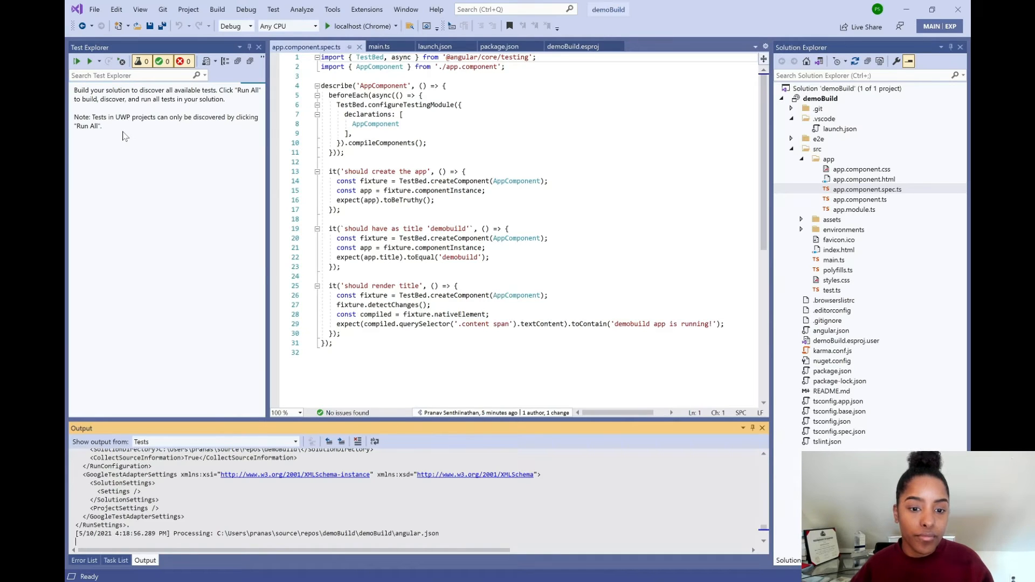
left_click(77, 60)
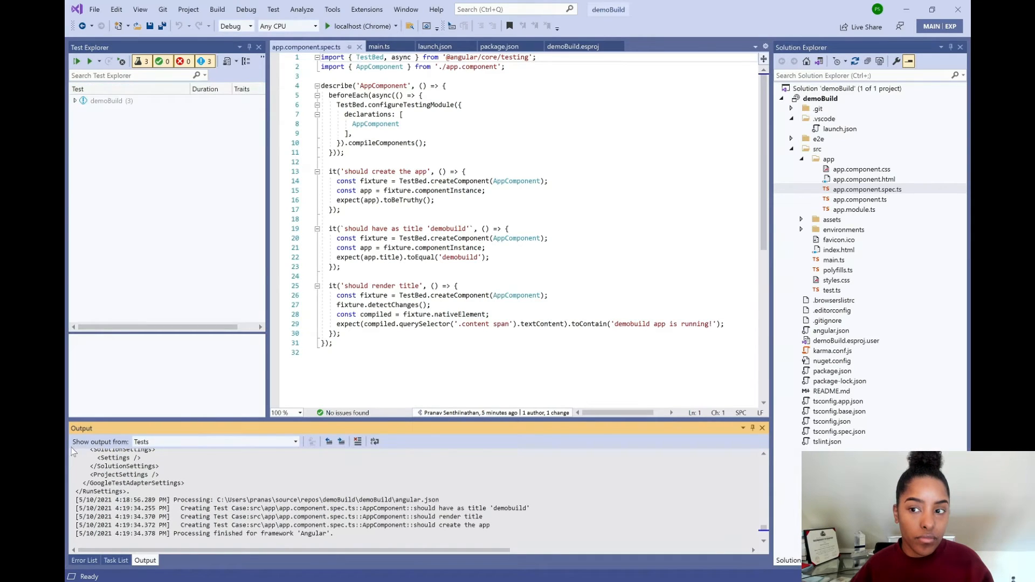
- Expand demoBuild > AppComponent, jump to the 'should render title' test, and run all three tests
left_click(76, 100)
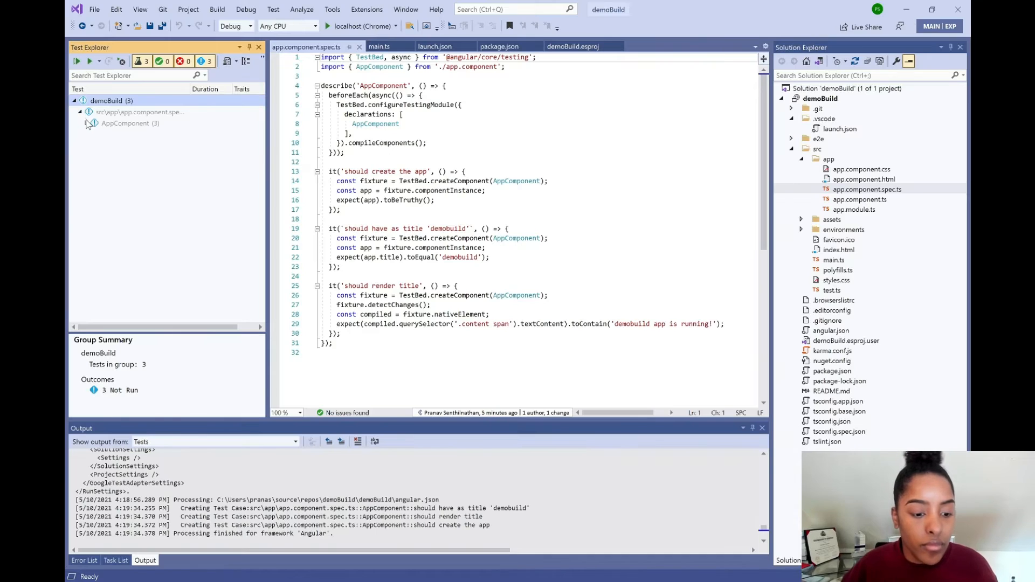
left_click(87, 122)
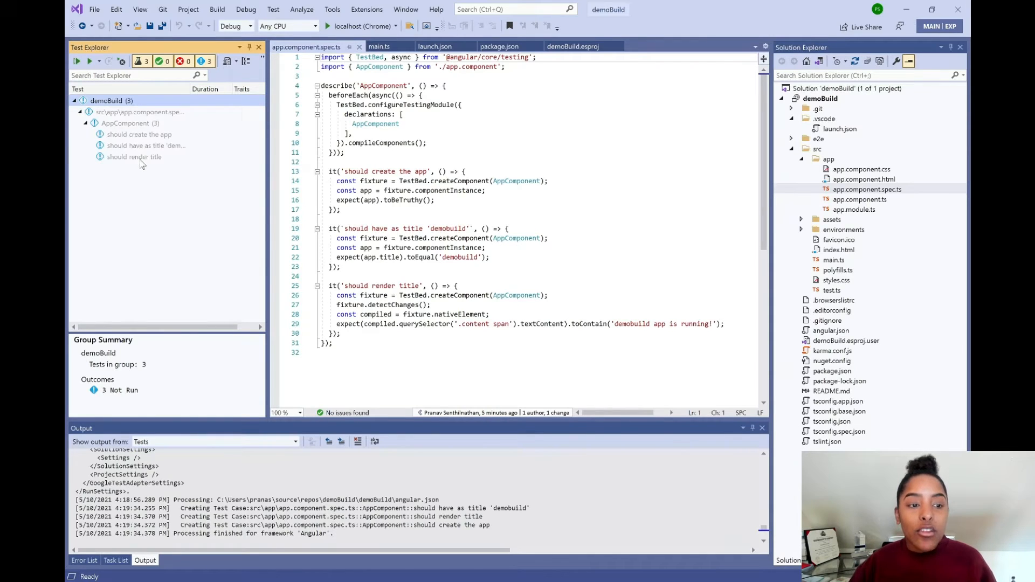
mouse_move(134, 157)
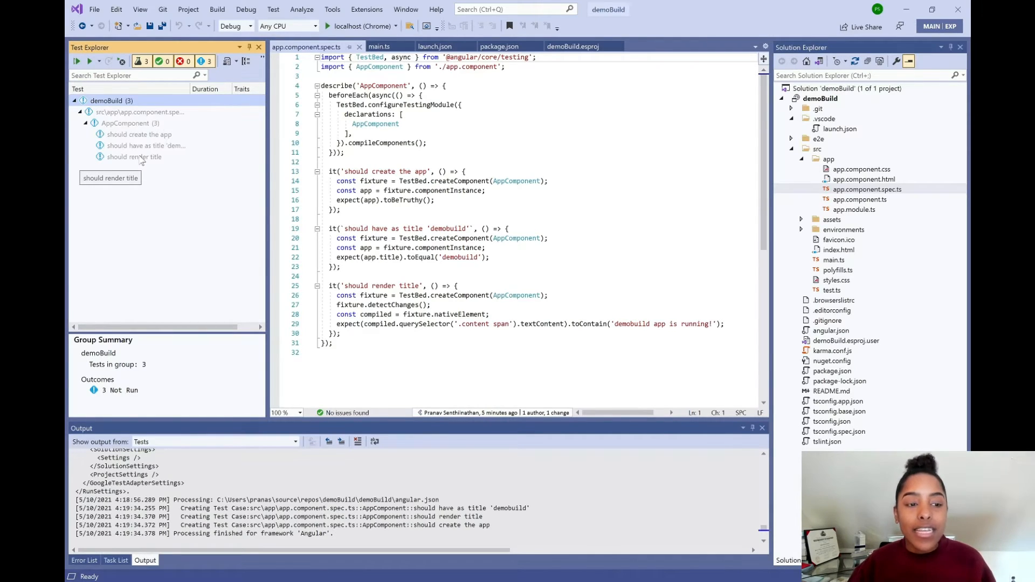
left_click(134, 156)
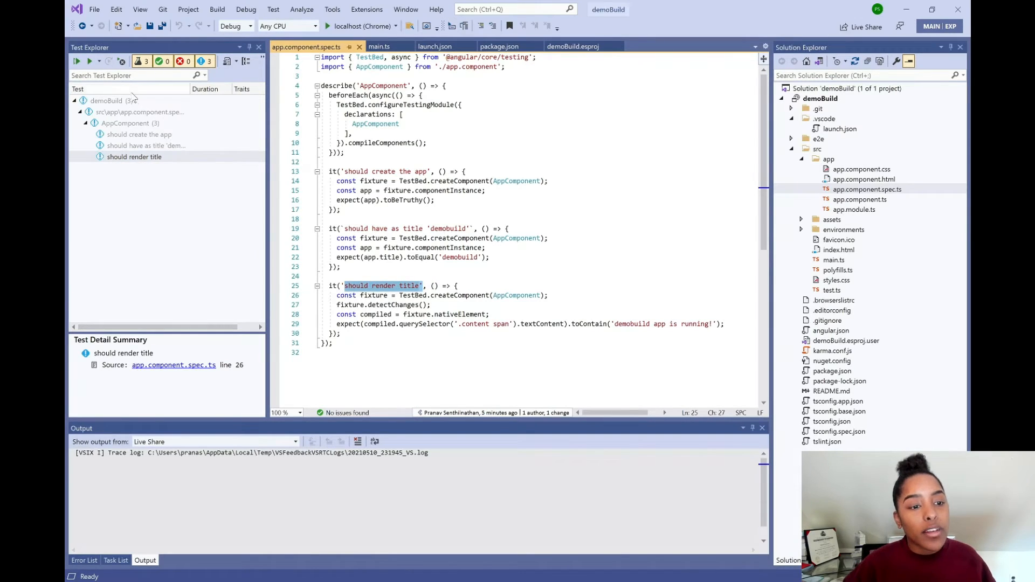
left_click(248, 60)
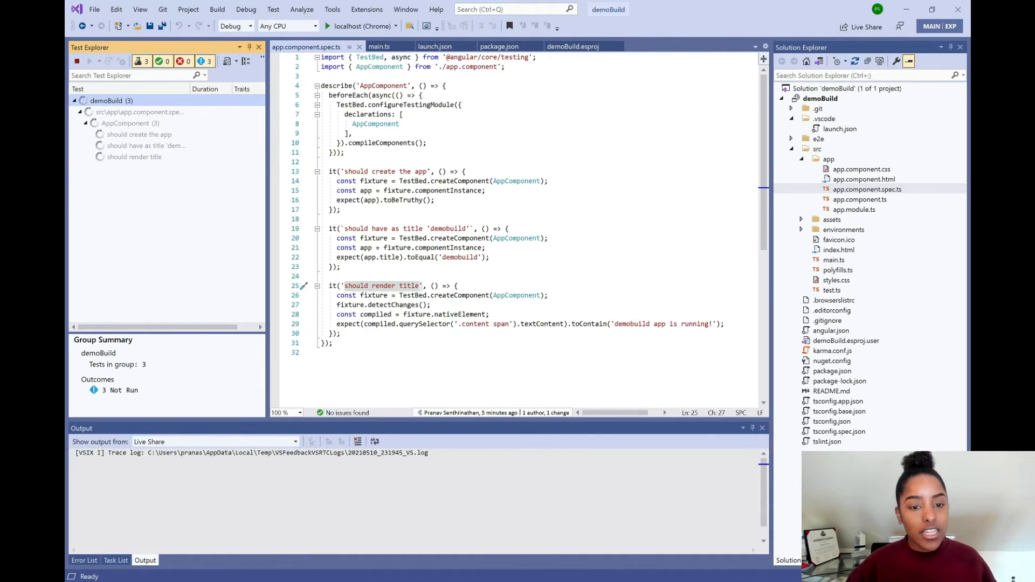
- Close the demoBuild solution and return to the start window
left_click(91, 61)
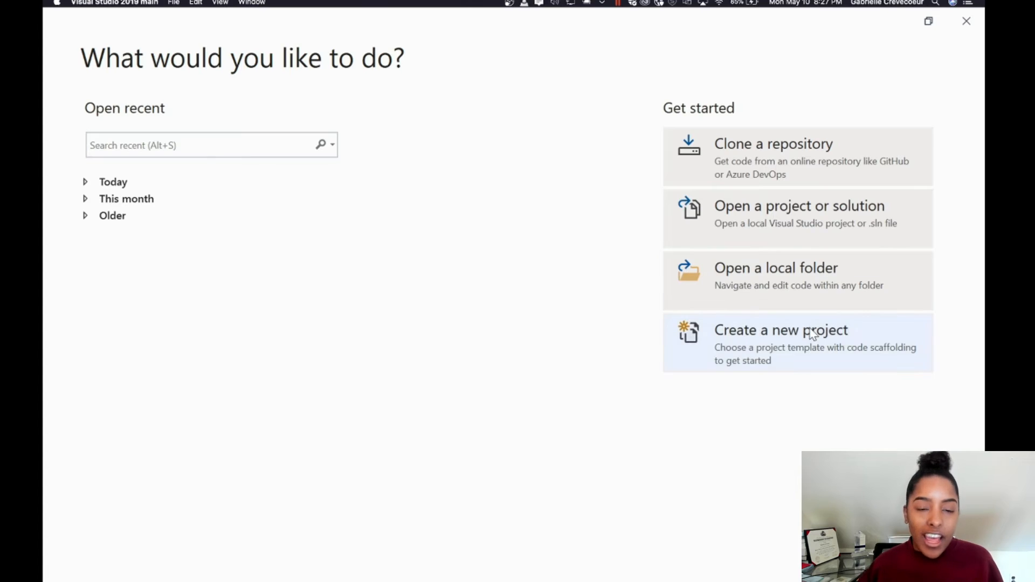
- Start a new project and find the ASP.NET Core with Angular template by searching 'Angular'
left_click(781, 330)
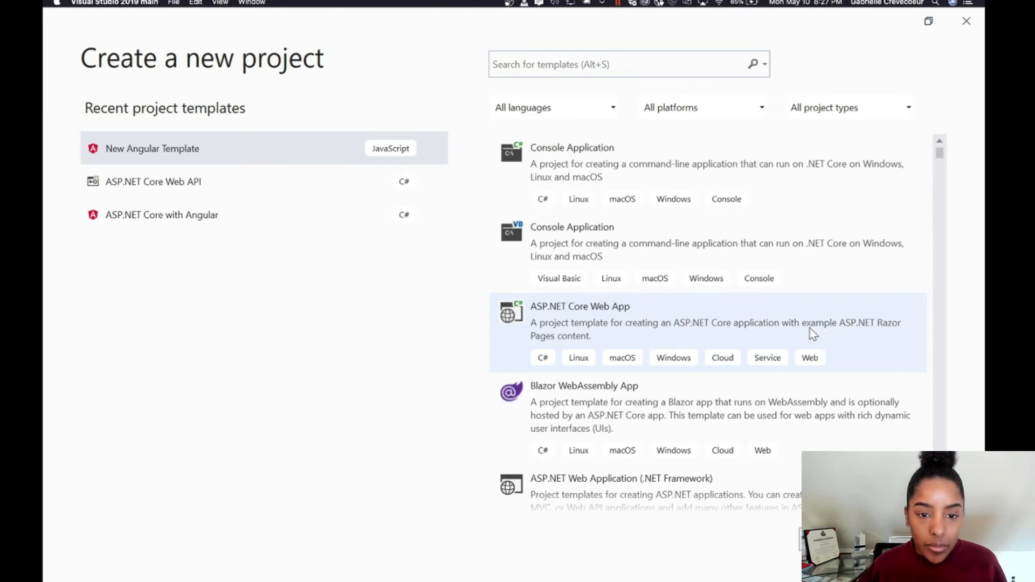
left_click(628, 63)
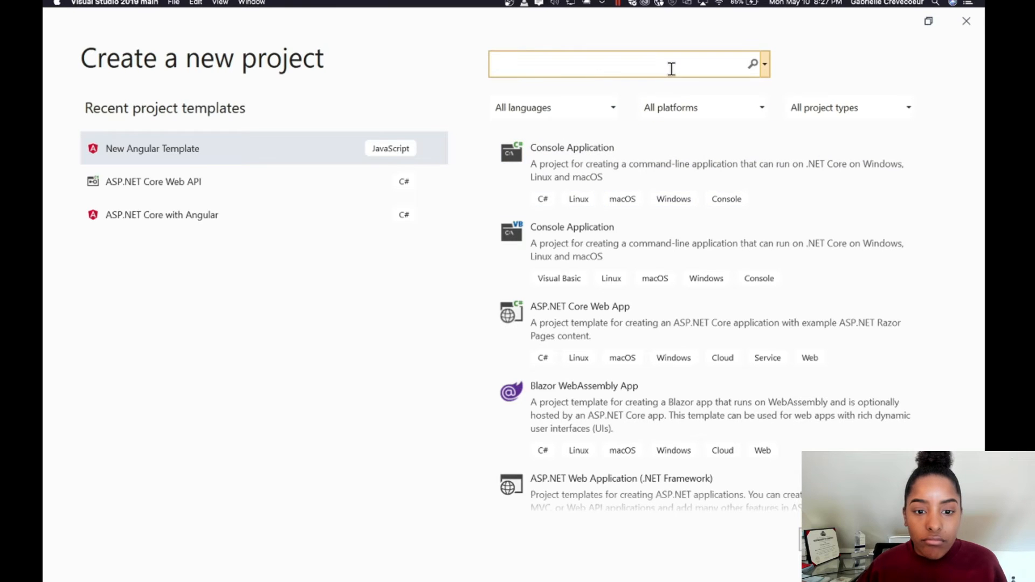
type("Angular")
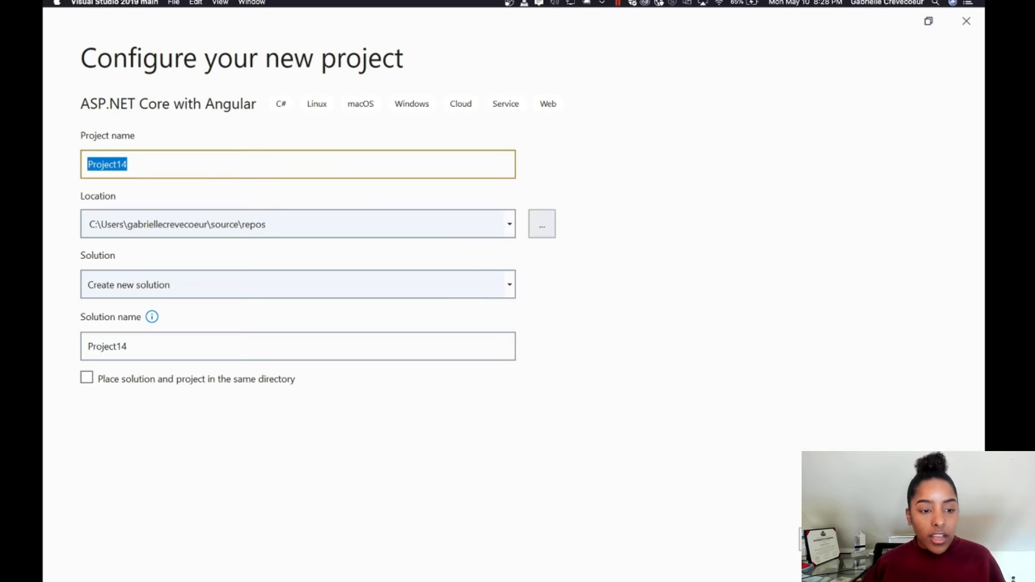
- Name the project NewSpaDemo-JSPS and create it
type("NewS")
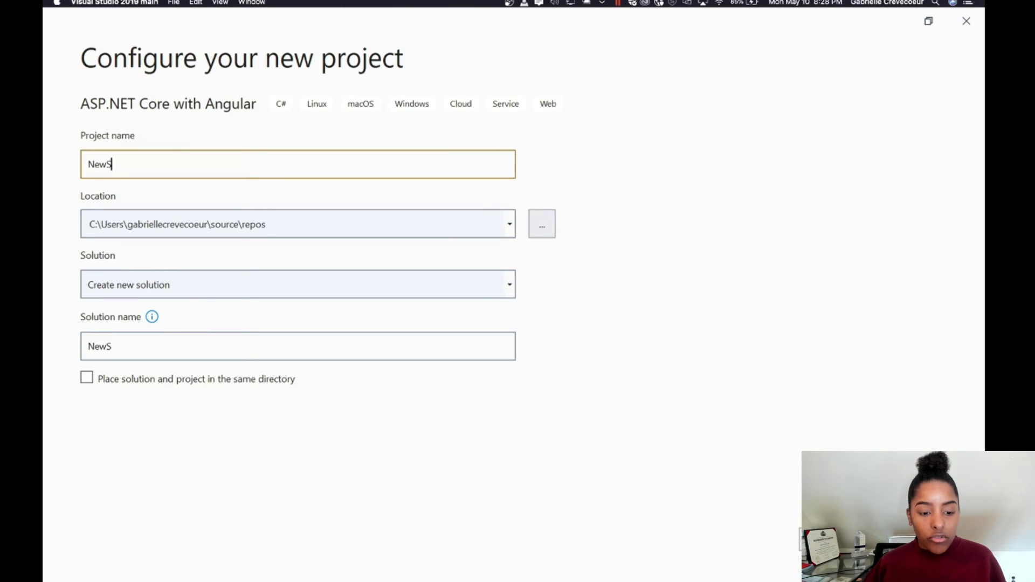
type("pa")
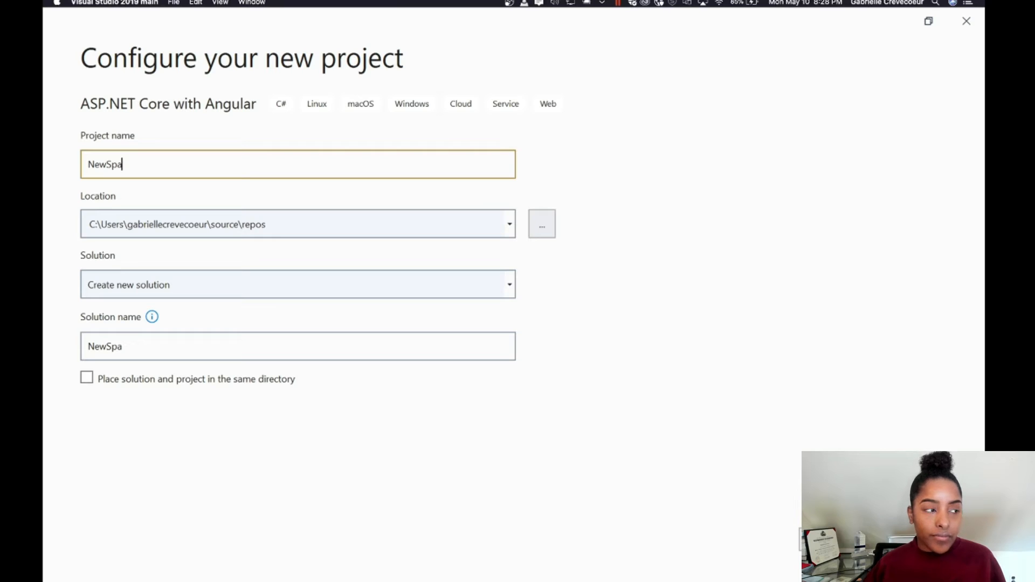
type("Dem")
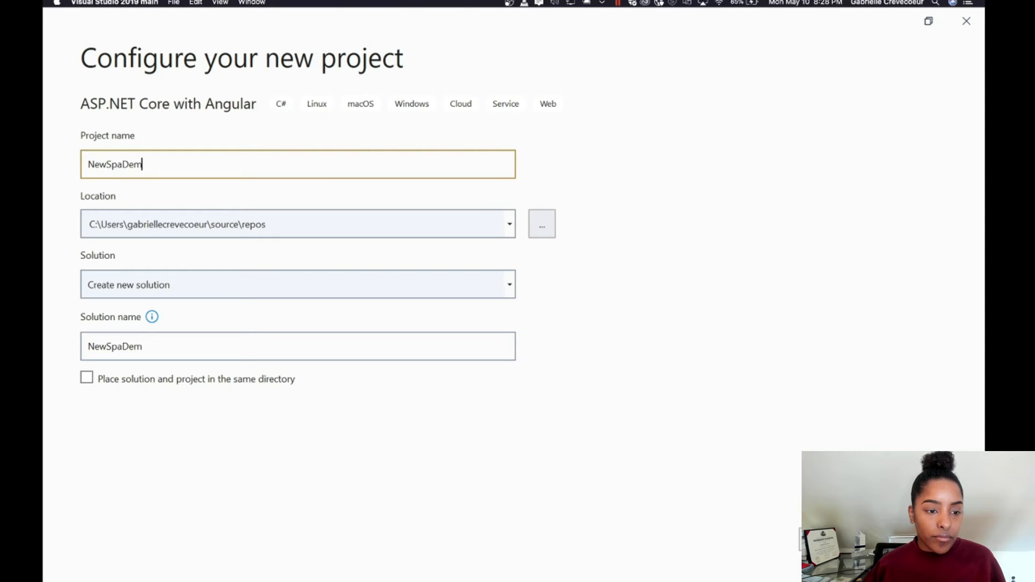
type("o-JSPS")
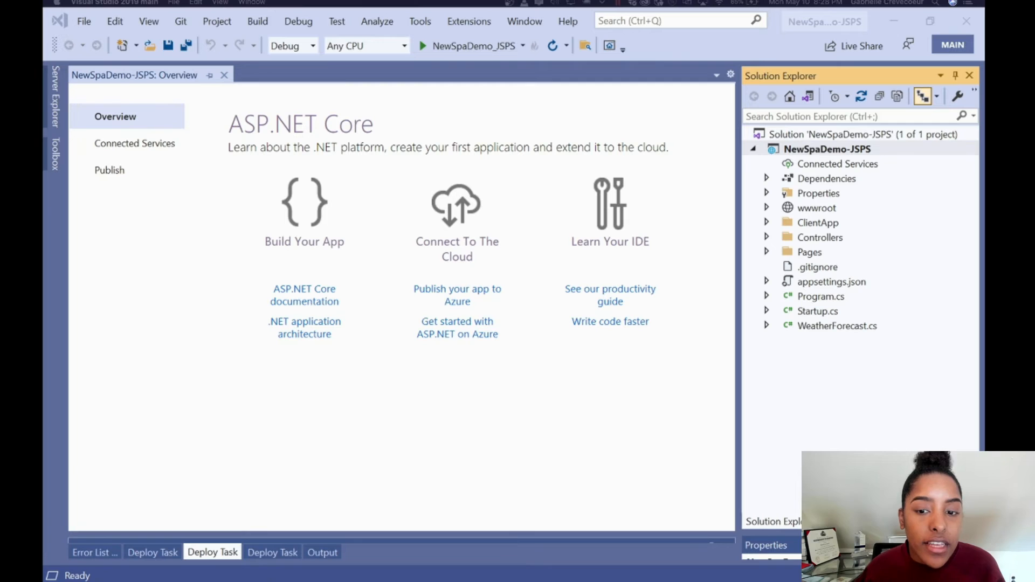
mouse_move(231, 232)
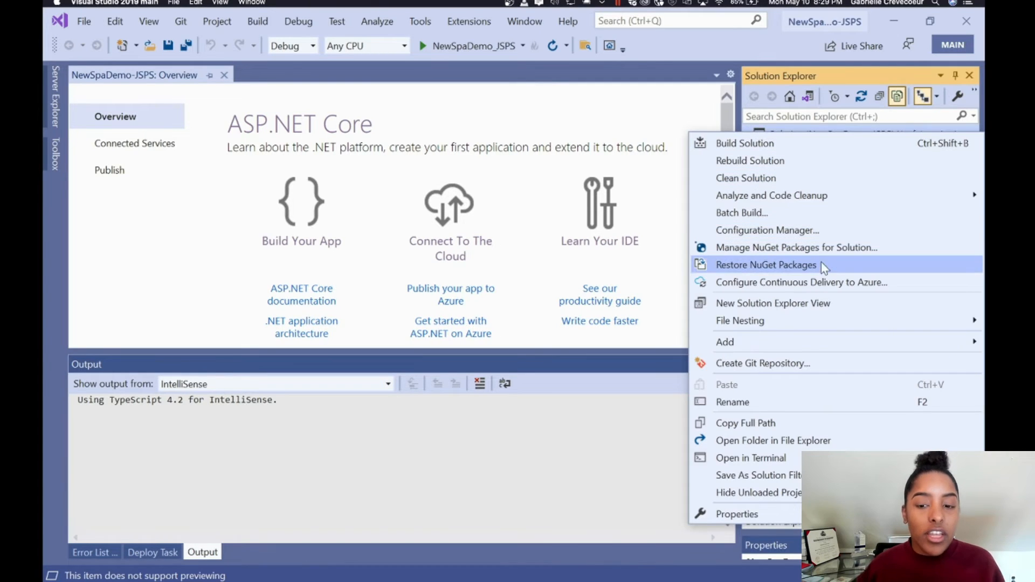
- Restore the solution's NuGet packages and view NewSpaDemo-JSPS.csproj with its SPA proxy settings
left_click(766, 265)
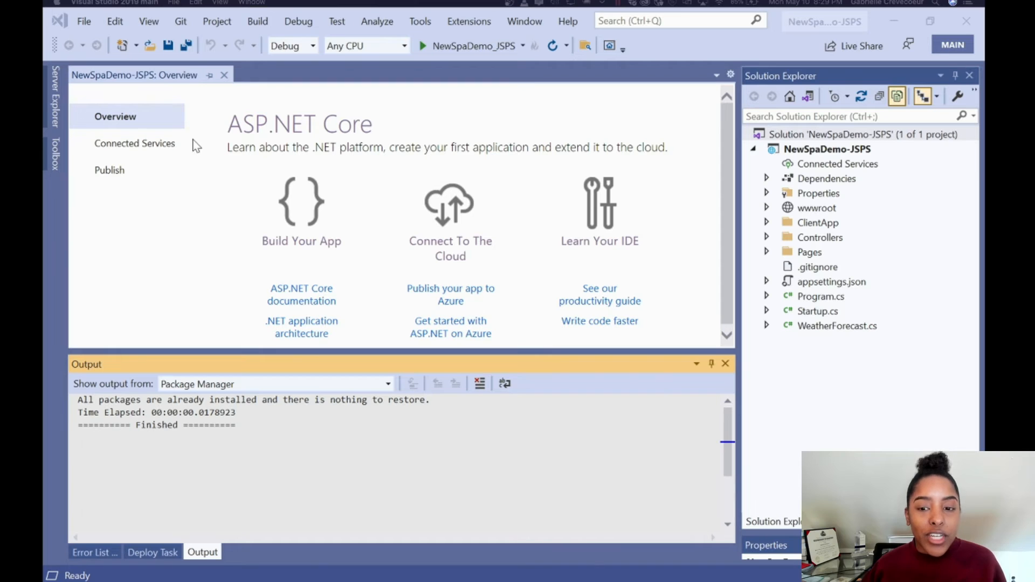
mouse_move(472, 129)
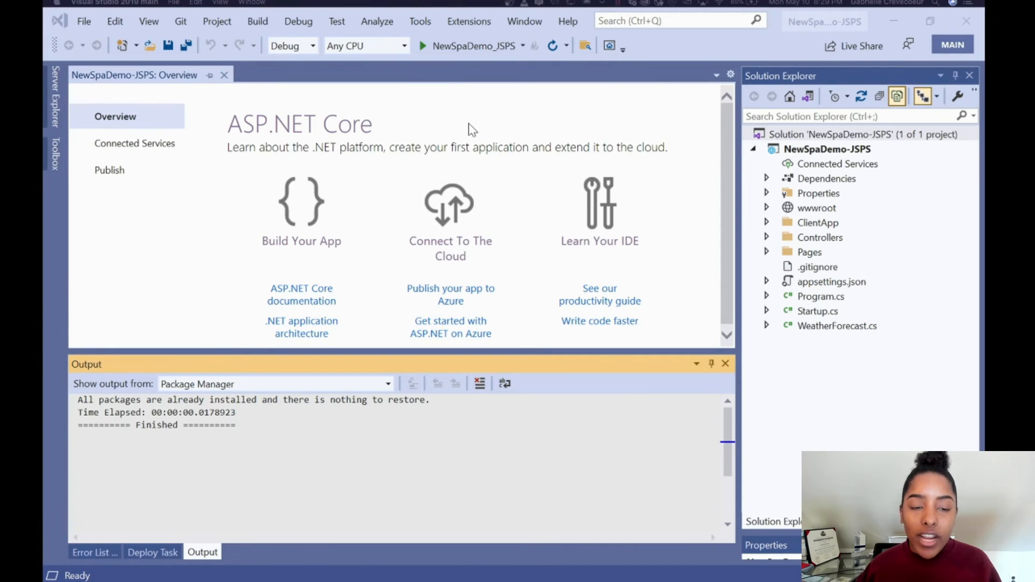
double_click(828, 149)
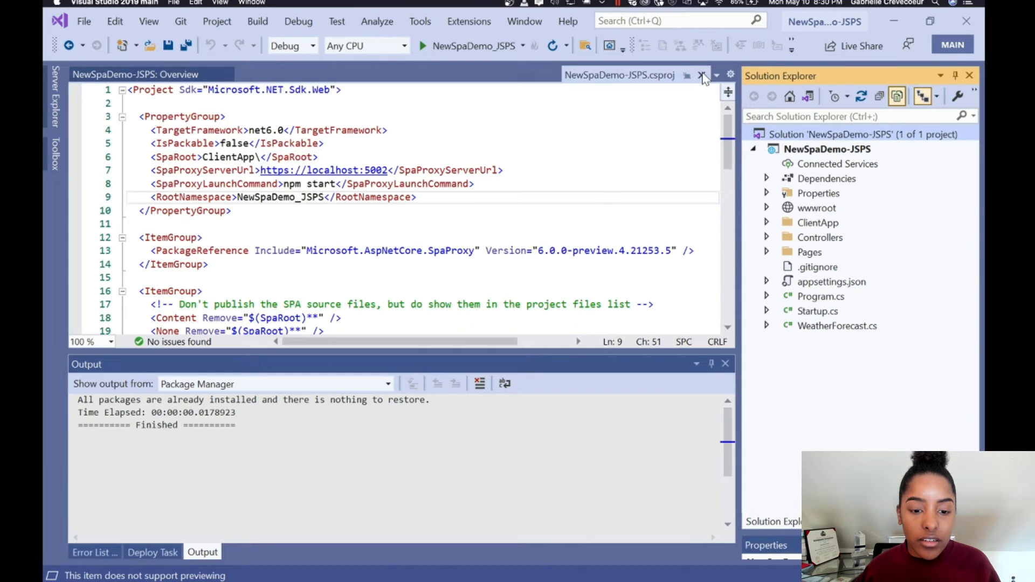
- Add a New Angular Template project named NewSpaDemo-JSPSFrontend to the solution
right_click(830, 149)
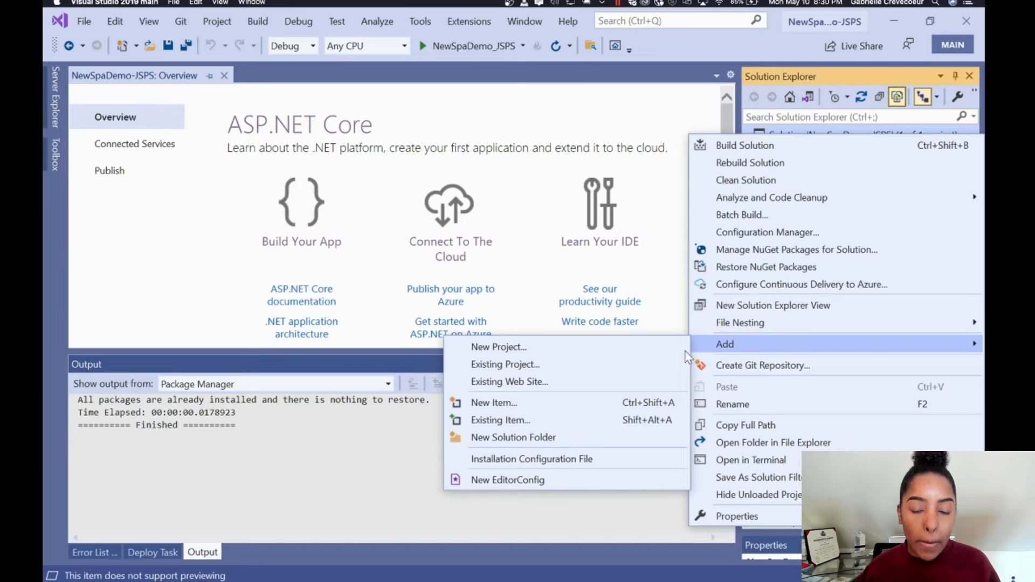
left_click(499, 346)
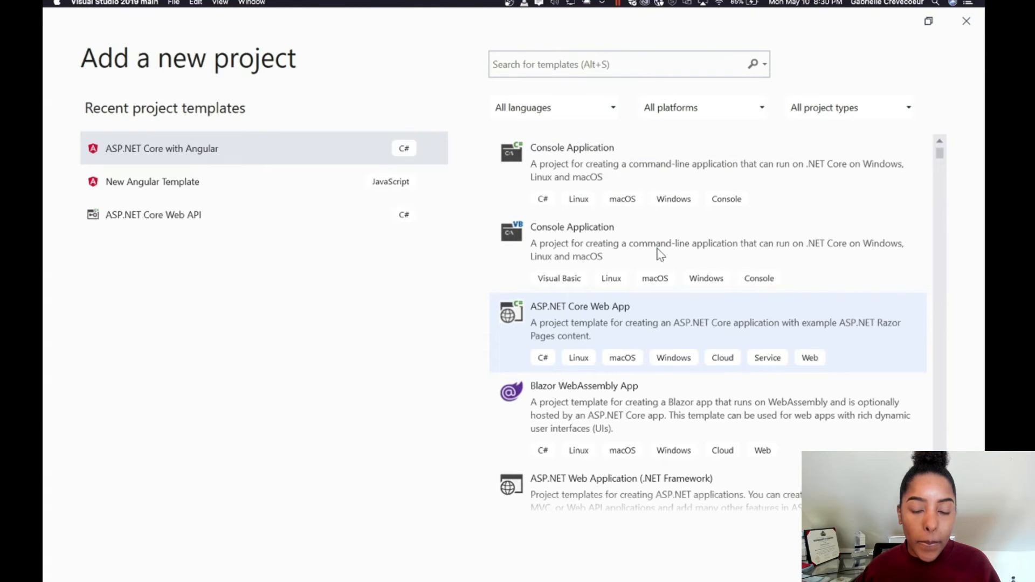
left_click(628, 64)
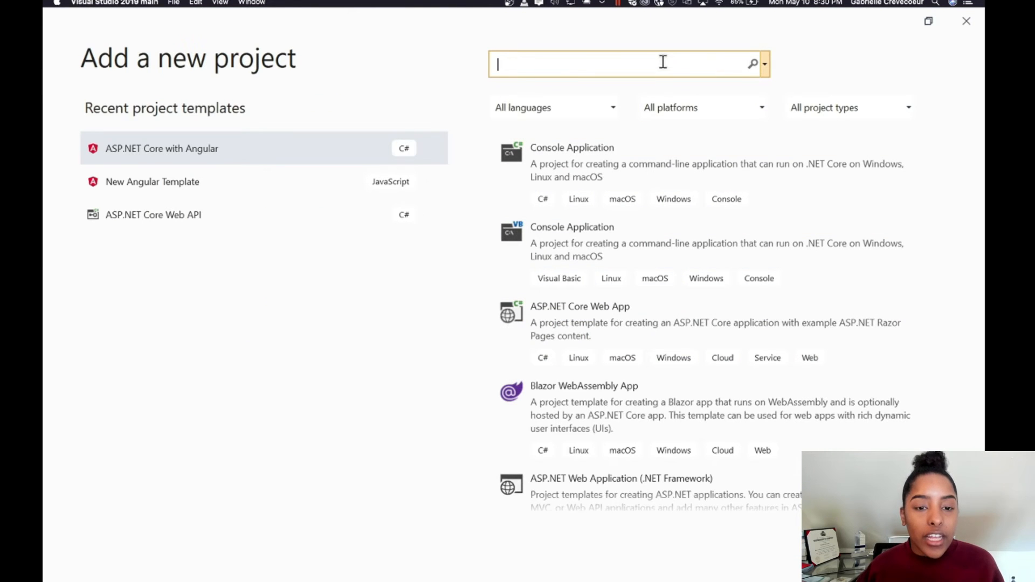
type("Angular")
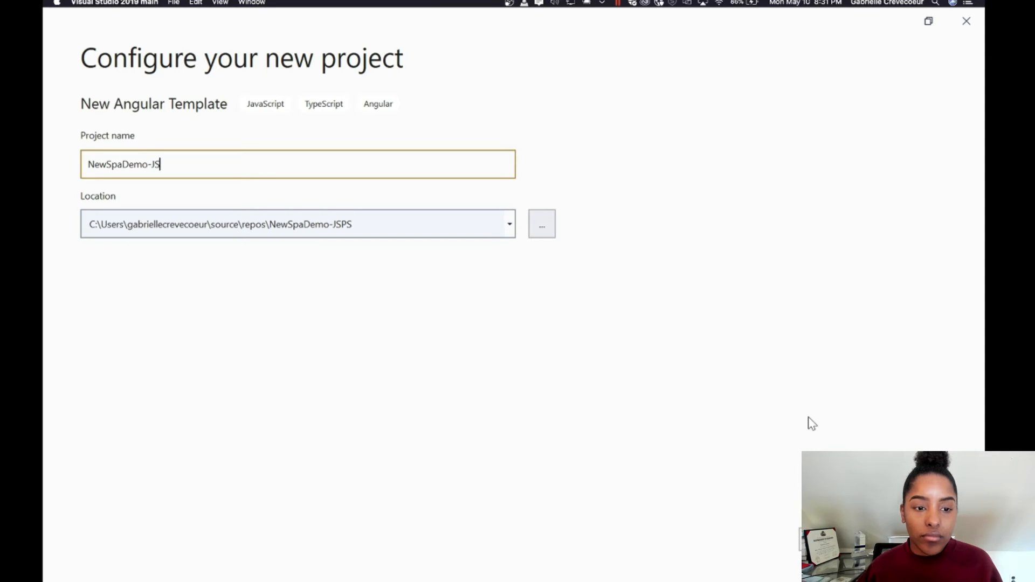
type("PSFrontend")
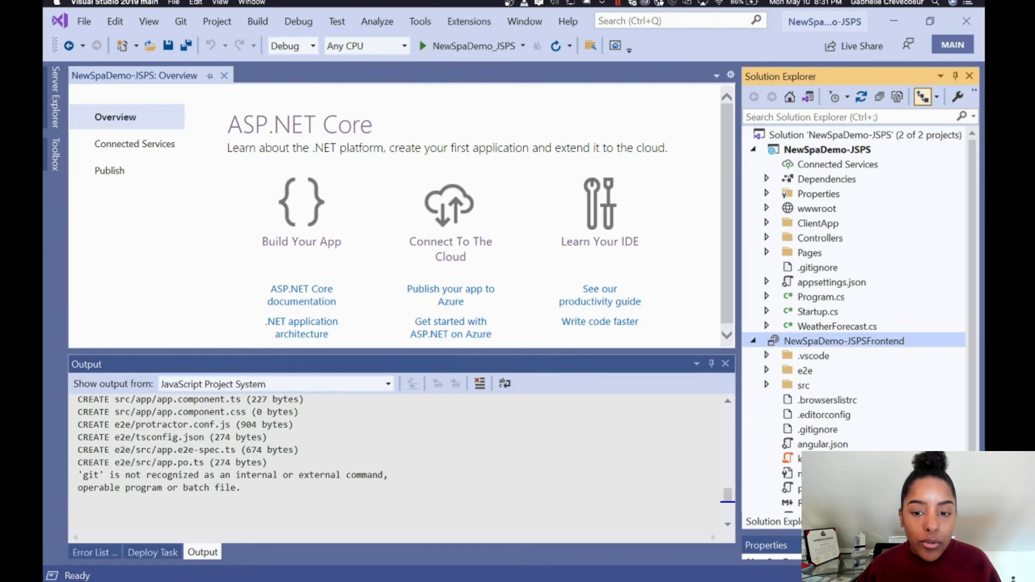
- Copy the ClientApp files into NewSpaDemo-JSPSFrontend, confirming replacement of existing src files
scroll("down", 3)
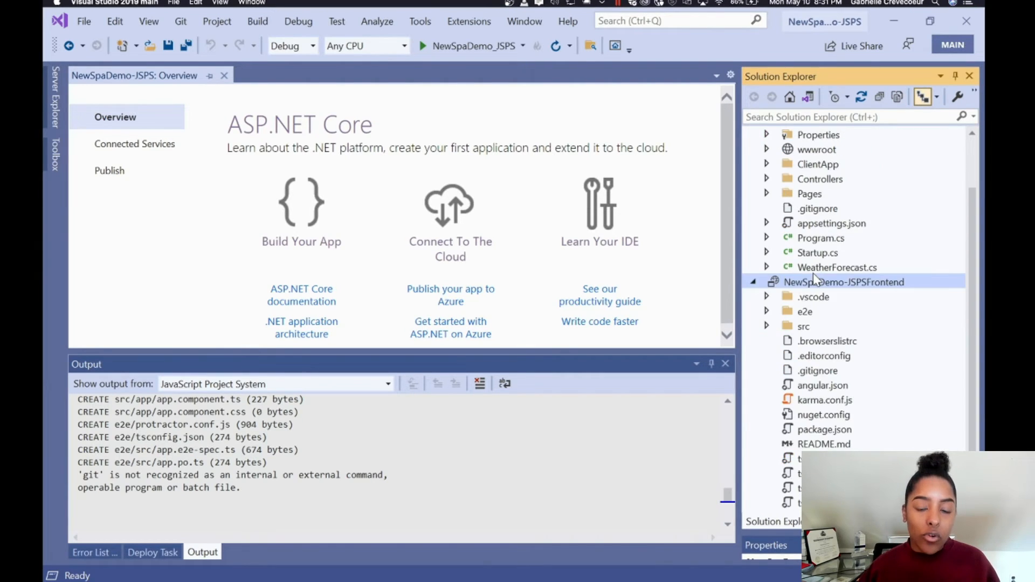
scroll("up", 3)
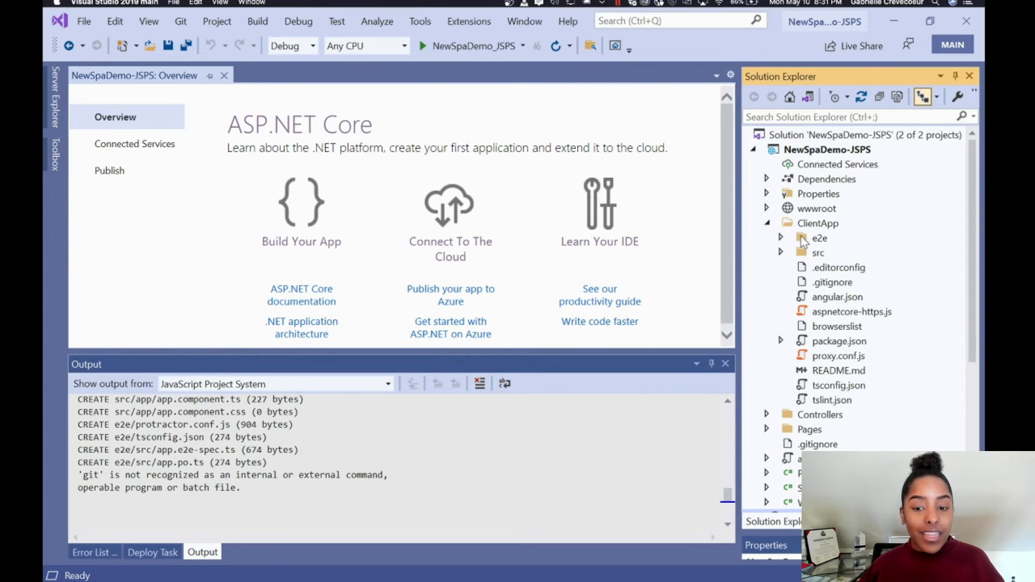
left_click(819, 238)
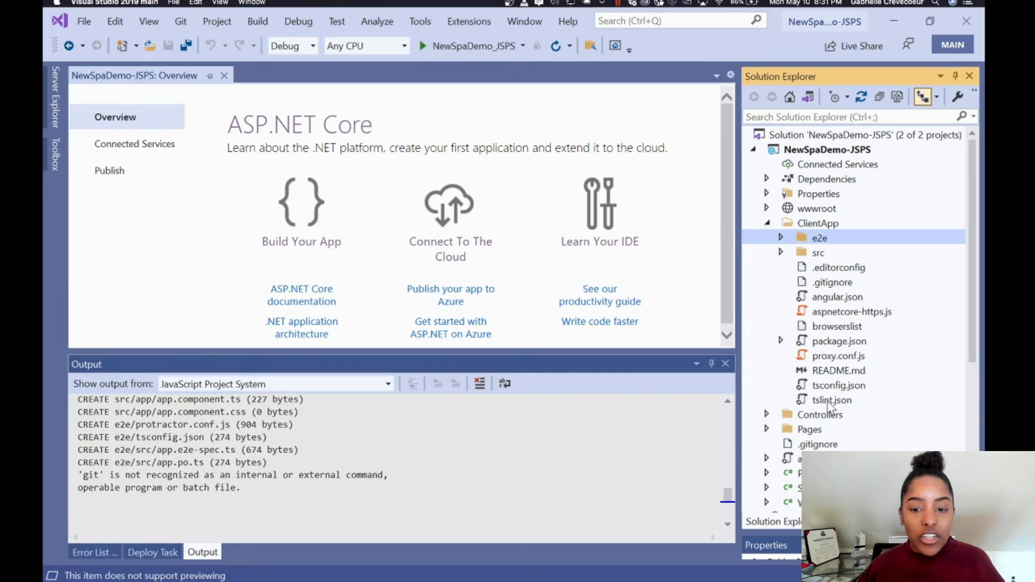
double_click(832, 399)
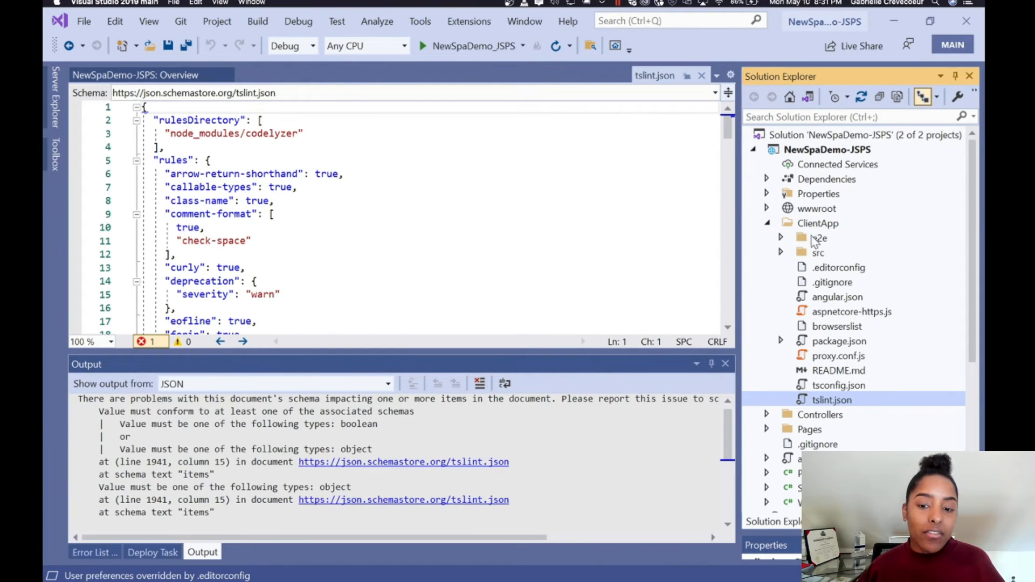
scroll("down", 3)
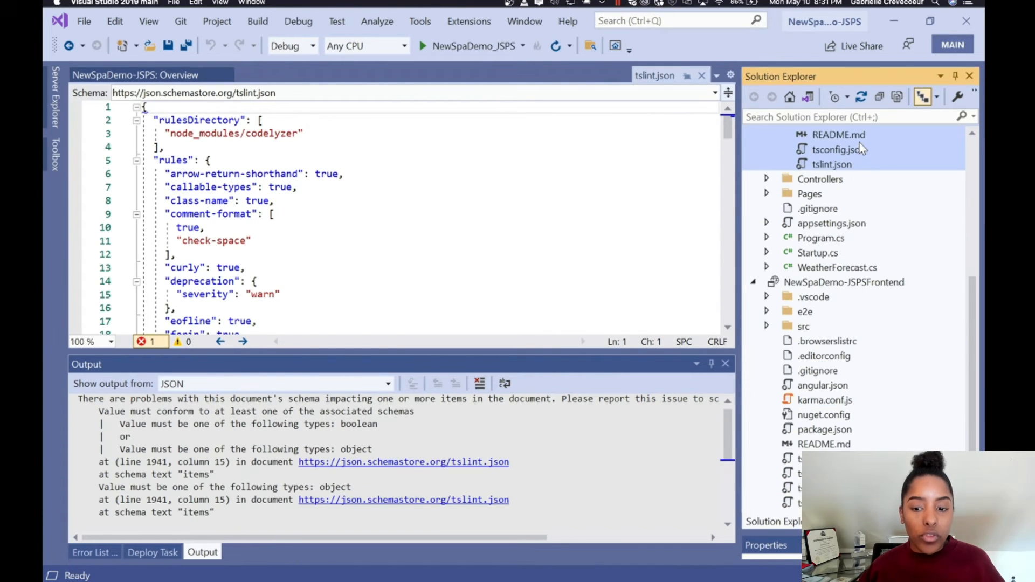
left_click(843, 282)
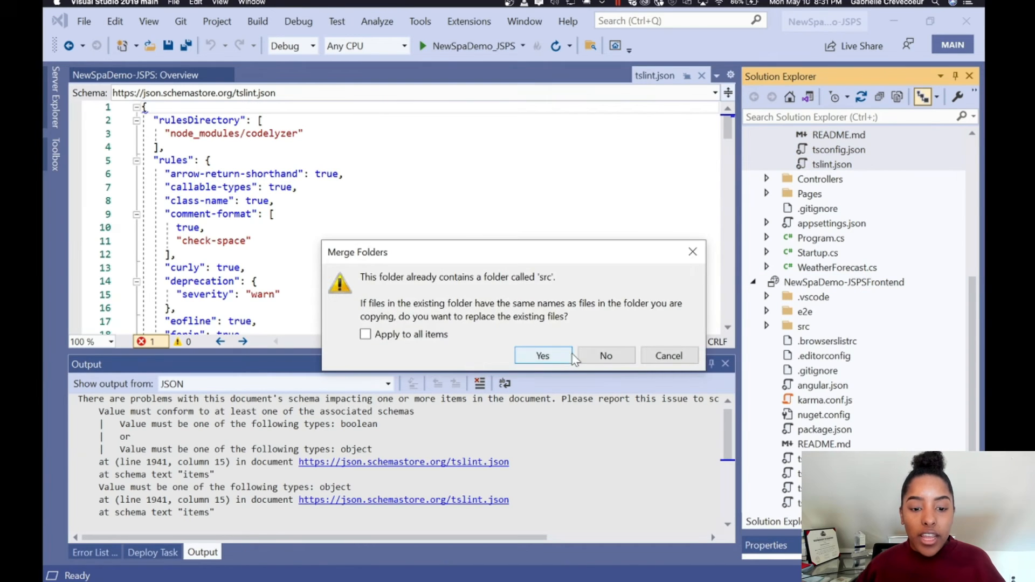
mouse_move(387, 340)
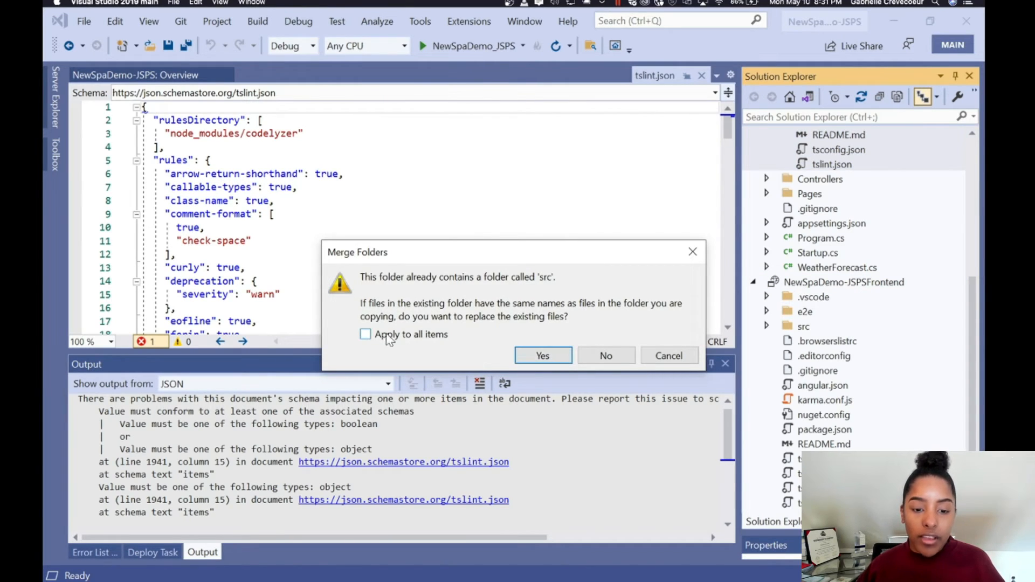
left_click(541, 355)
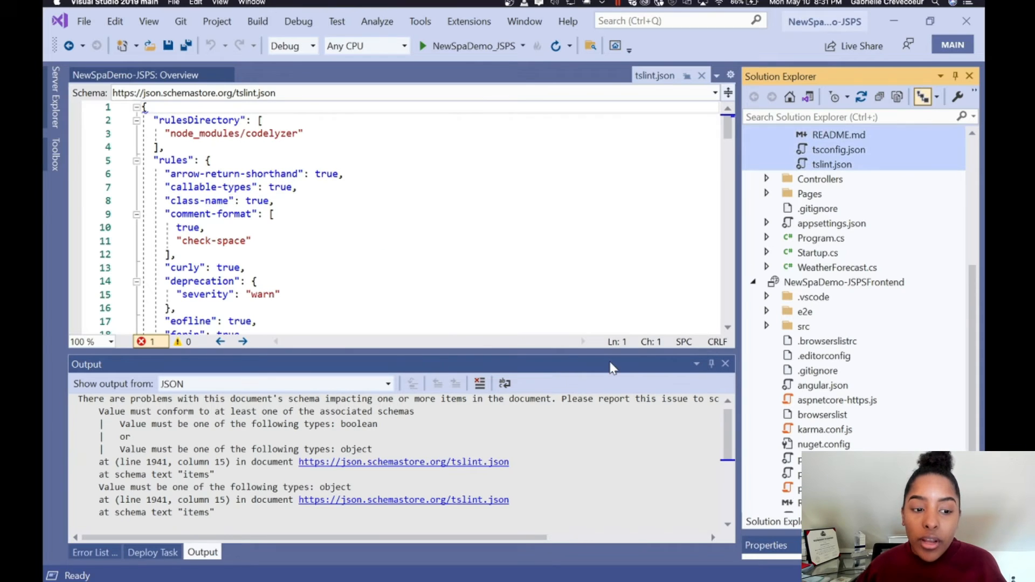
mouse_move(774, 390)
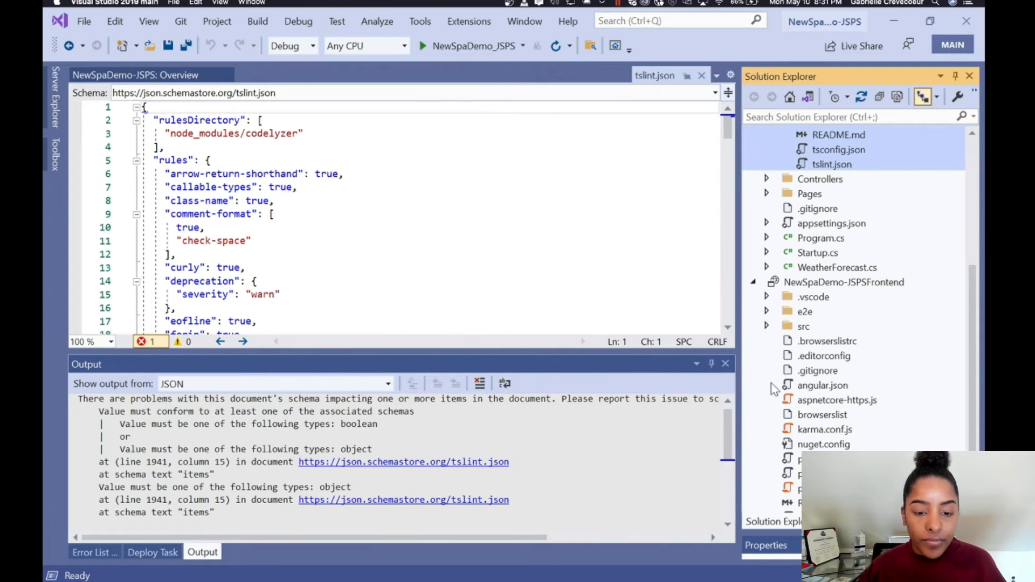
- Review aspnetcore-https.js and proxy.conf.js, then collapse and select the backend's ClientApp folder
scroll("down", 3)
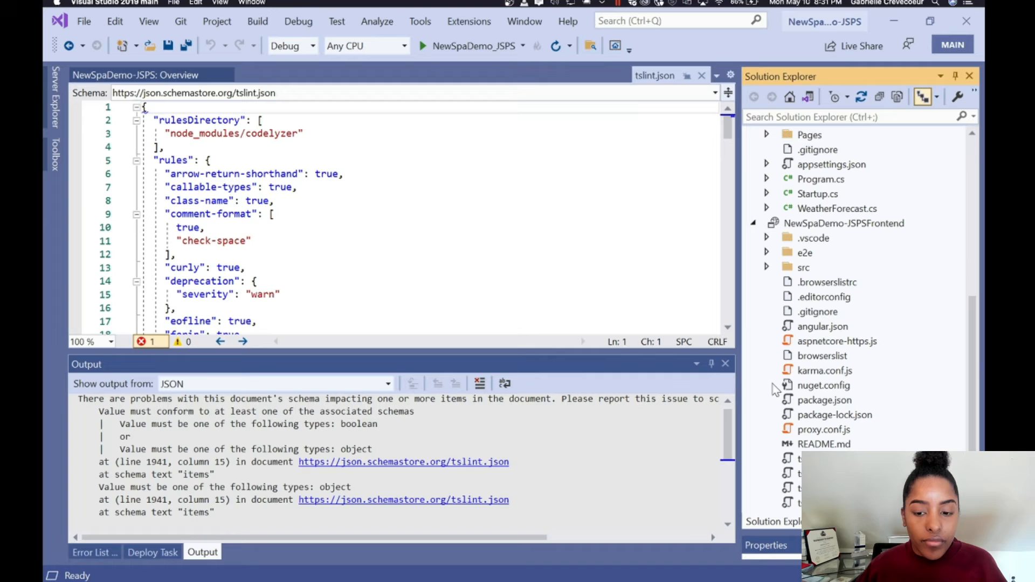
left_click(837, 340)
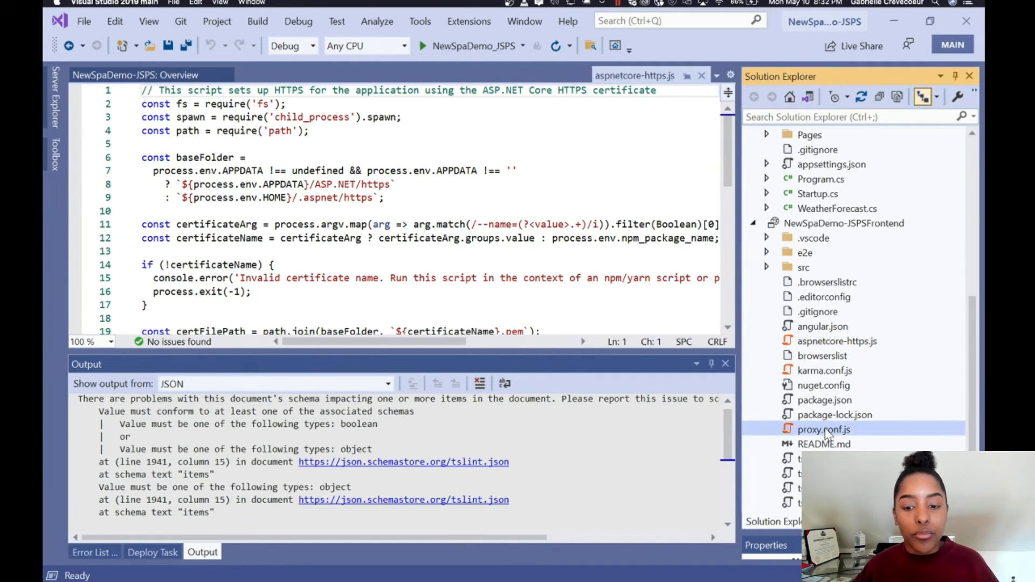
double_click(823, 429)
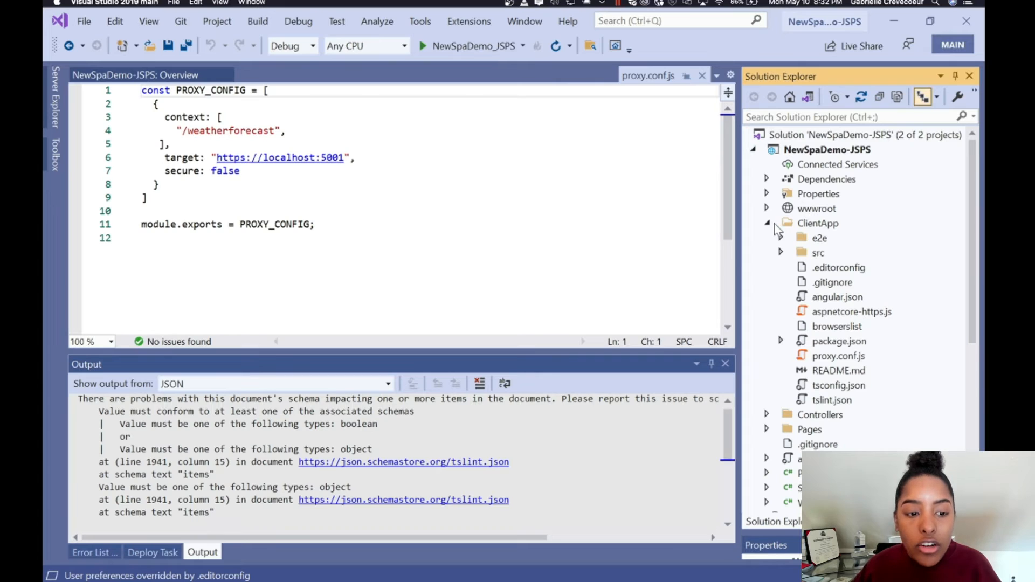
left_click(767, 223)
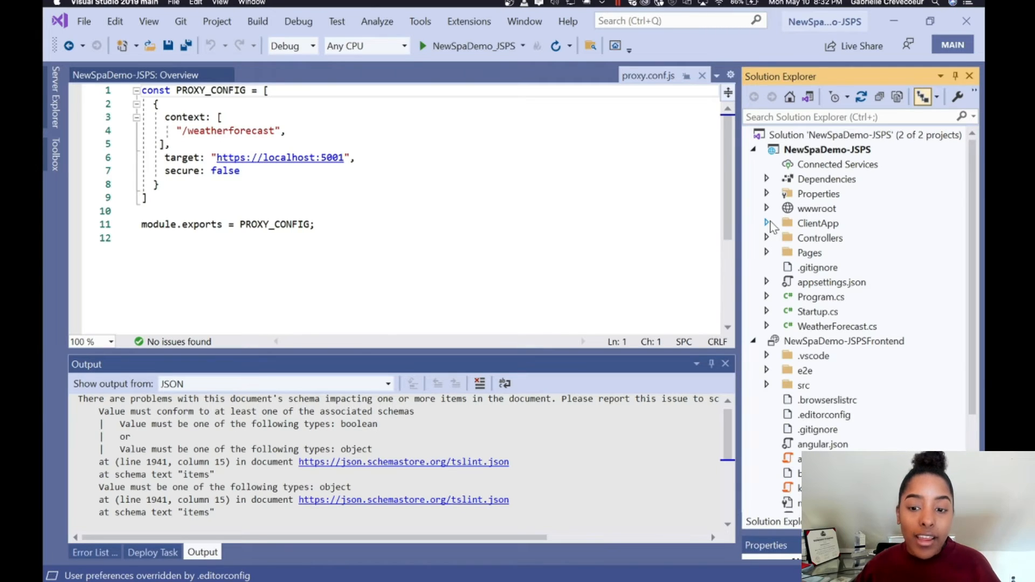
left_click(818, 223)
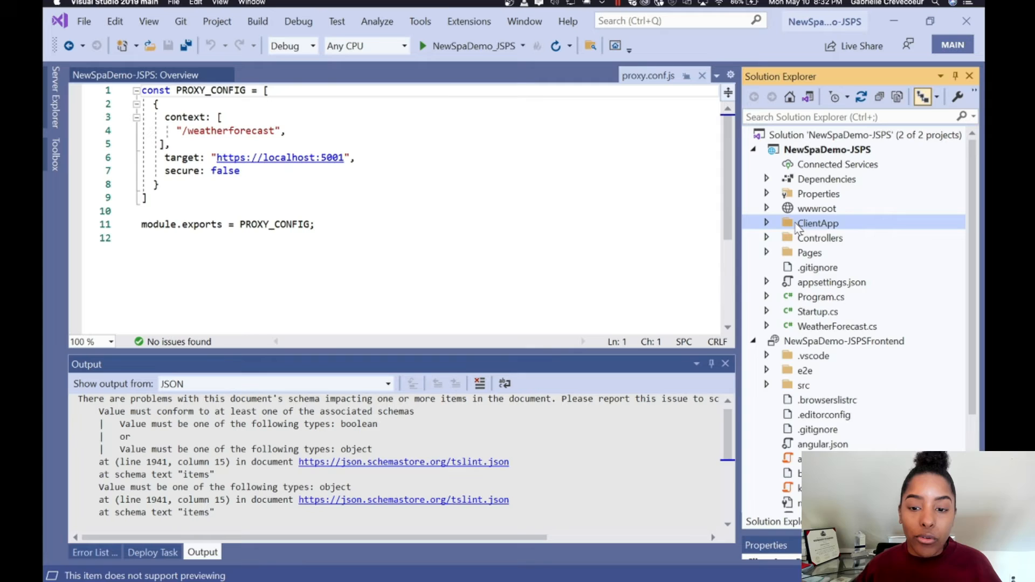
- Permanently delete the ClientApp folder from the NewSpaDemo-JSPS backend project
right_click(817, 222)
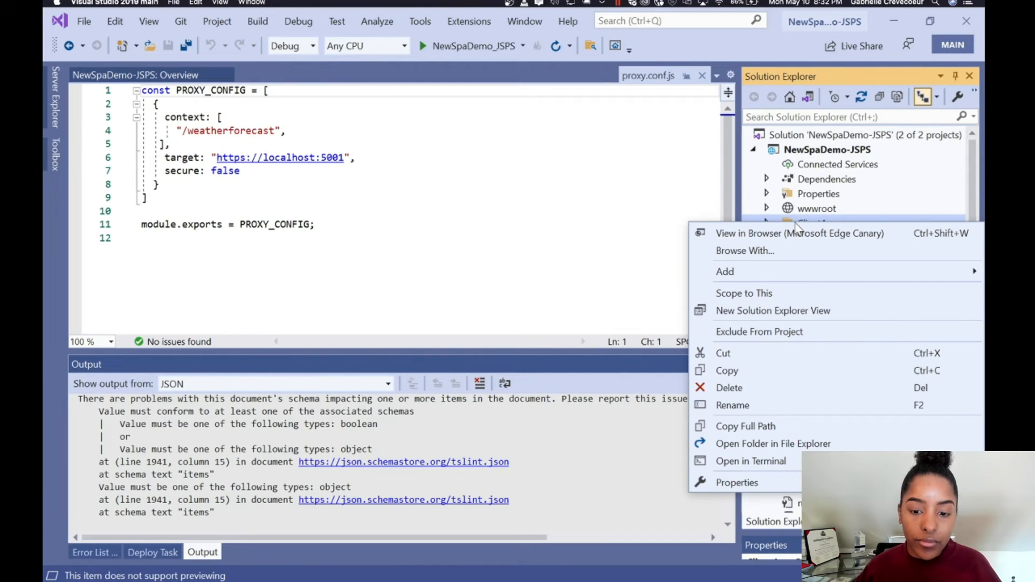
mouse_move(747, 388)
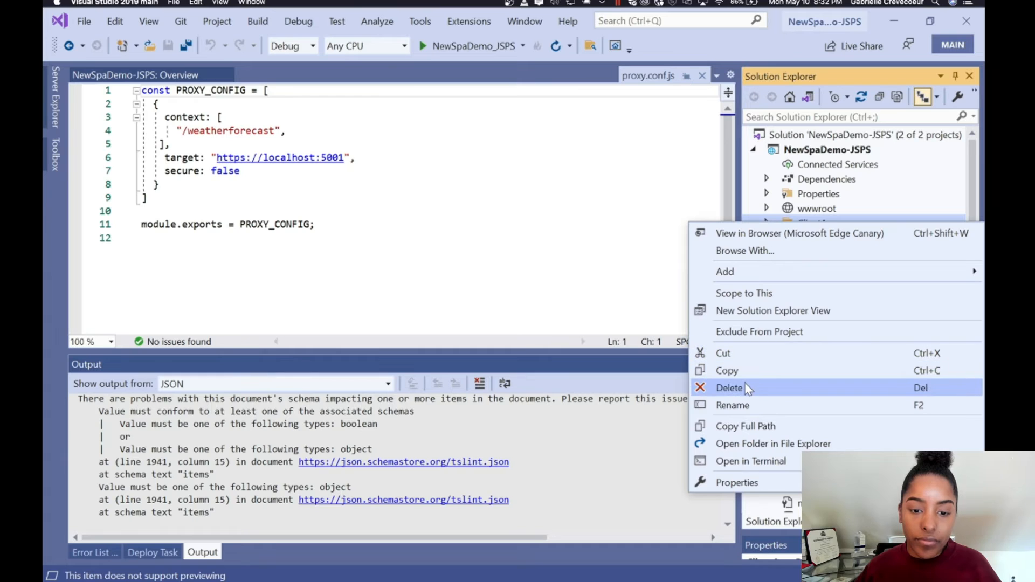
left_click(730, 387)
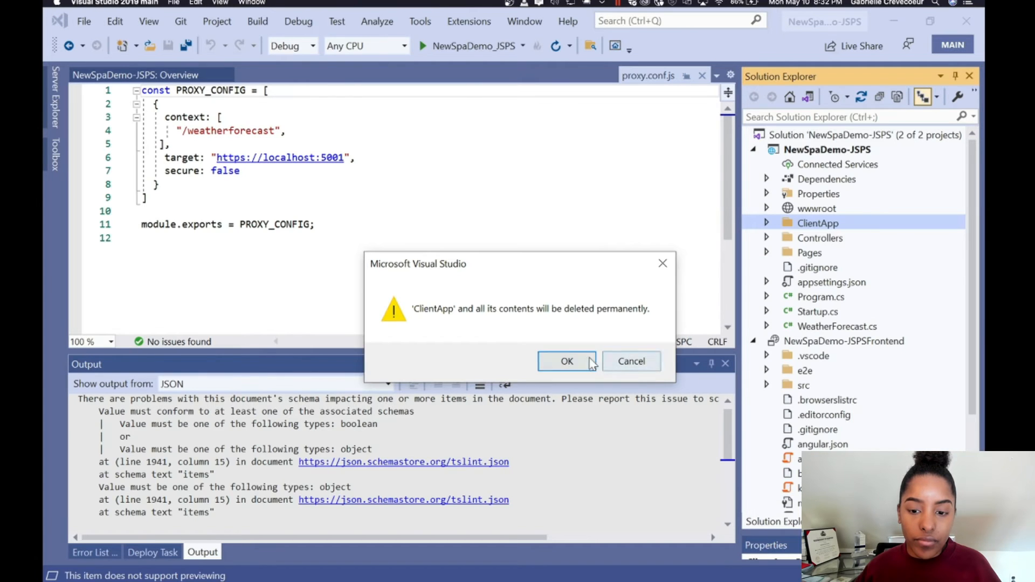
left_click(566, 361)
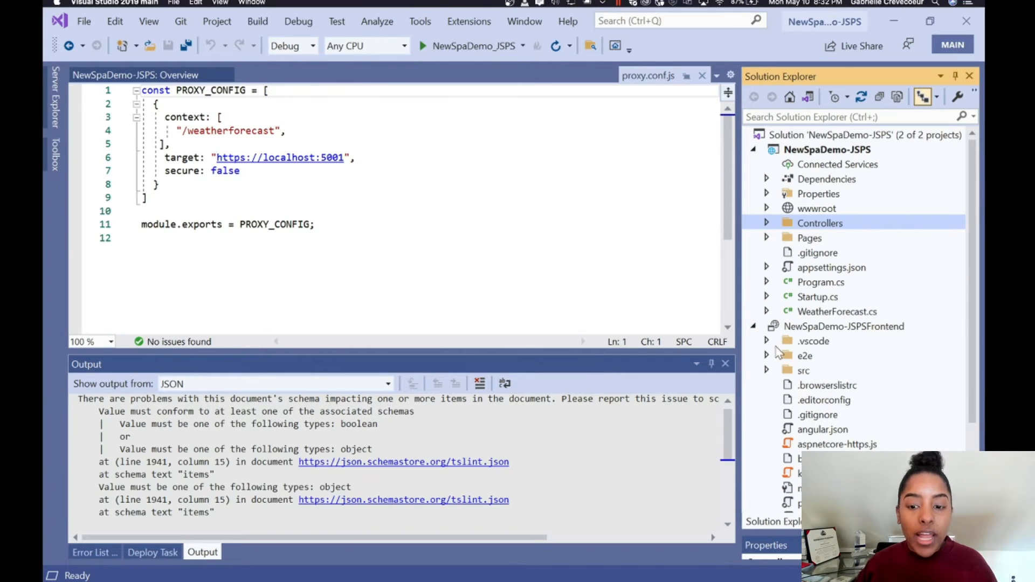
left_click(767, 341)
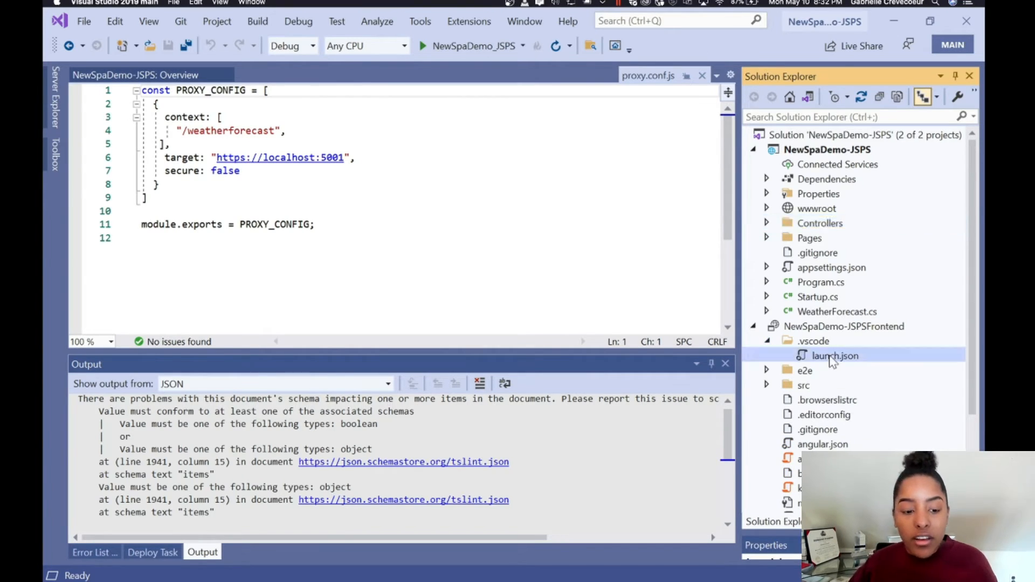
double_click(835, 355)
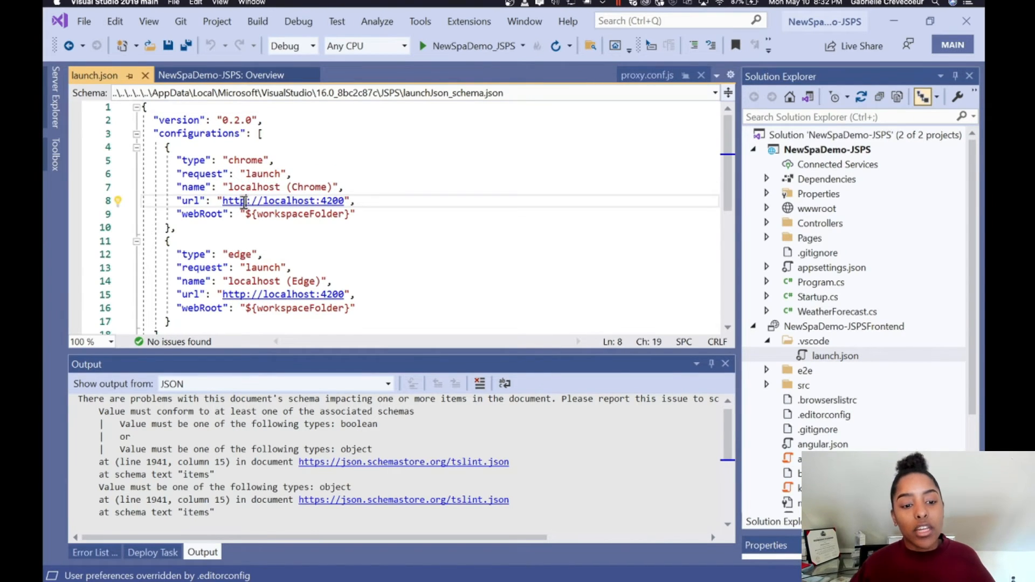
type("s")
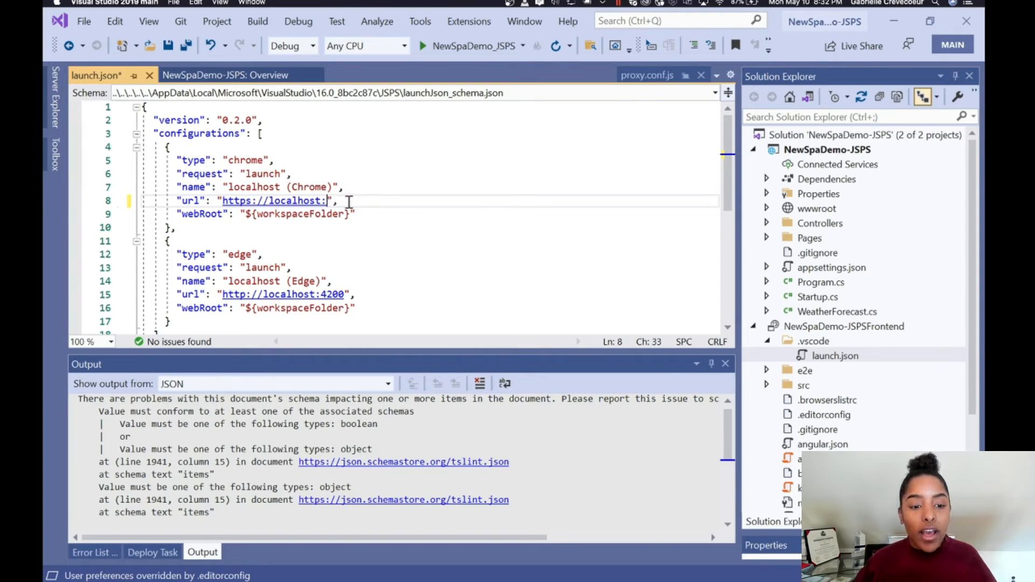
type("5002")
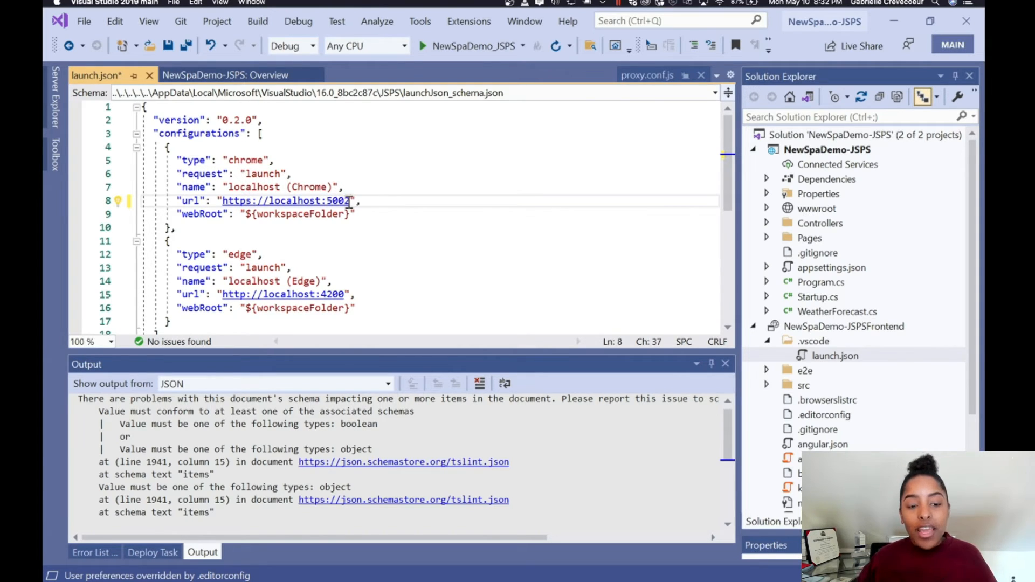
left_click(248, 295)
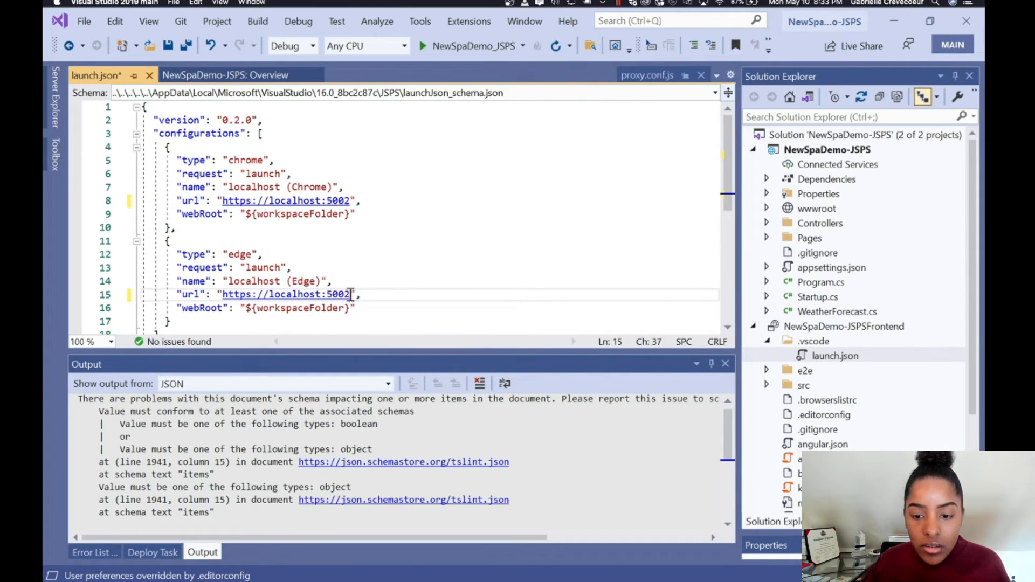
key("ctrl+s")
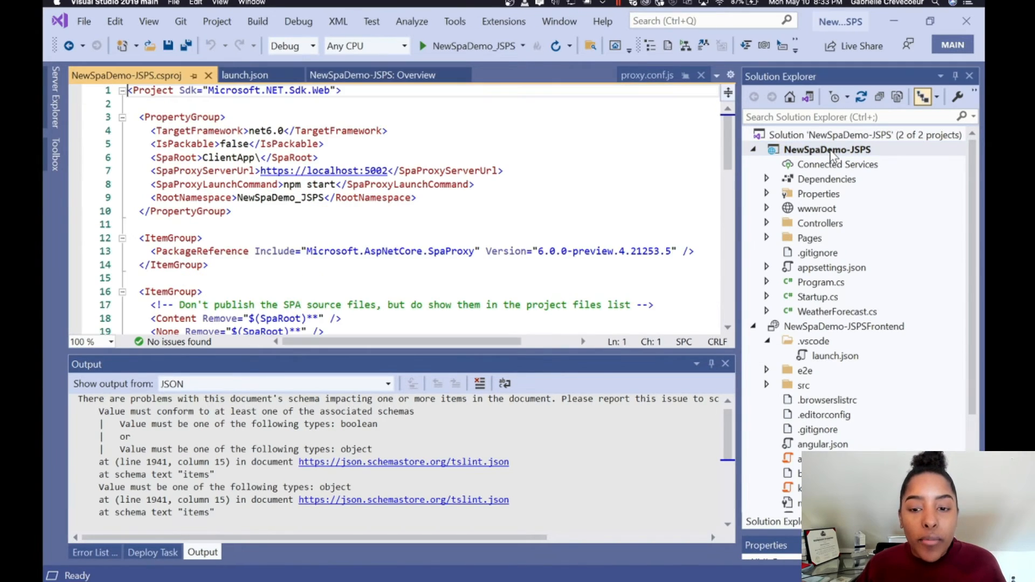
mouse_move(221, 204)
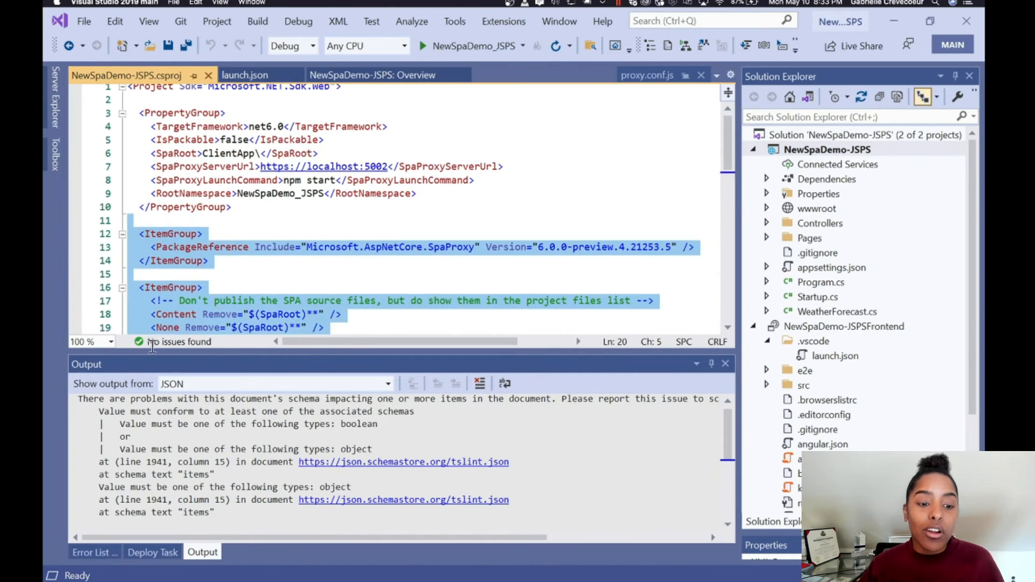
- Strip NewSpaDemo-JSPS.csproj down to the net6.0 TargetFramework, deleting the SPA proxy properties
scroll("down", 3)
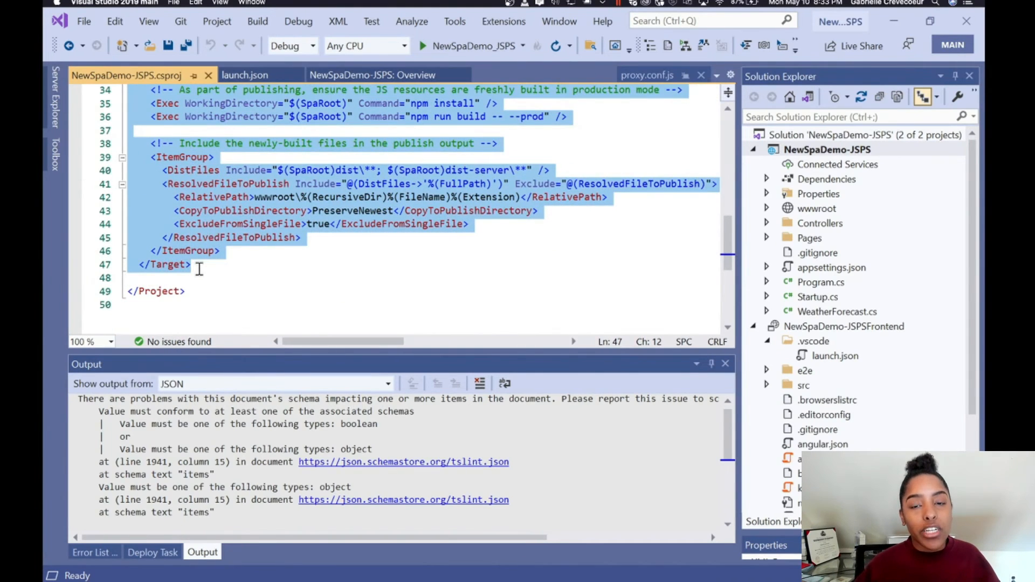
scroll("up", 3)
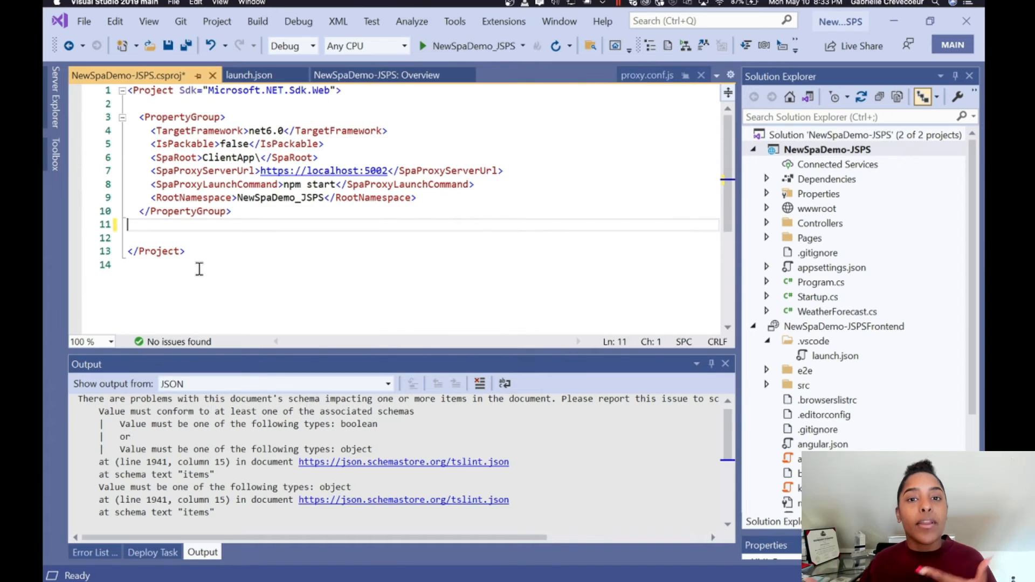
left_click(417, 197)
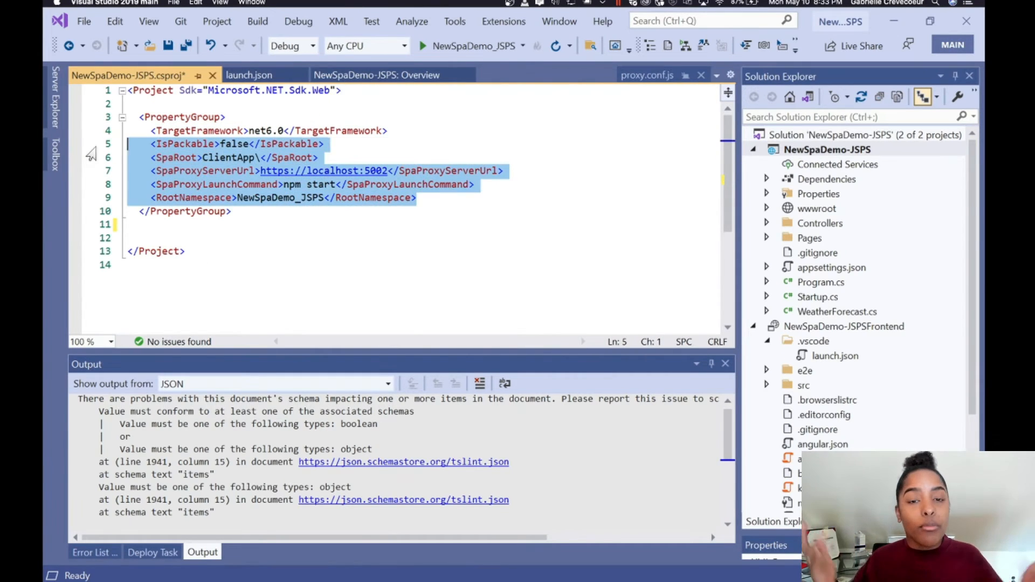
key("Delete")
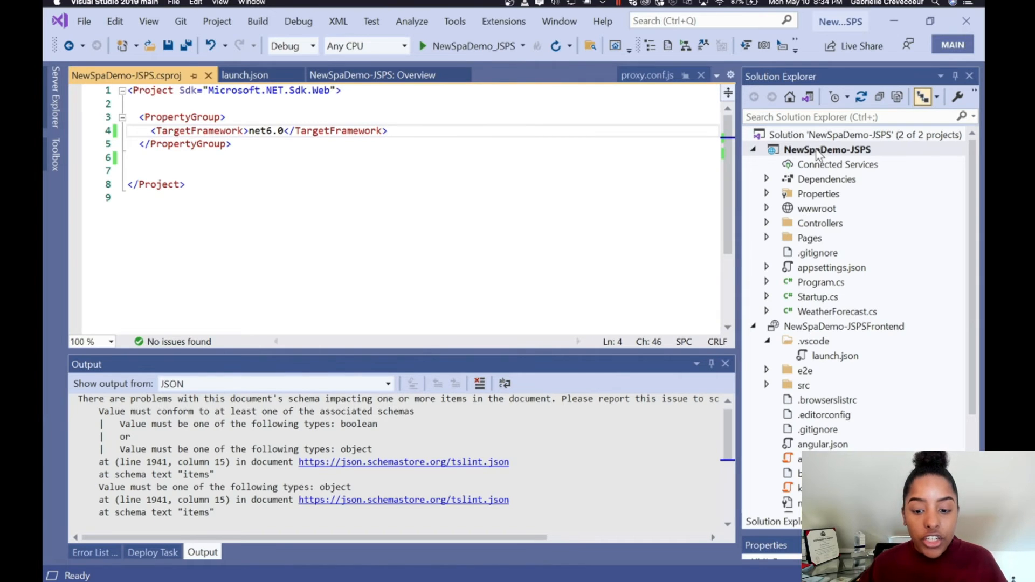
right_click(834, 149)
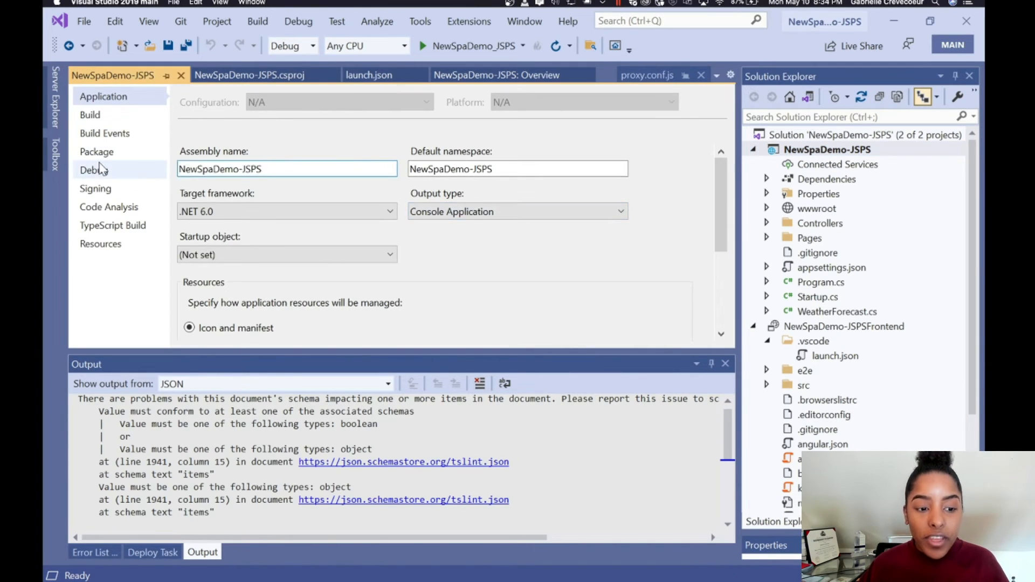
left_click(92, 169)
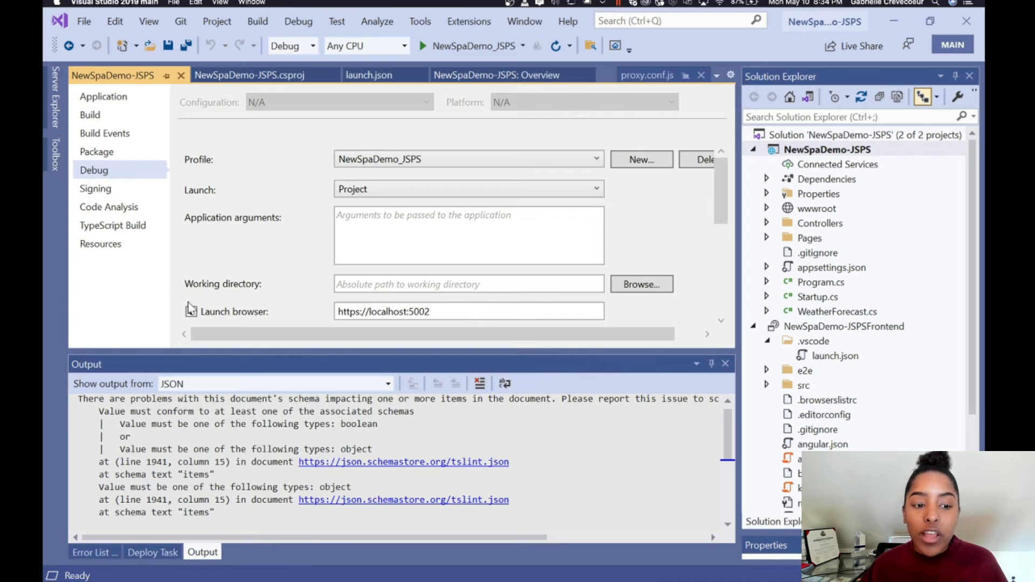
left_click(190, 311)
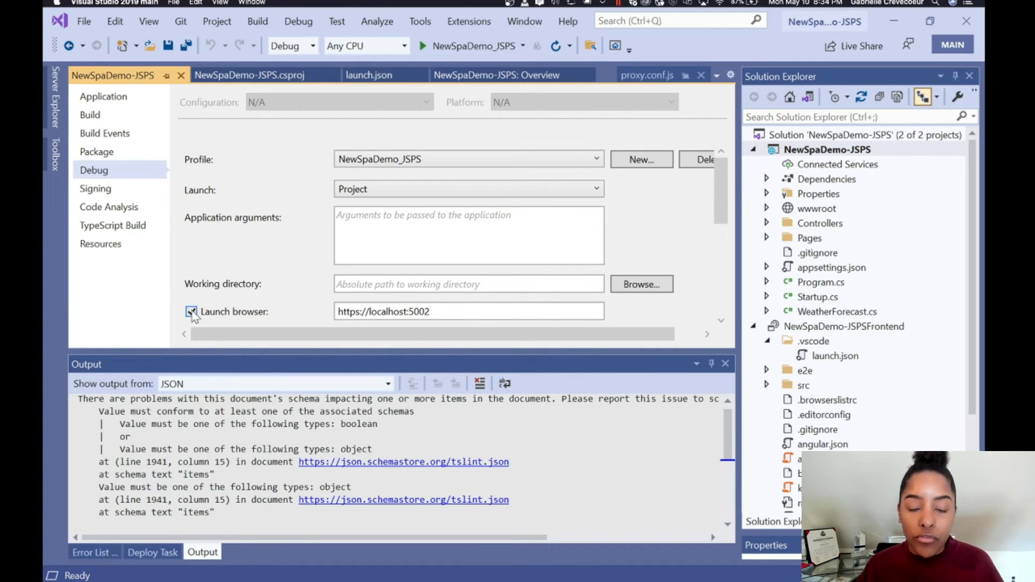
left_click(191, 312)
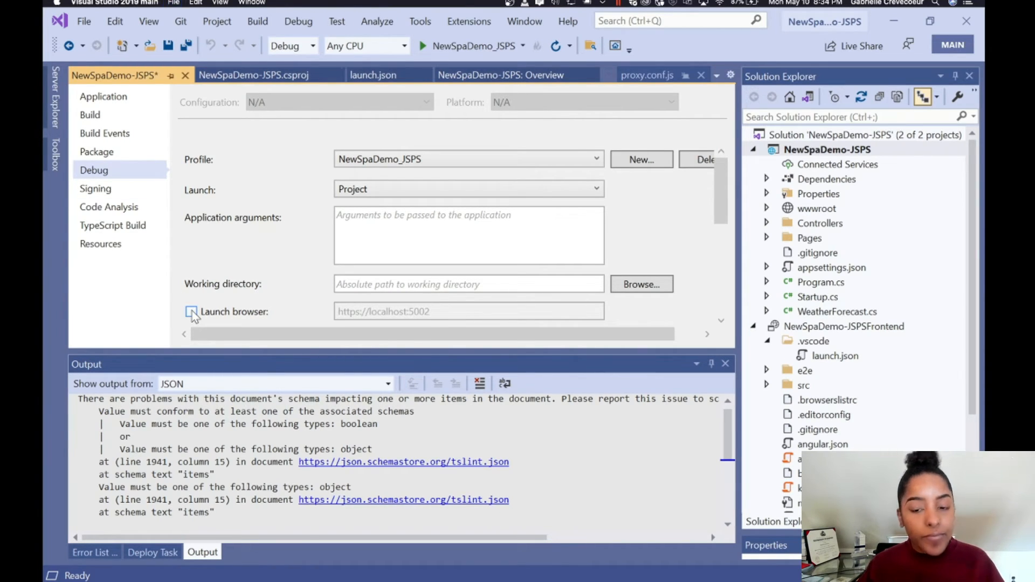
left_click(191, 312)
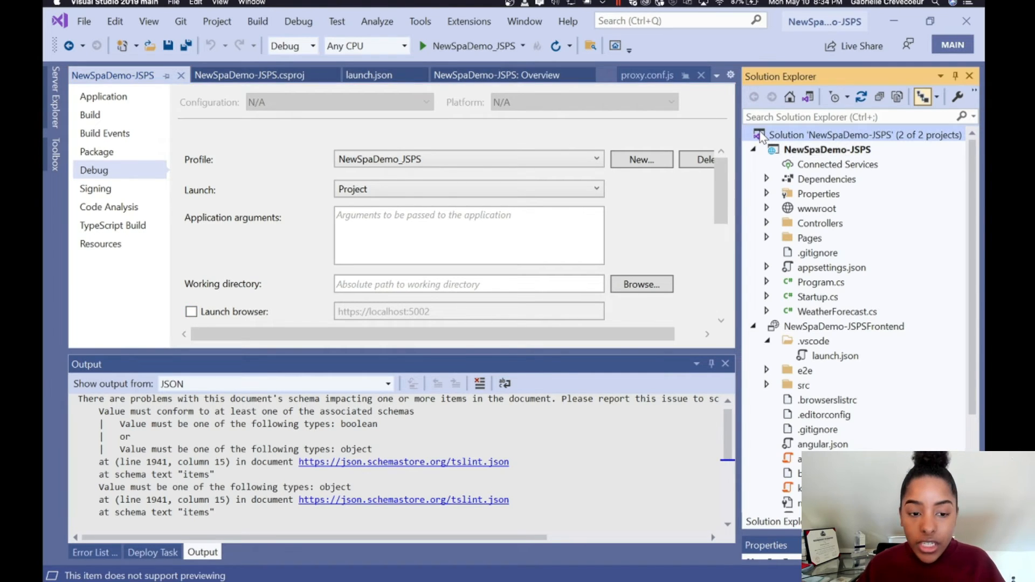
scroll("down", 3)
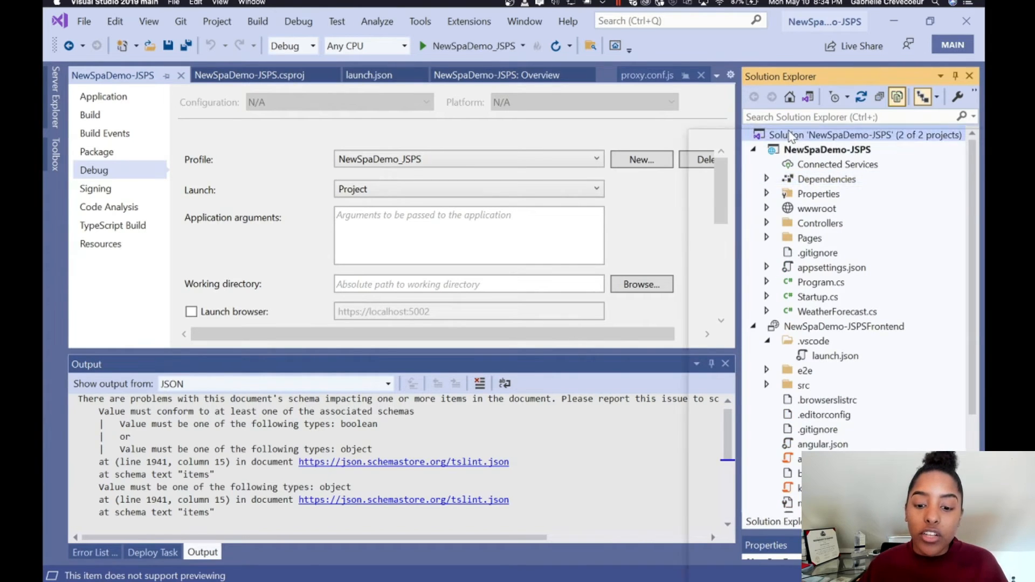
- Set multiple startup projects with both Actions on Start and NewSpaDemo-JSPSFrontend ordered first
right_click(858, 135)
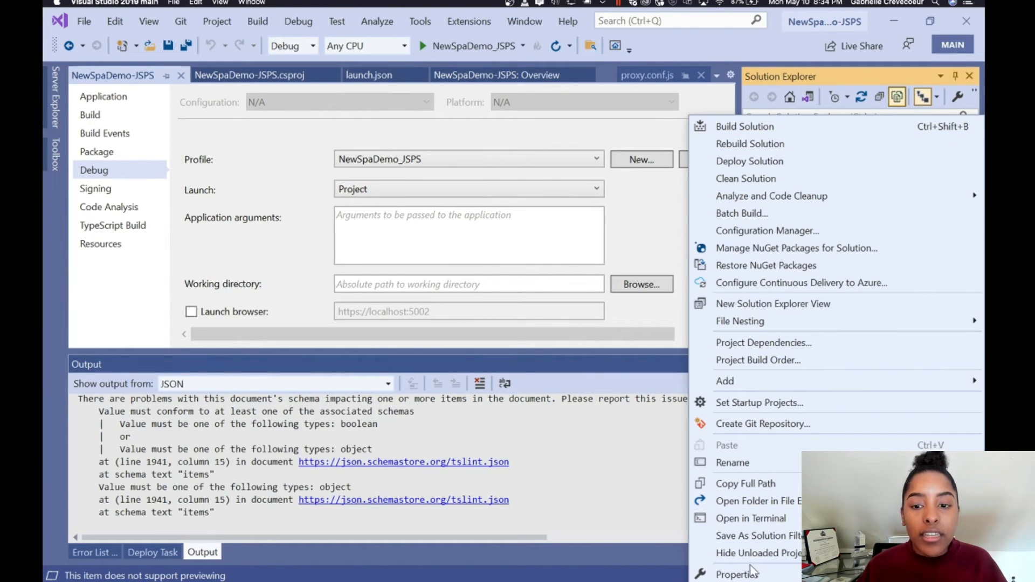
left_click(759, 402)
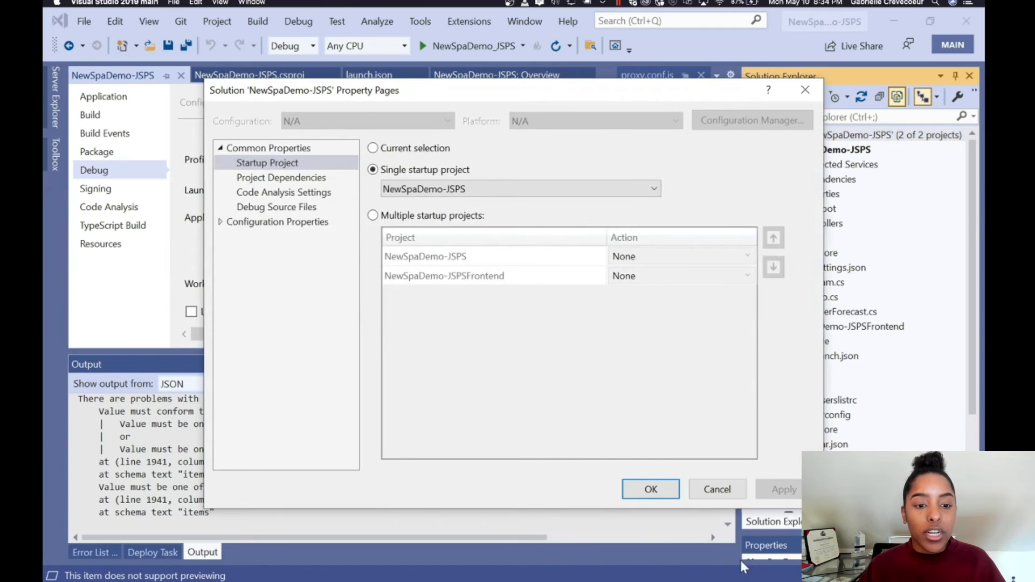
left_click(373, 216)
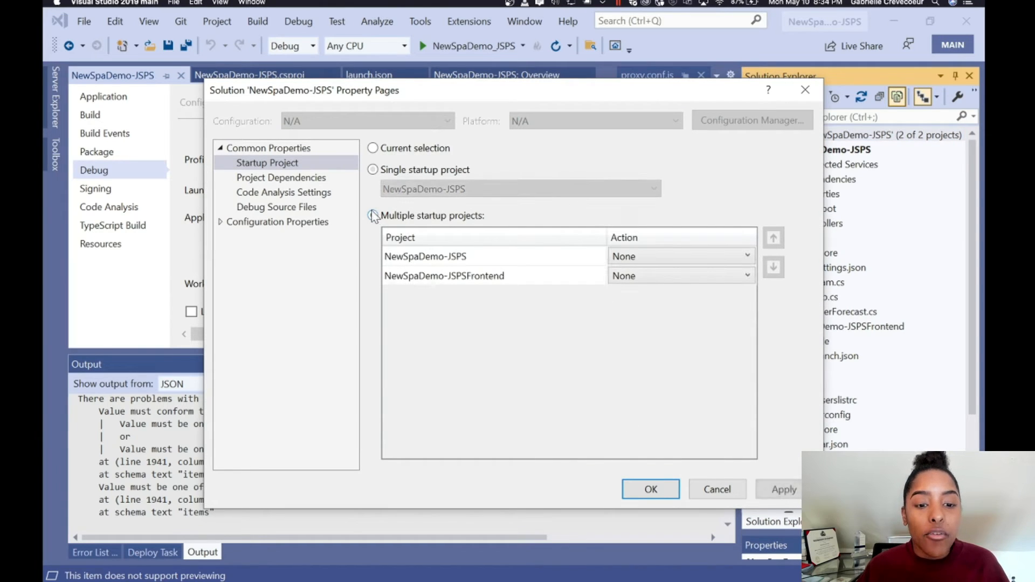
left_click(373, 216)
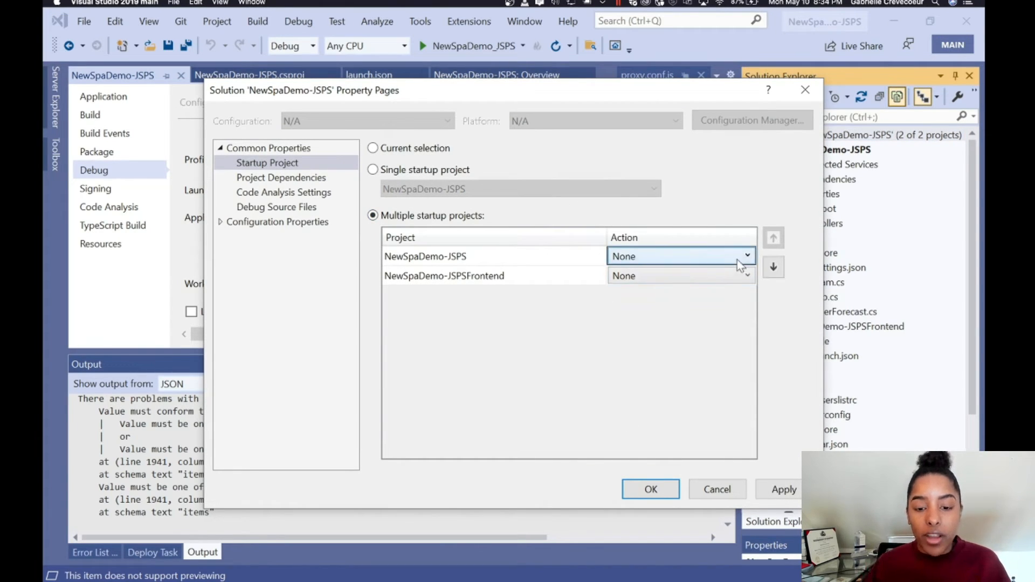
left_click(747, 275)
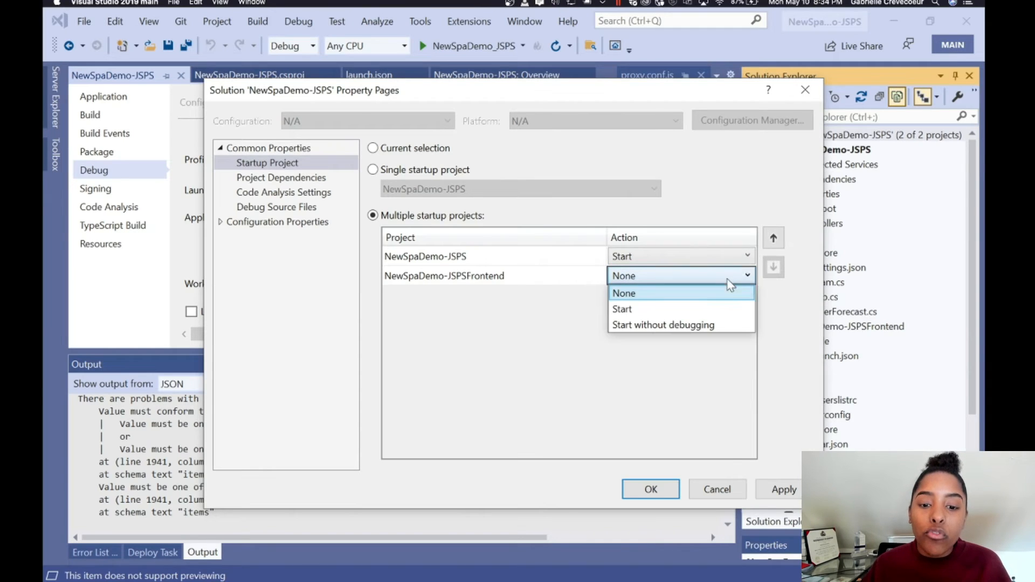
left_click(621, 309)
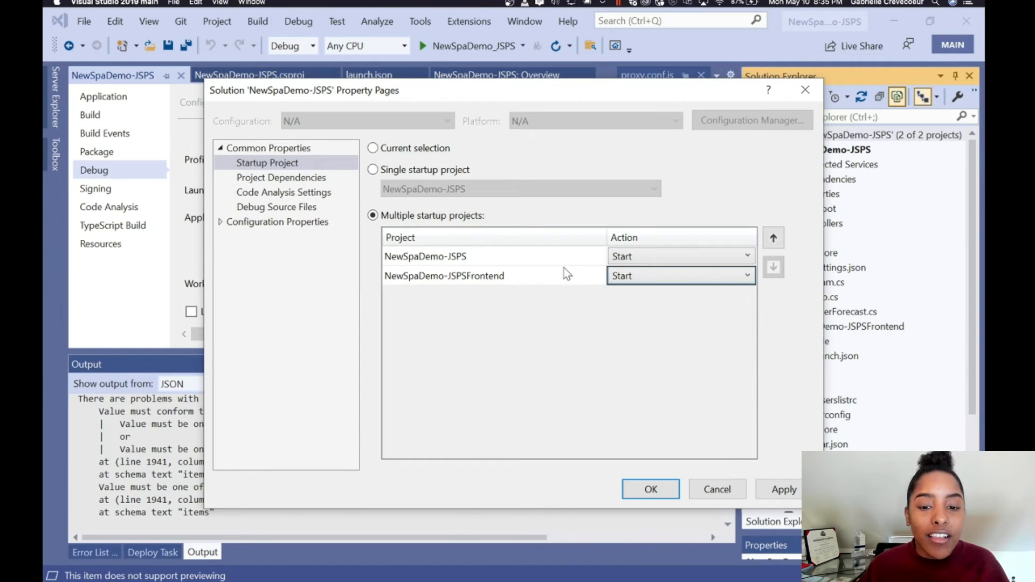
left_click(773, 238)
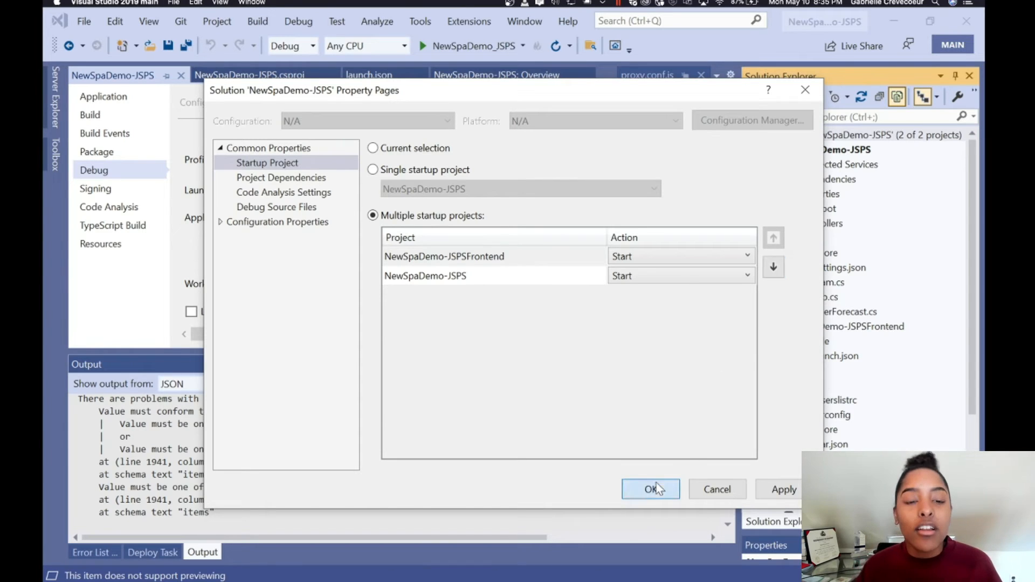
left_click(649, 490)
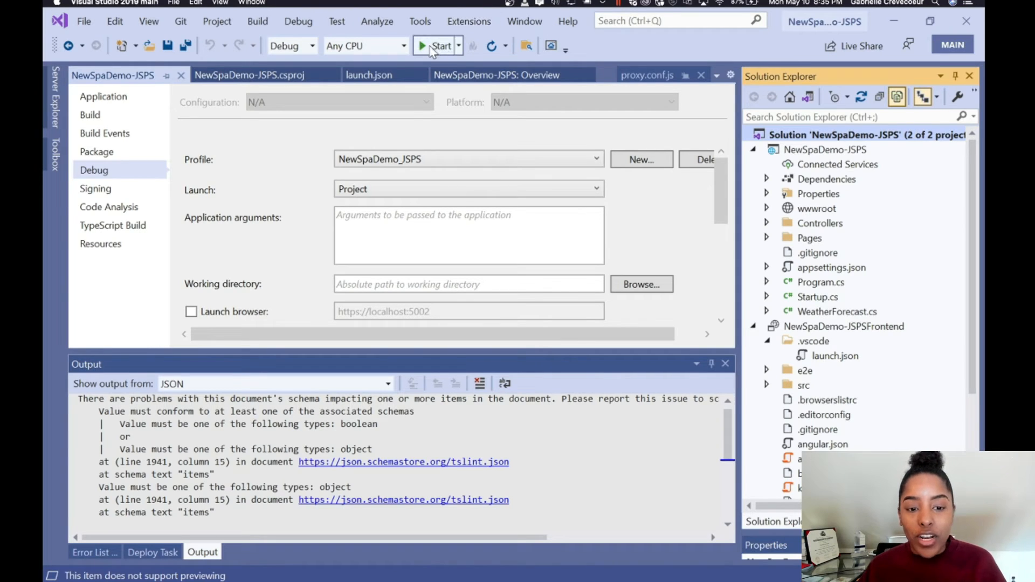
left_click(439, 45)
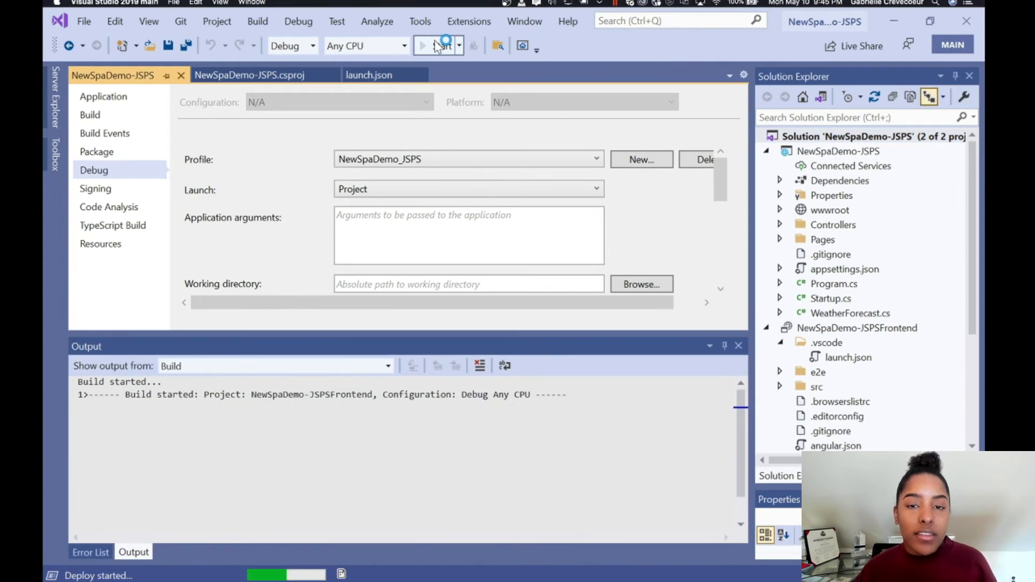
left_click(422, 45)
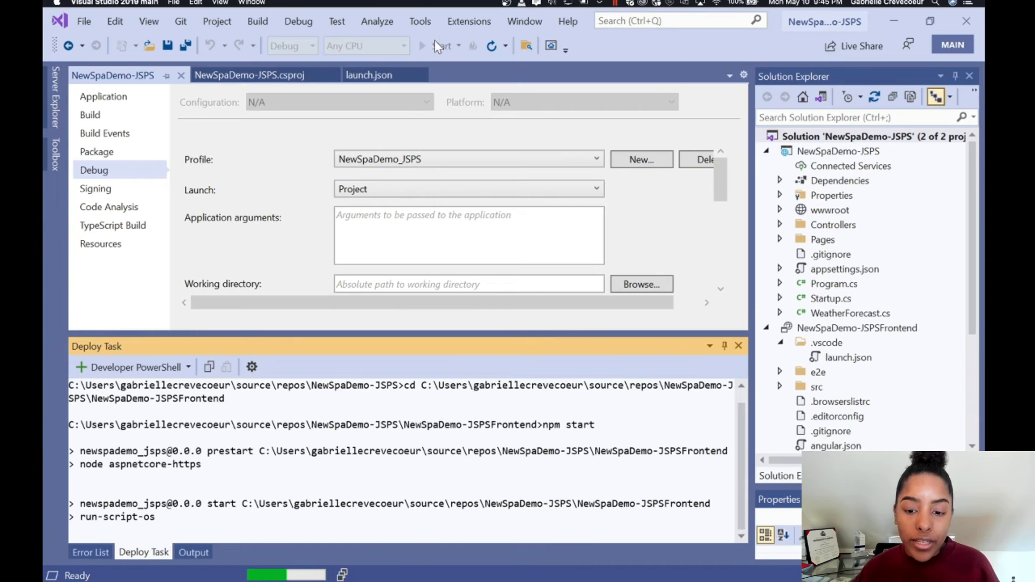
scroll("down", 3)
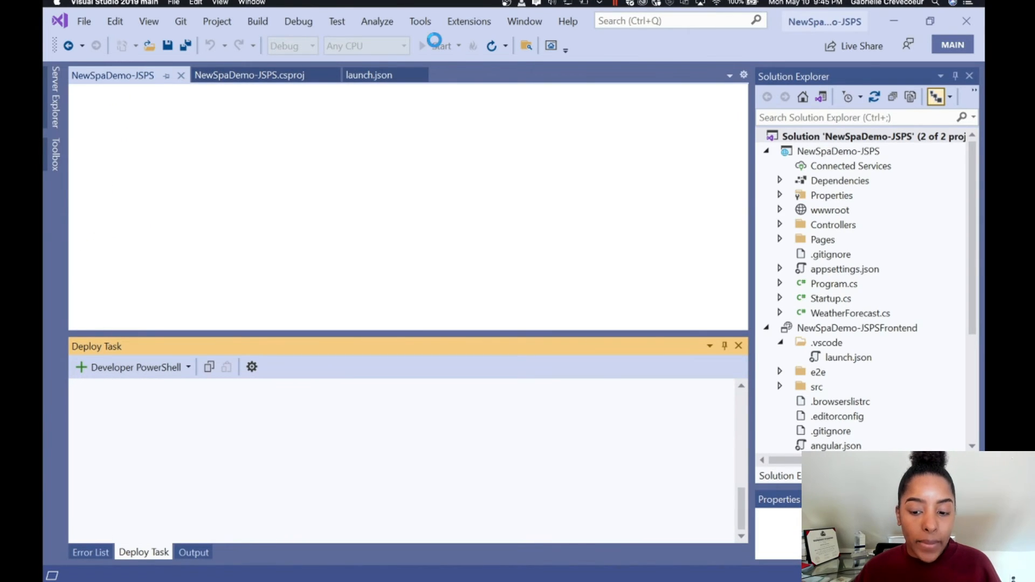
left_click(439, 45)
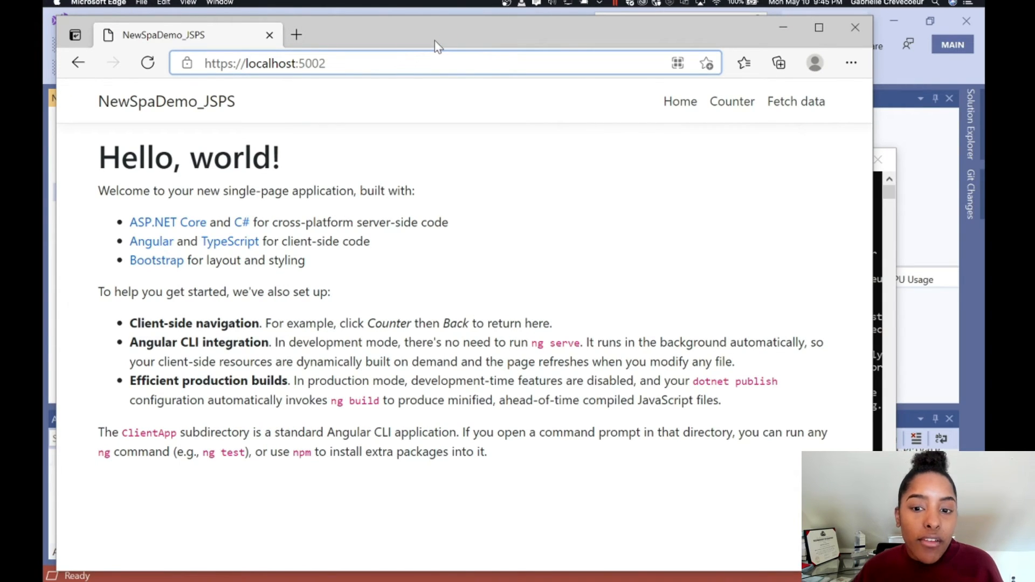
- Show the Weather forecast page with server data via Fetch data in the app's navigation
left_click(796, 102)
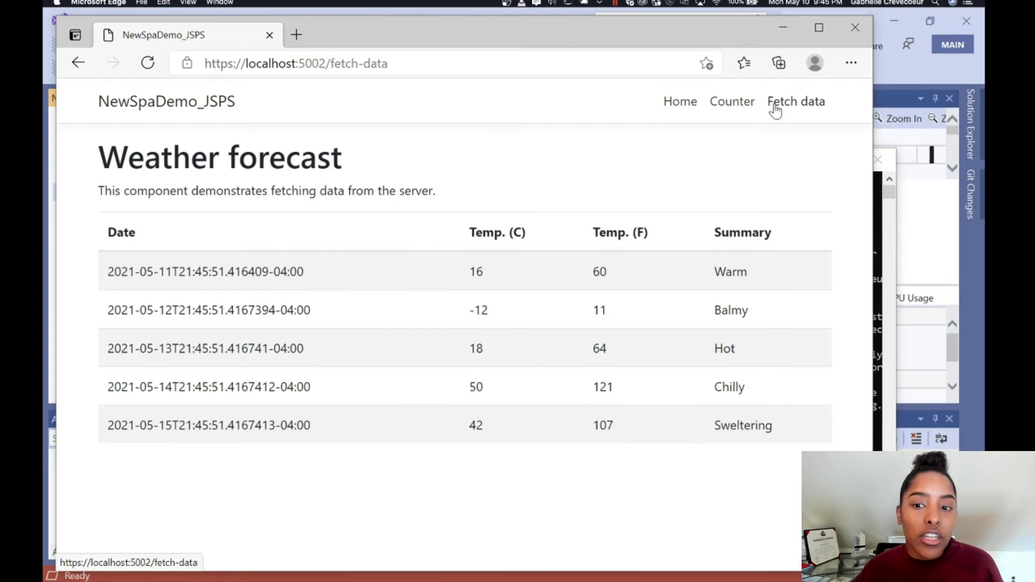
mouse_move(503, 183)
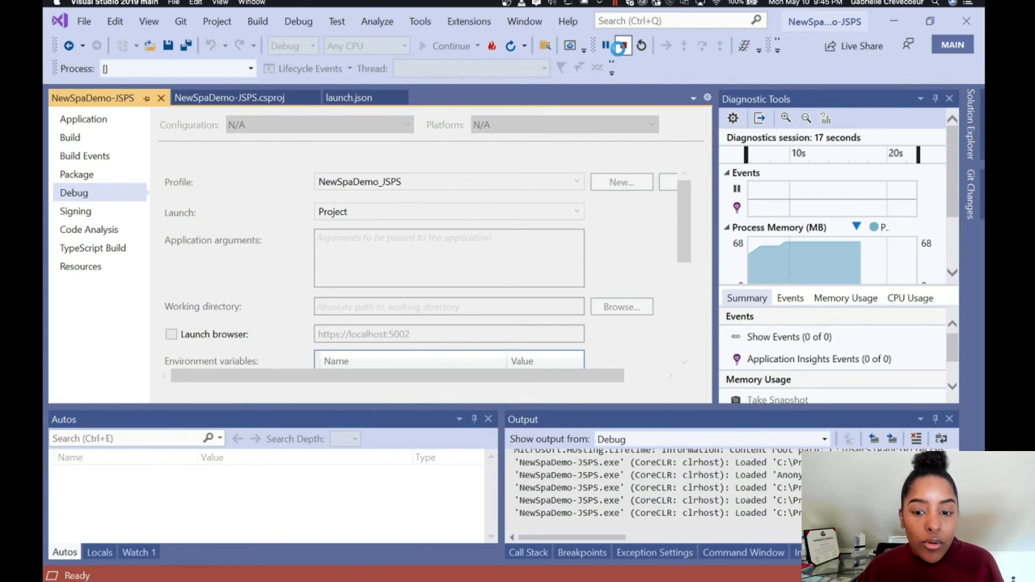
- Set a breakpoint on the TemperatureF calculation line of WeatherForecast.cs
left_click(619, 45)
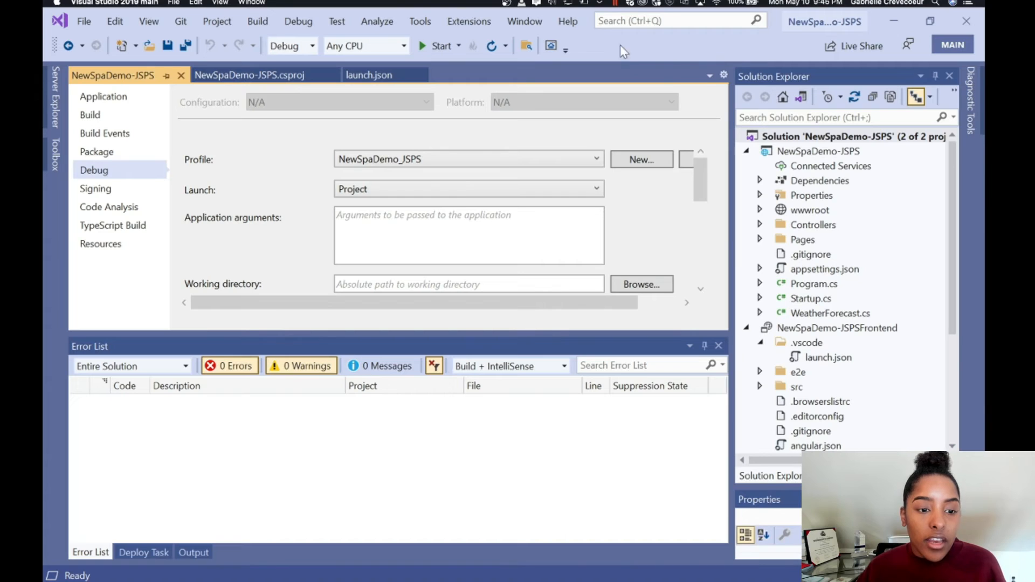
double_click(830, 313)
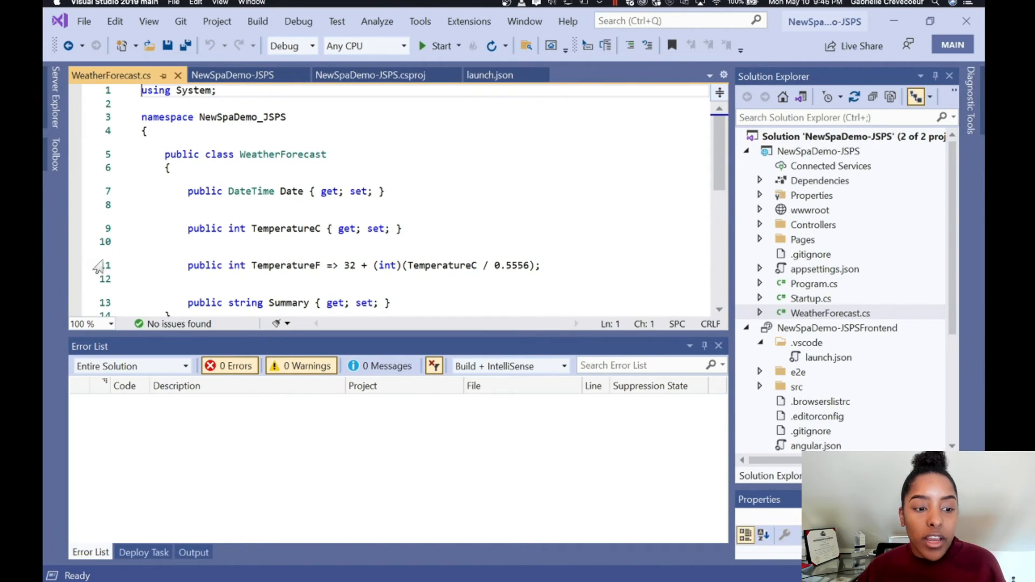
left_click(76, 266)
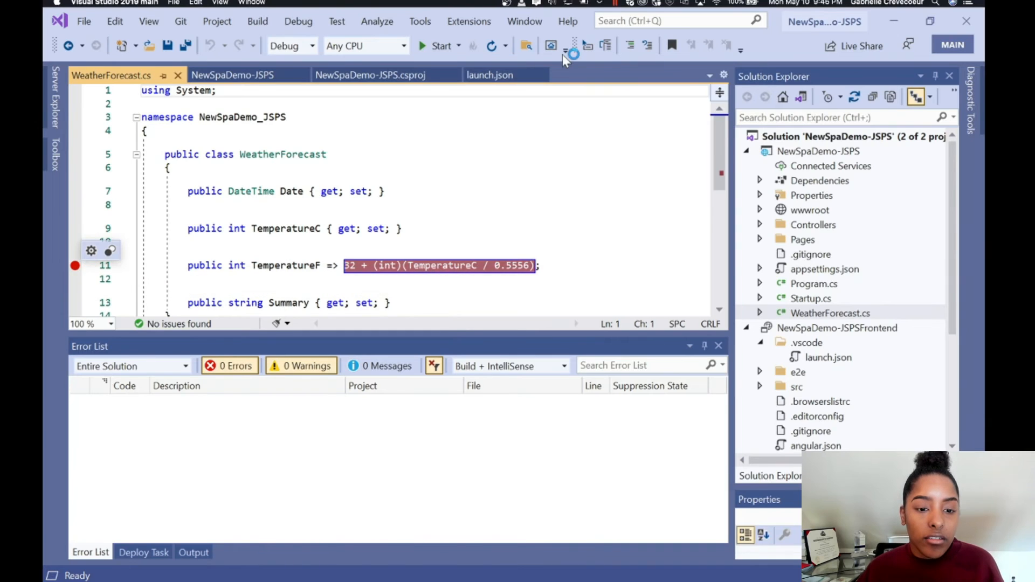
- Start a new debugging session running both projects
left_click(437, 45)
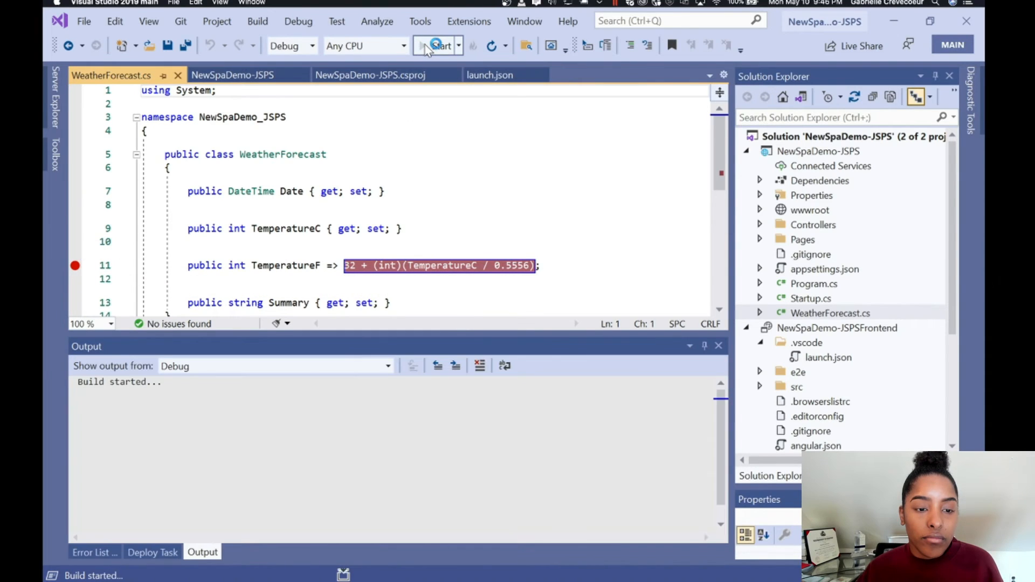
left_click(439, 45)
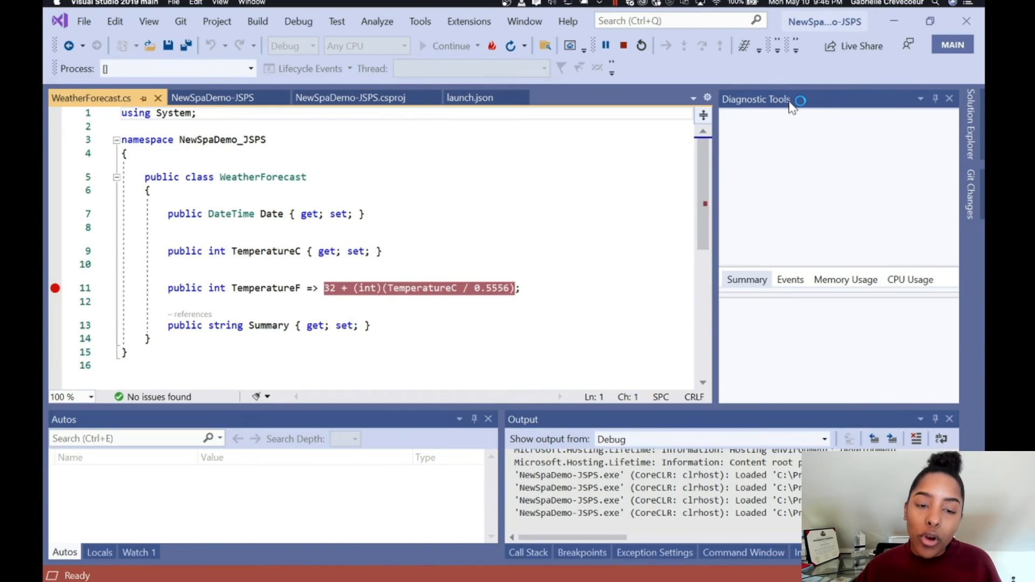
- Continue execution each time the TemperatureF breakpoint is hit until the session ends
left_click(423, 45)
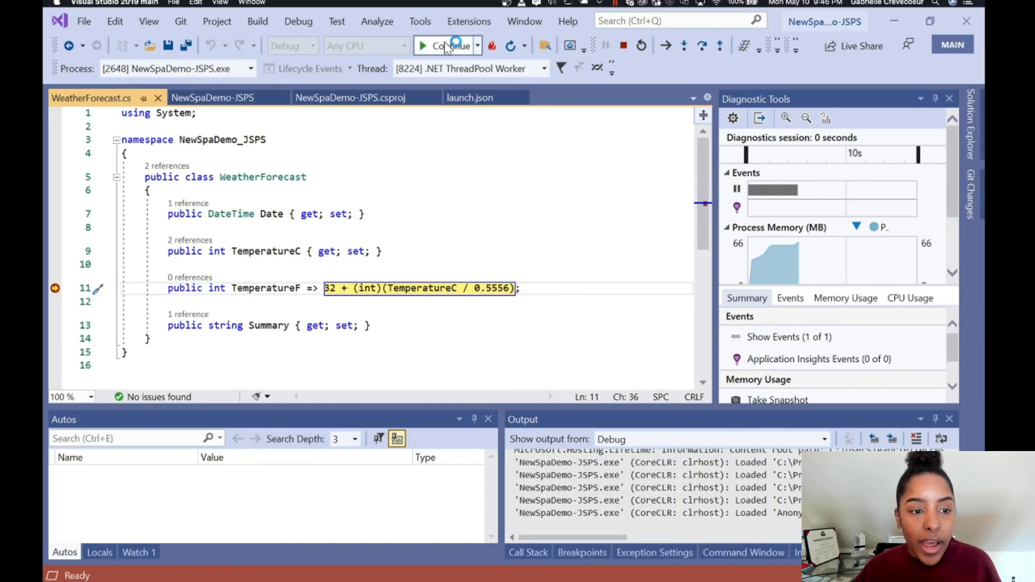
left_click(449, 46)
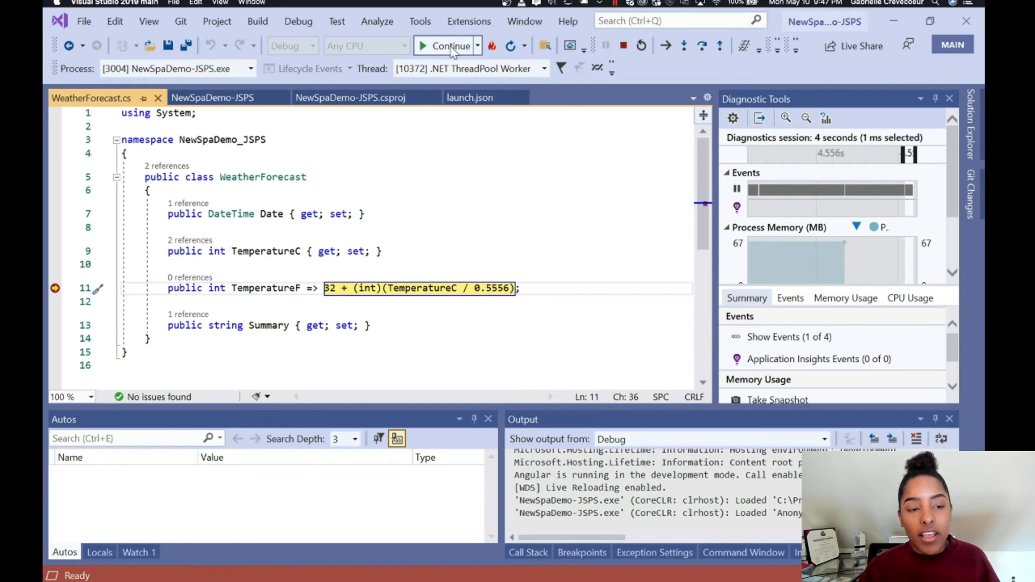
left_click(449, 45)
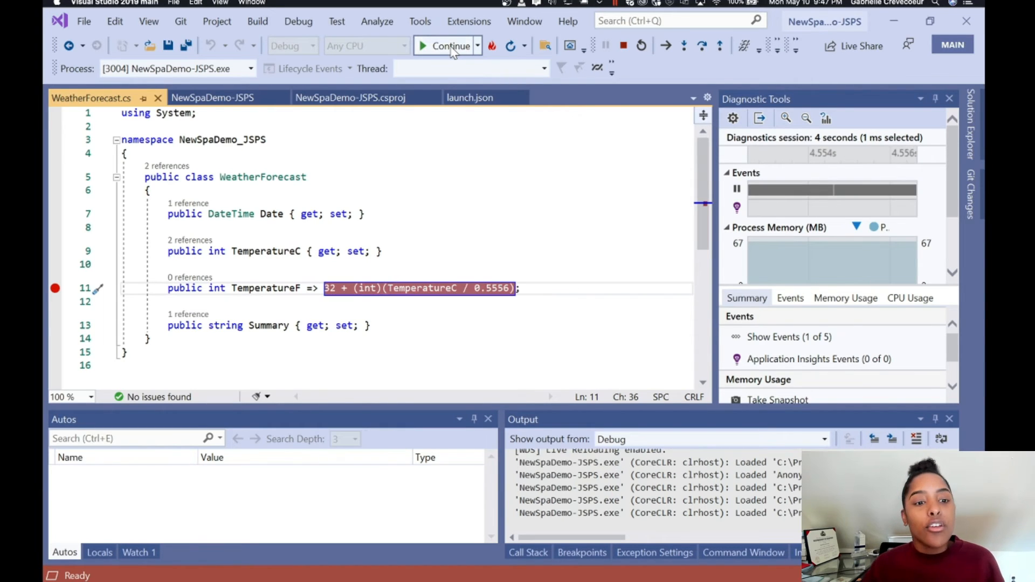
left_click(447, 46)
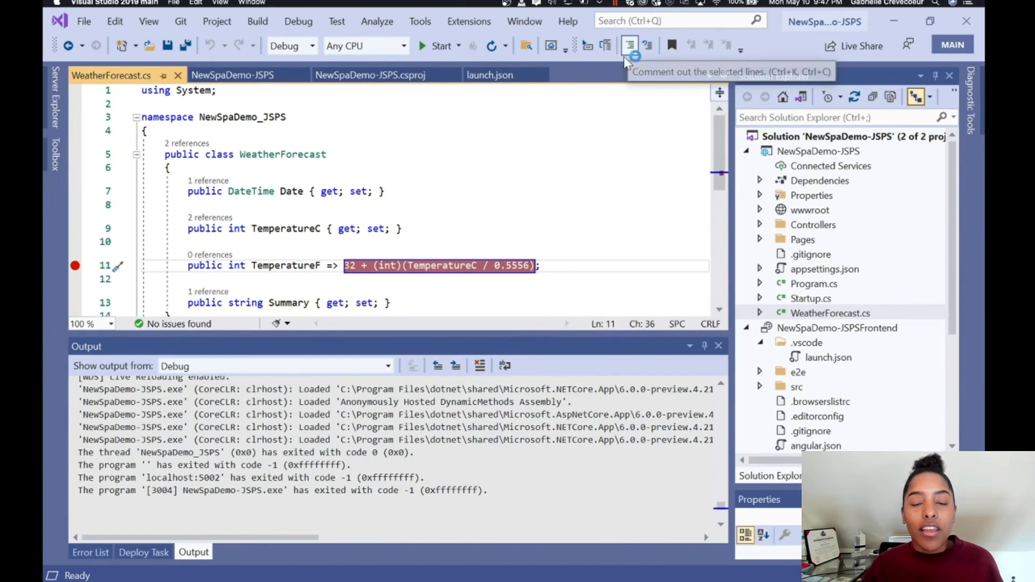
mouse_move(588, 147)
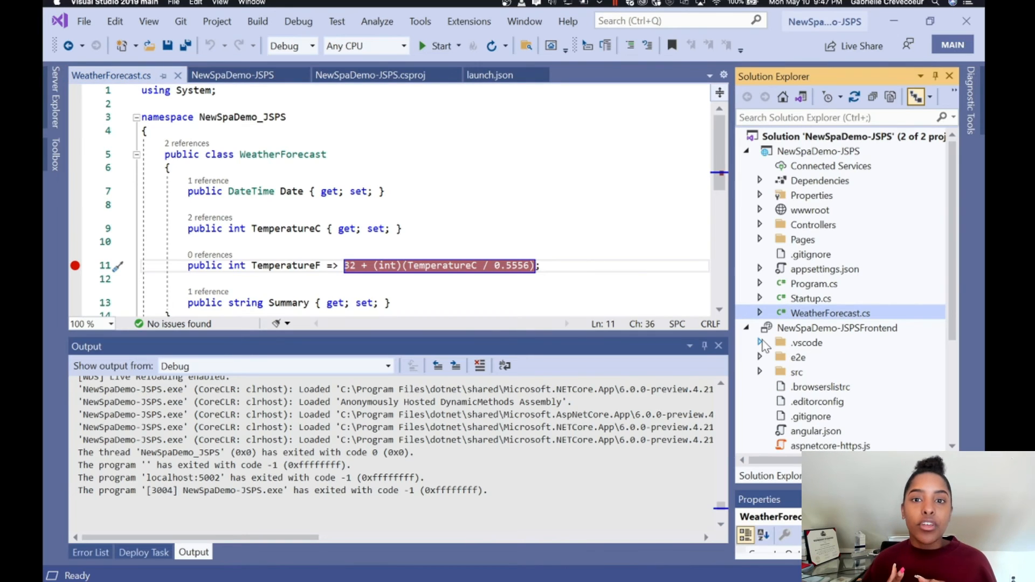
mouse_move(580, 338)
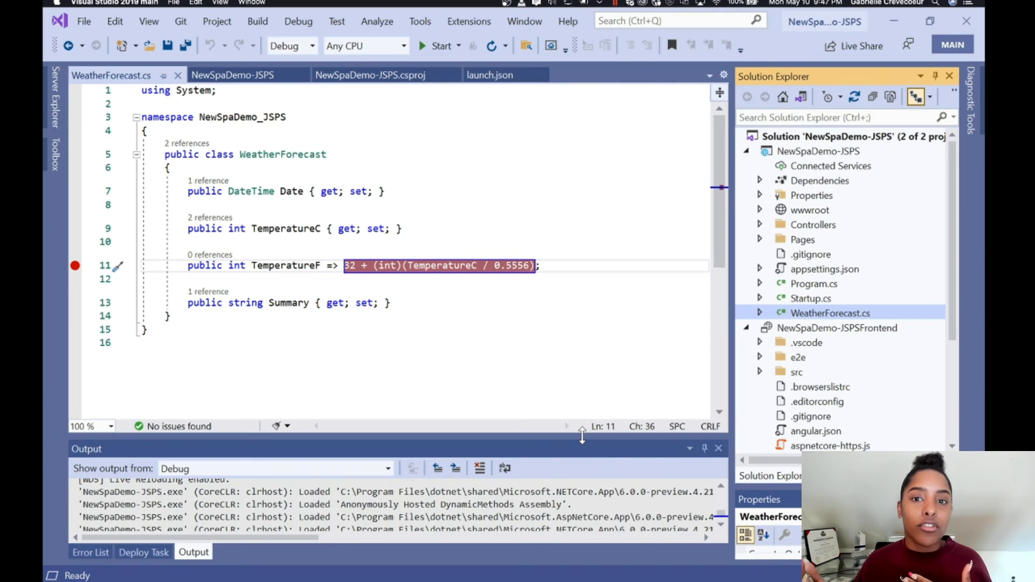
scroll("down", 3)
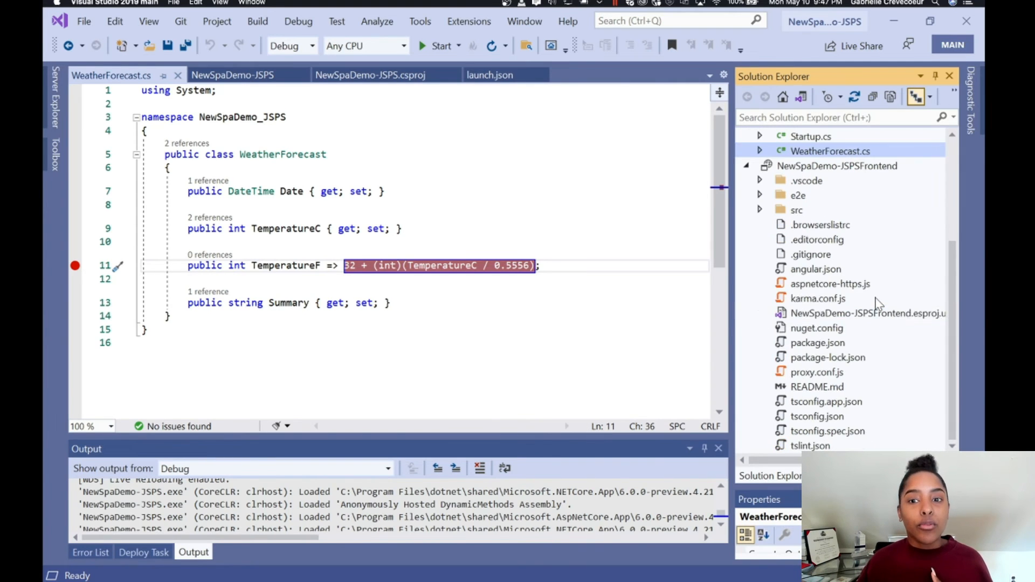